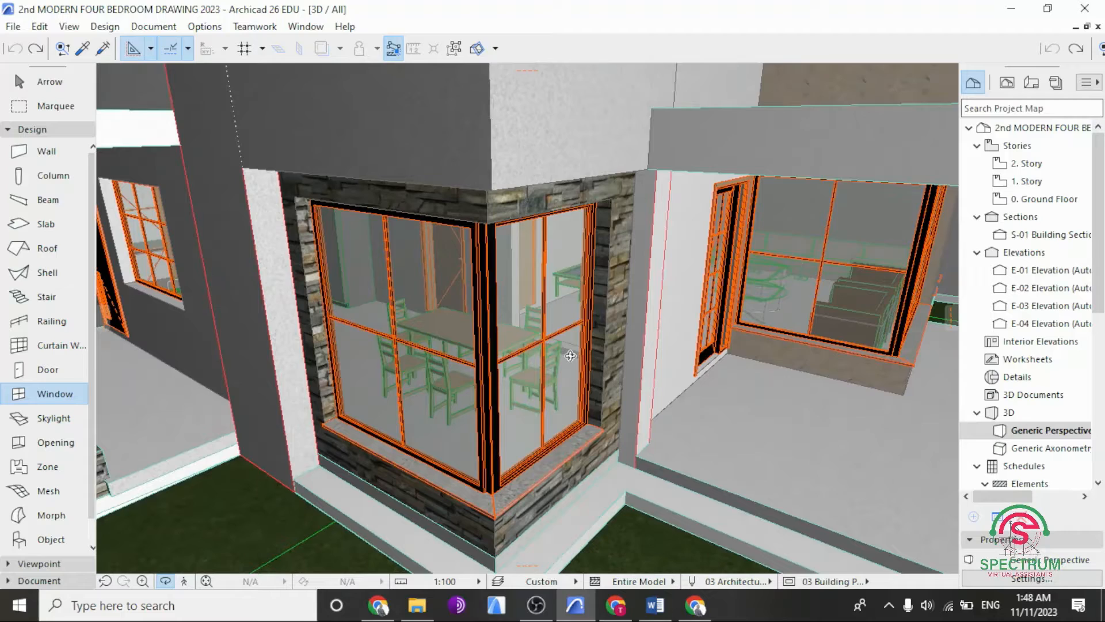
# Step: Switch to the 0. Ground Floor plan and zoom into the dining room corner walls
pyautogui.moveTo(571, 355); pyautogui.dragTo(505, 409)
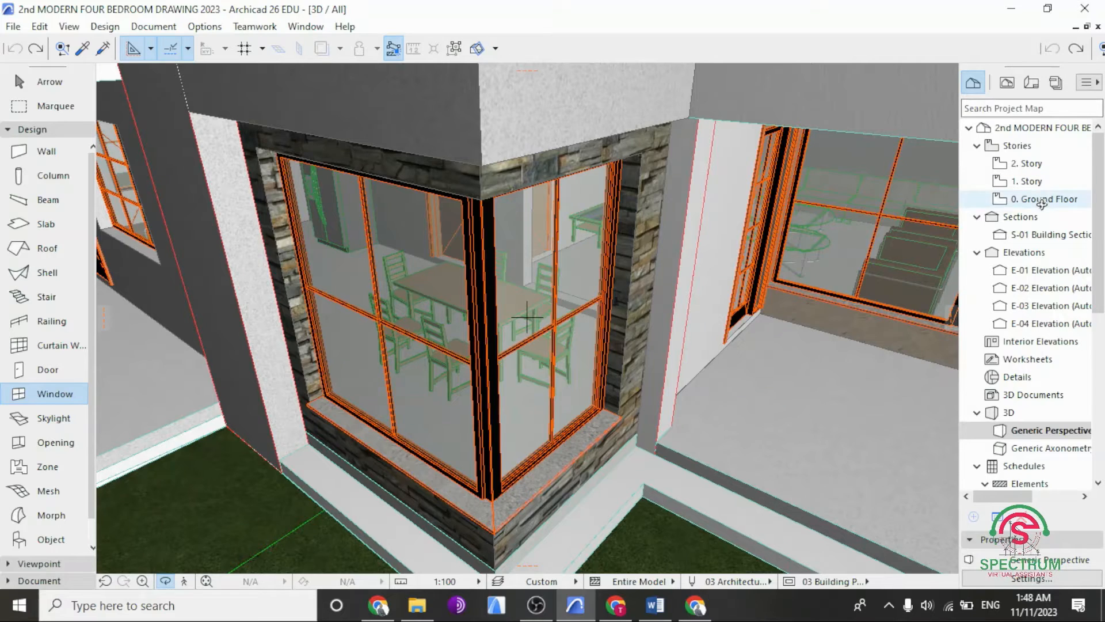
pyautogui.doubleClick(1043, 200)
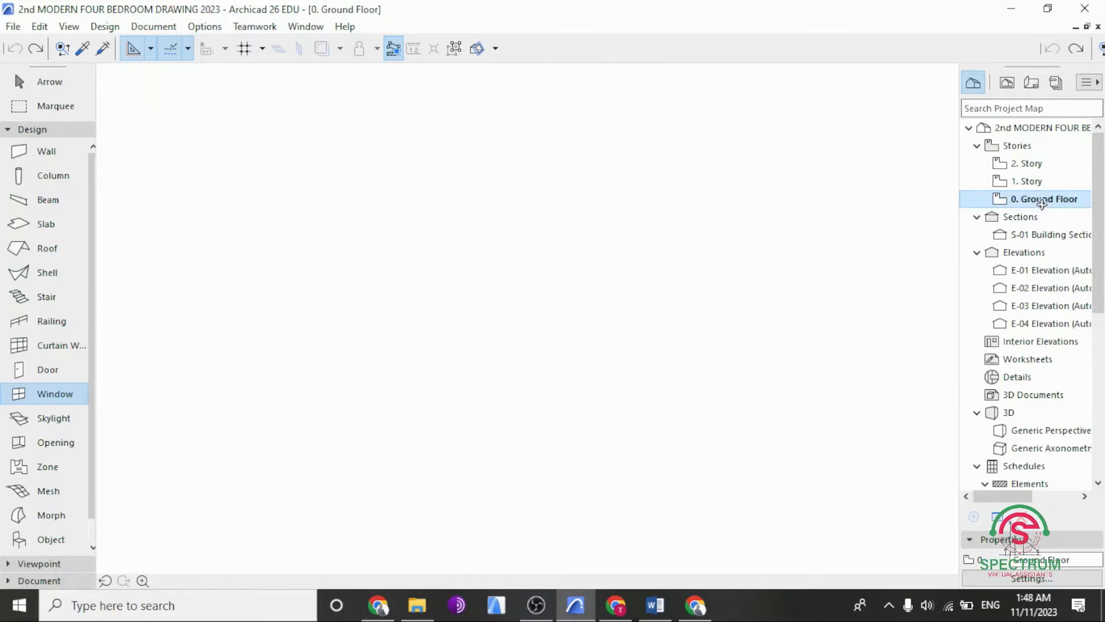
pyautogui.doubleClick(1043, 199)
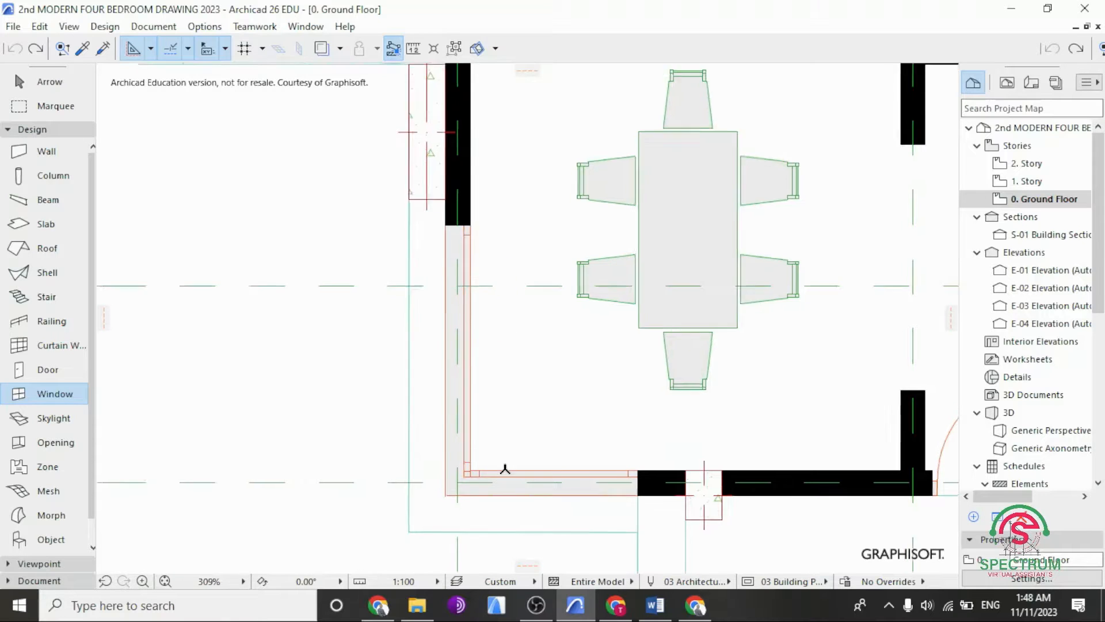
pyautogui.scroll(-3)
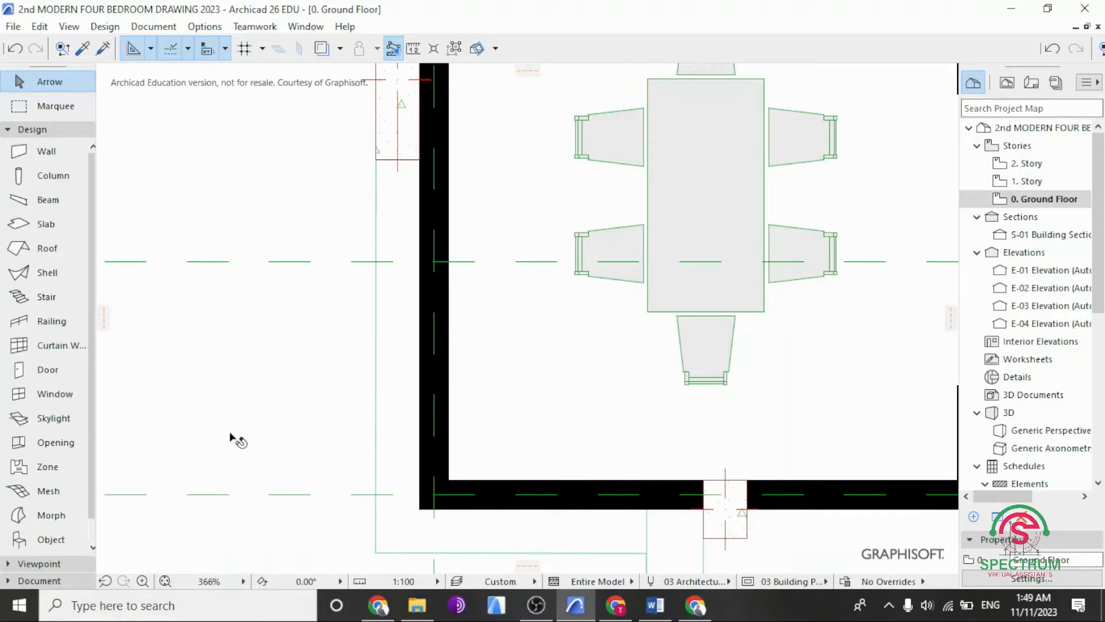
pyautogui.moveTo(256, 372)
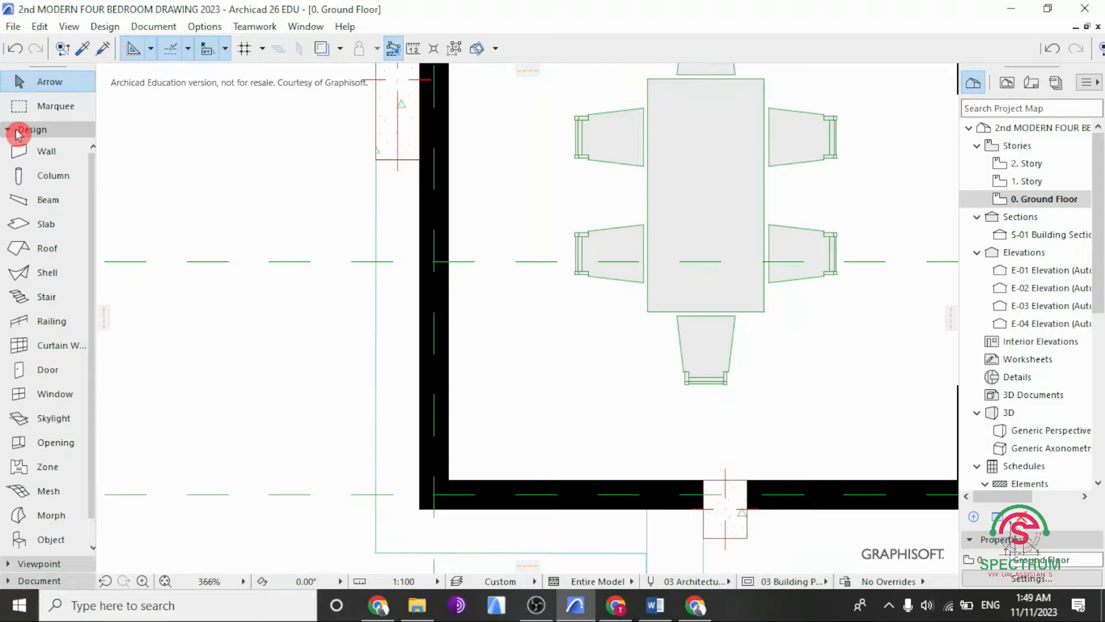
pyautogui.moveTo(27, 254)
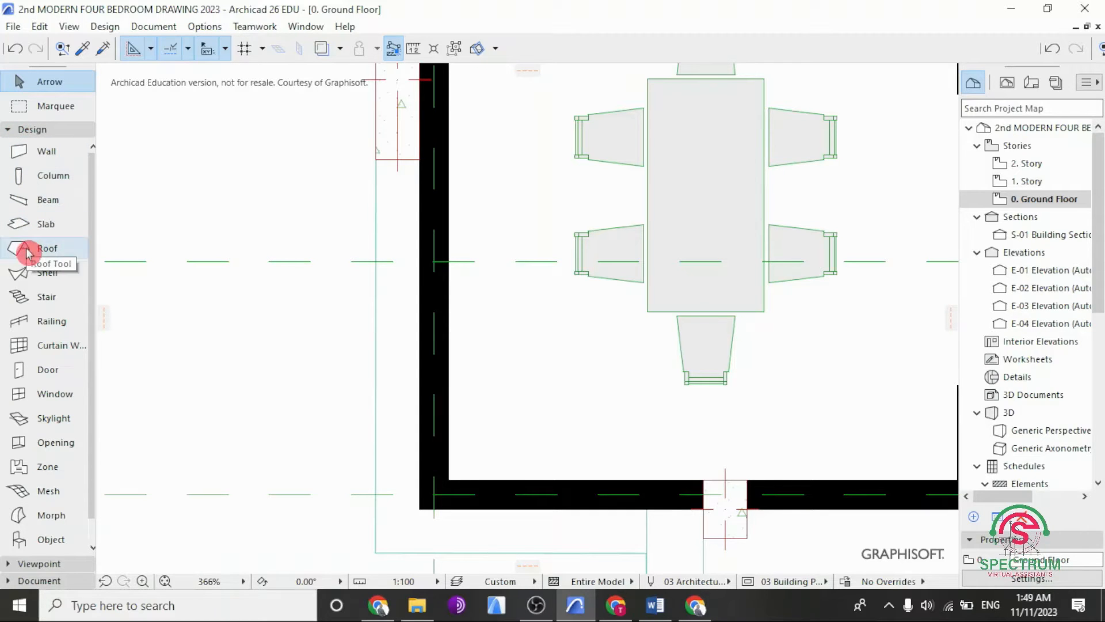
pyautogui.moveTo(31, 399)
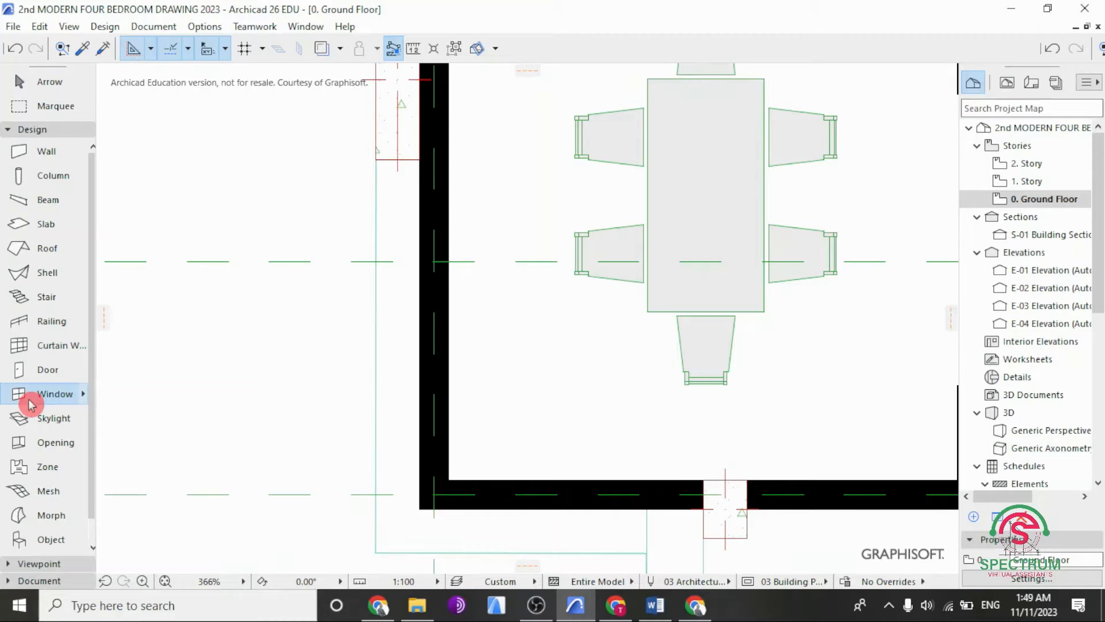
# Step: In the Window defaults, browse Linked Libraries > Windows 26 > Basic Windows 26 and choose Window 26
pyautogui.click(56, 393)
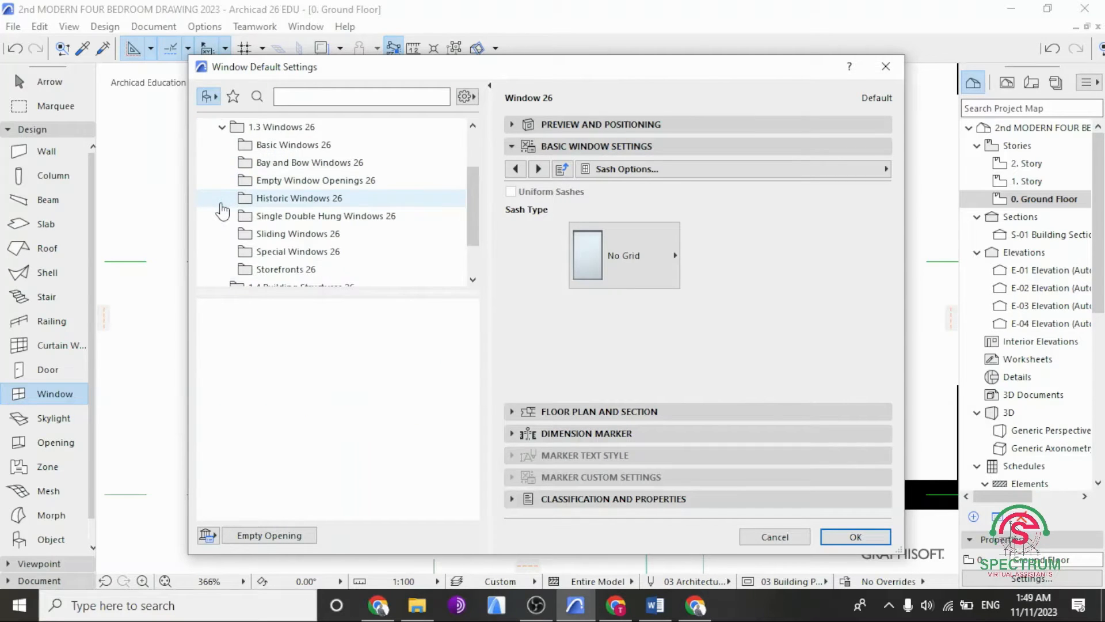
pyautogui.click(294, 145)
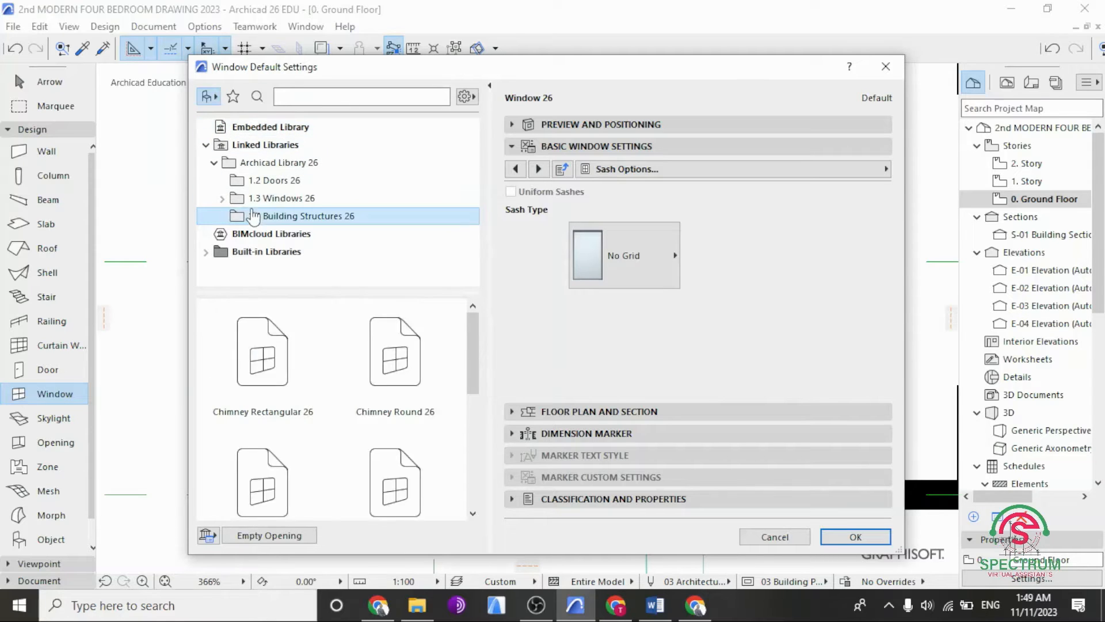
pyautogui.click(222, 198)
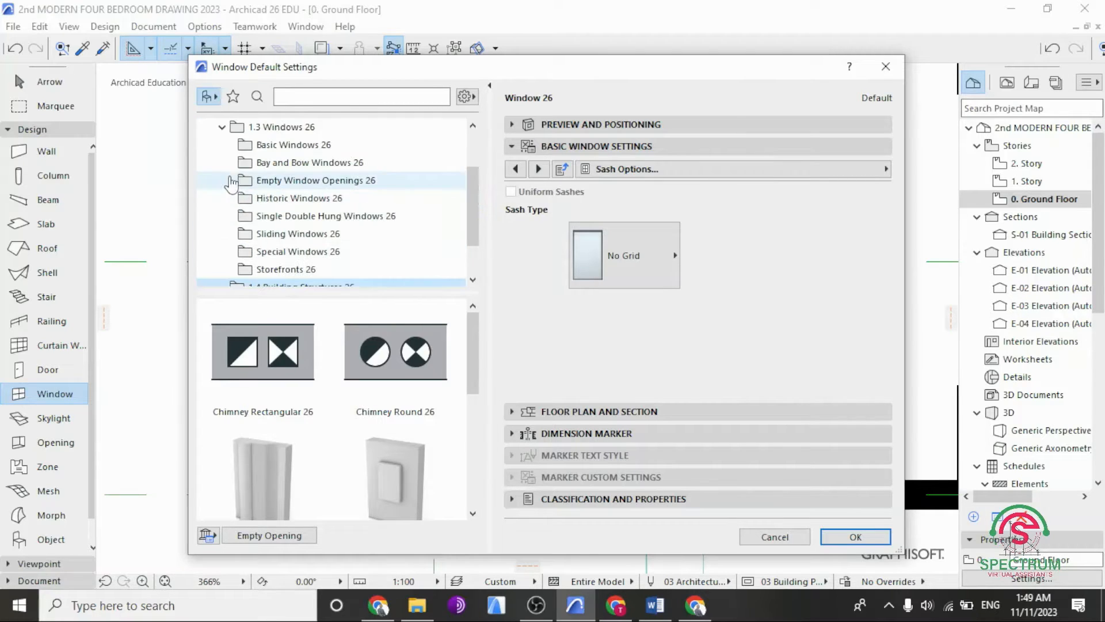
pyautogui.click(295, 145)
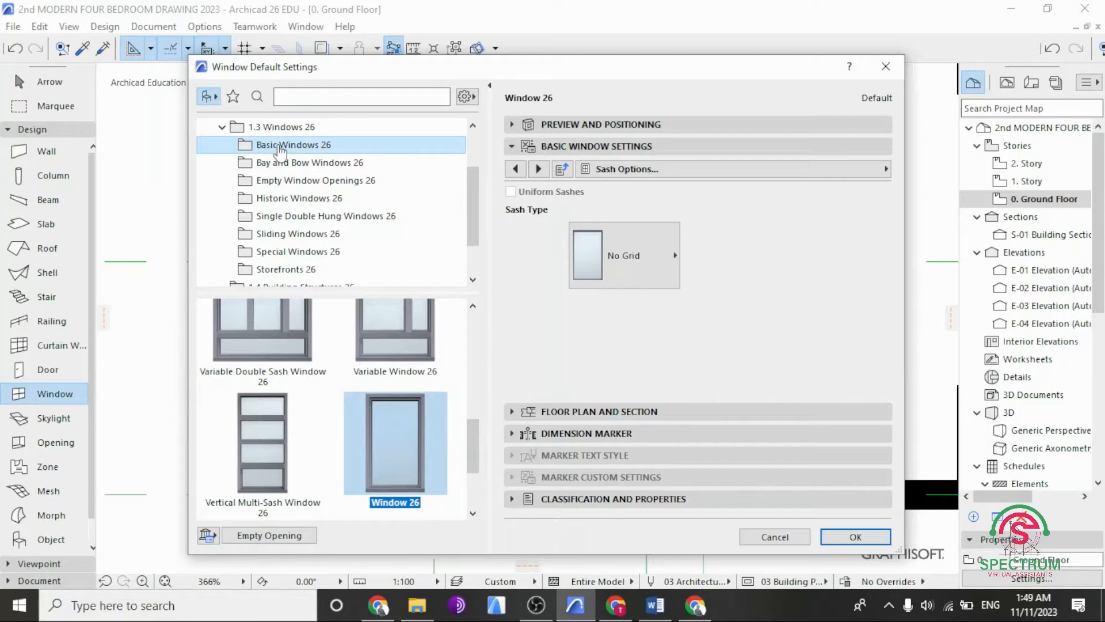
pyautogui.scroll(-3)
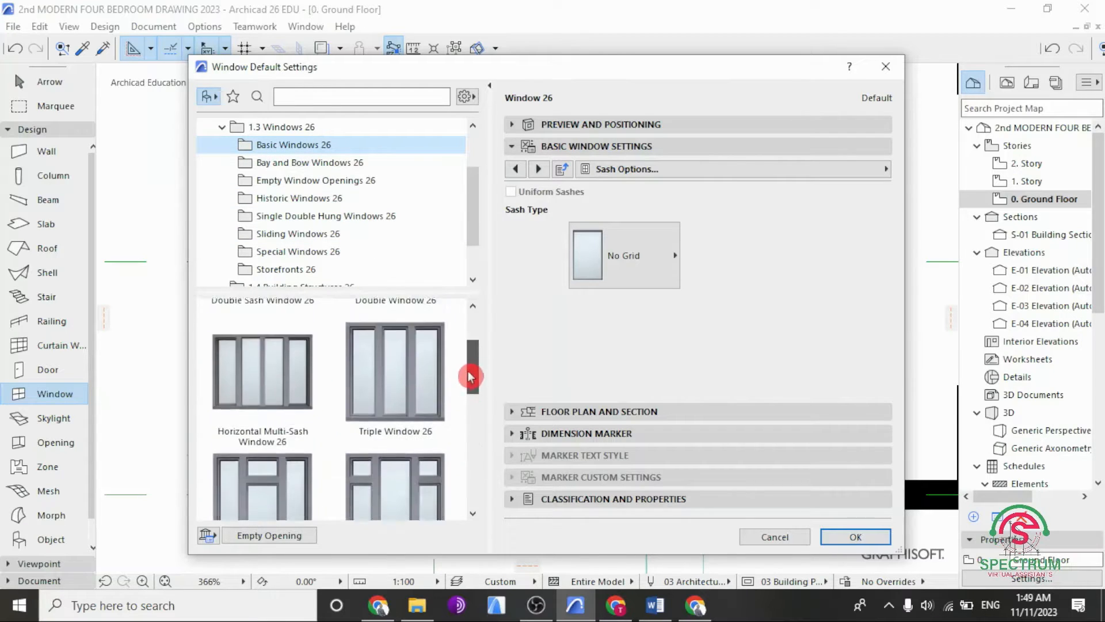
pyautogui.scroll(-3)
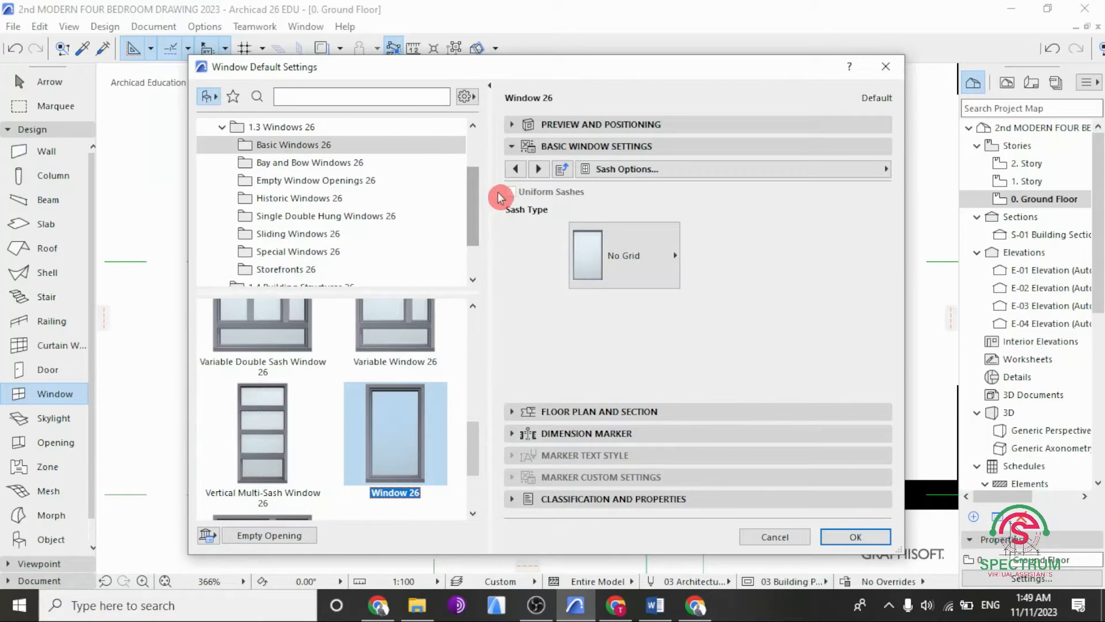
# Step: Give the default window a 2000 width and 2200 height, keeping the 400 sill
pyautogui.click(601, 125)
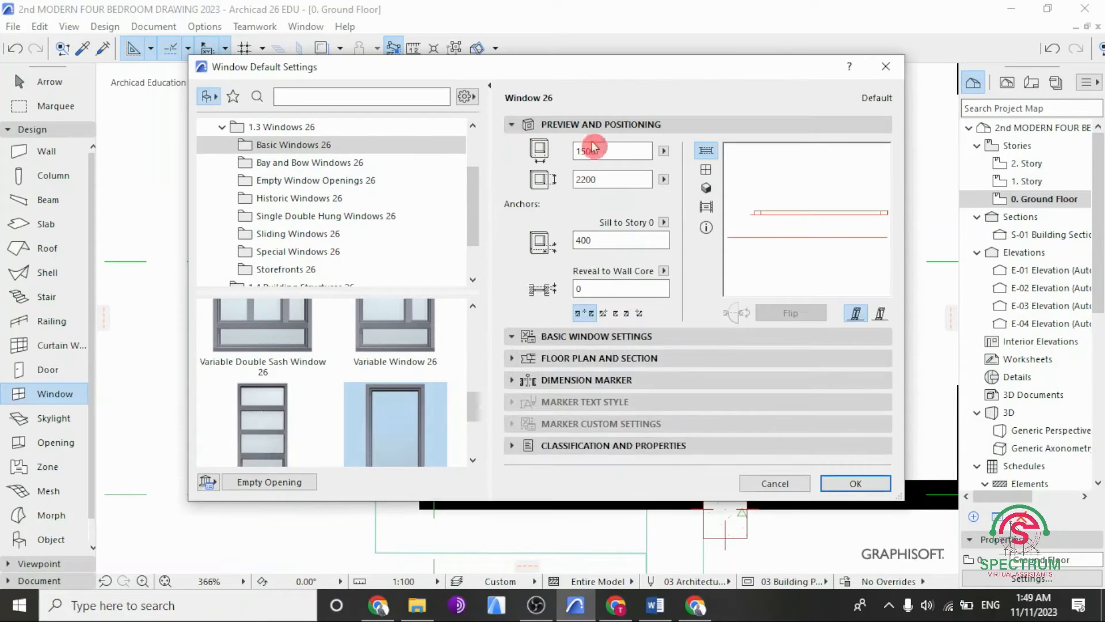
pyautogui.click(607, 150)
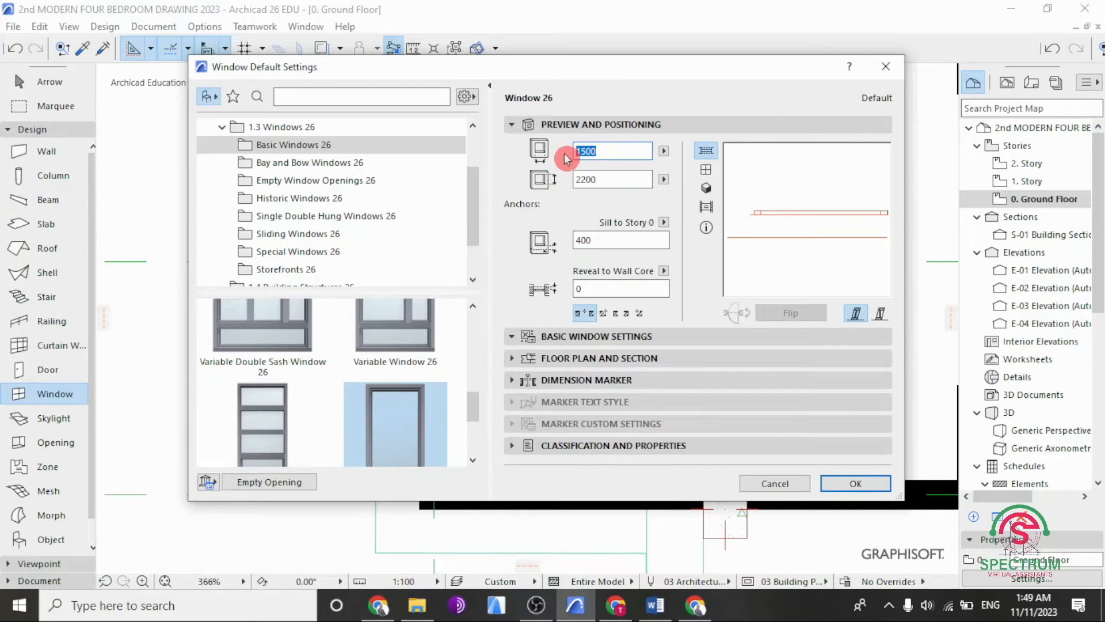
pyautogui.write('2000')
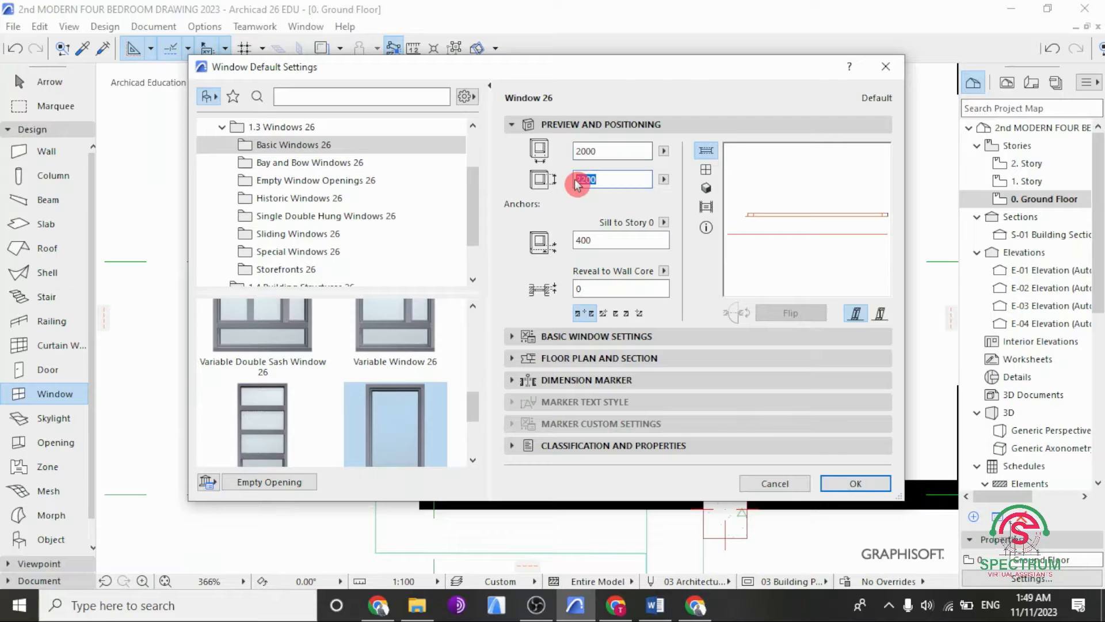
pyautogui.write('220')
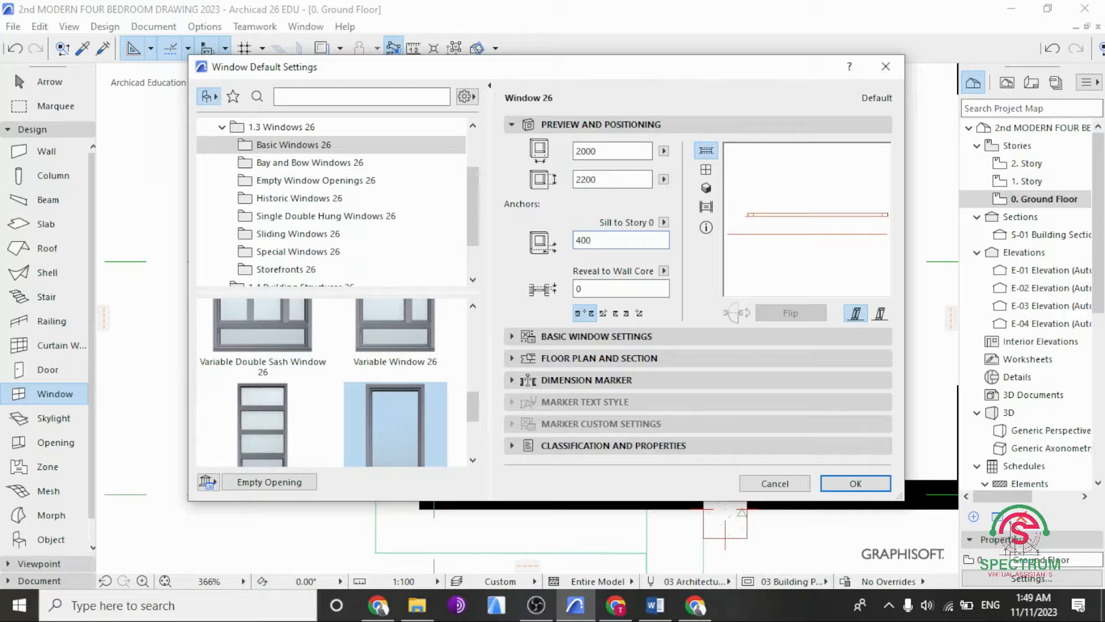
pyautogui.click(512, 124)
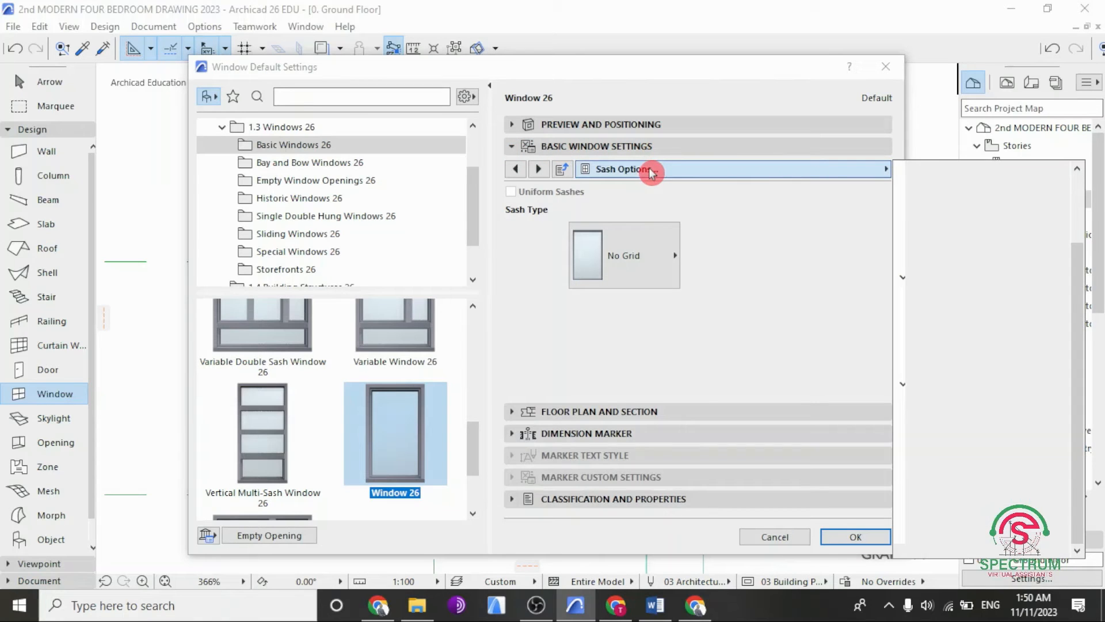
# Step: On the Custom Corner page, enable Custom Corner 1 with Frame as the corner connection type
pyautogui.click(884, 169)
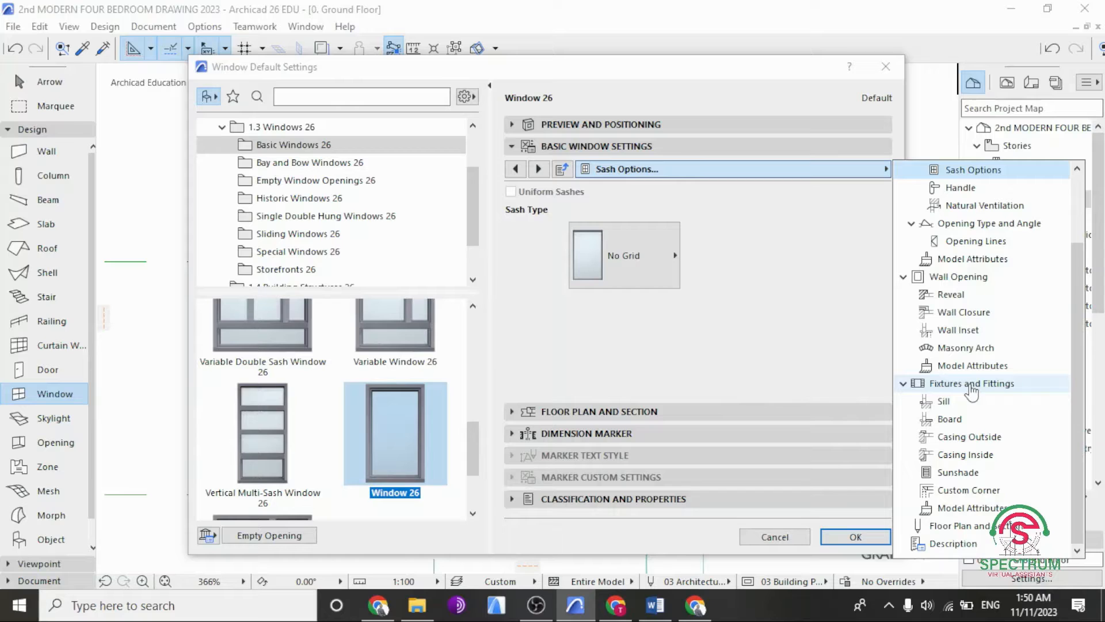
pyautogui.moveTo(969, 490)
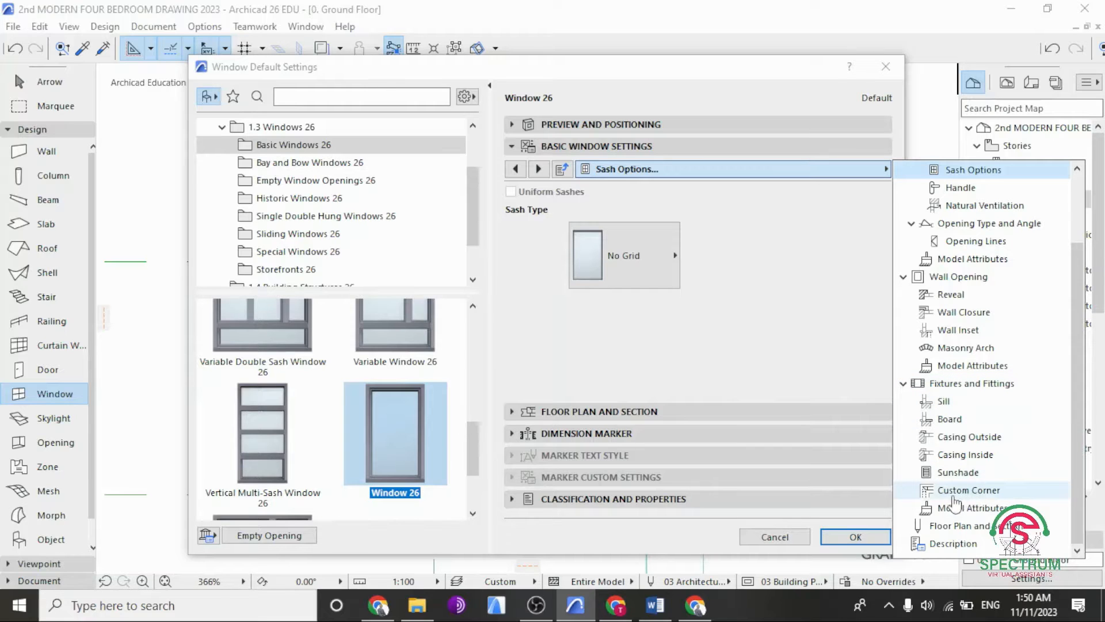
pyautogui.click(969, 491)
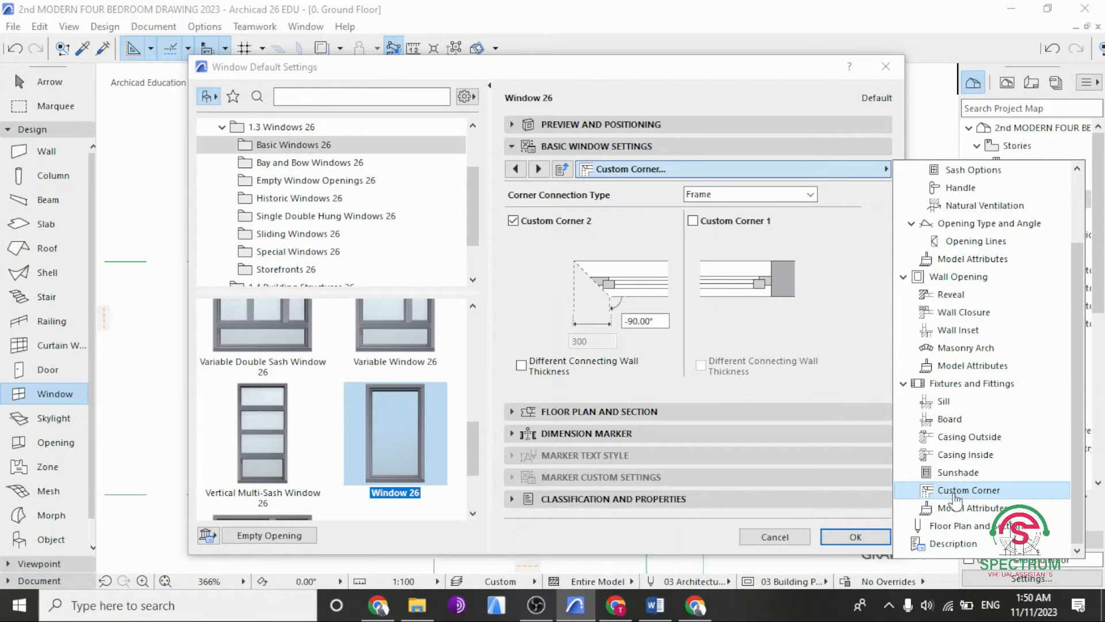
pyautogui.moveTo(951, 481)
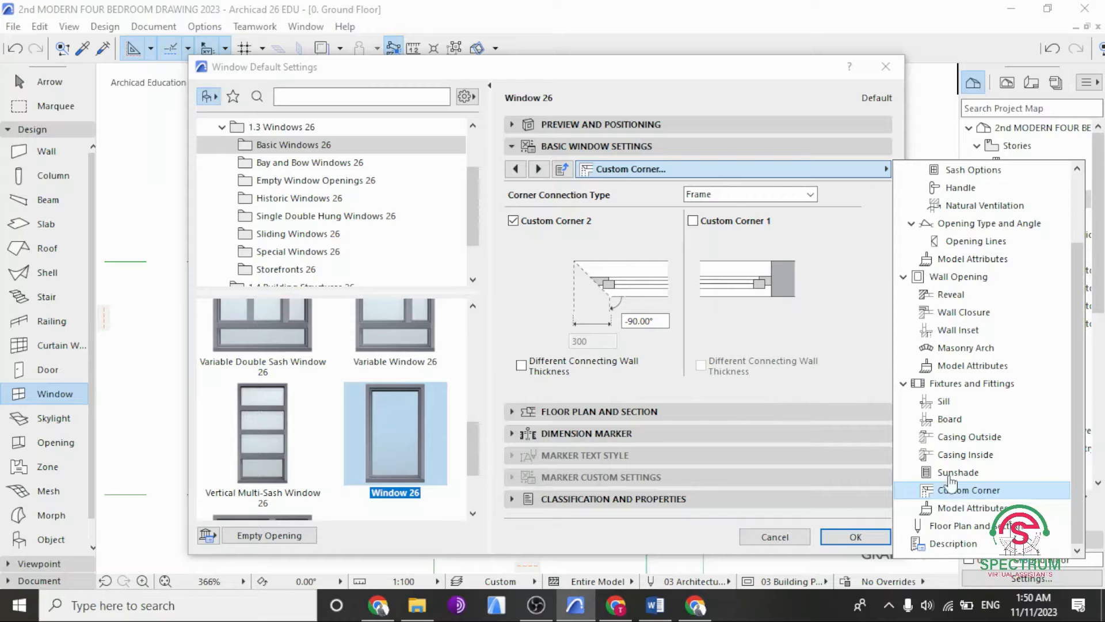
pyautogui.moveTo(955, 471)
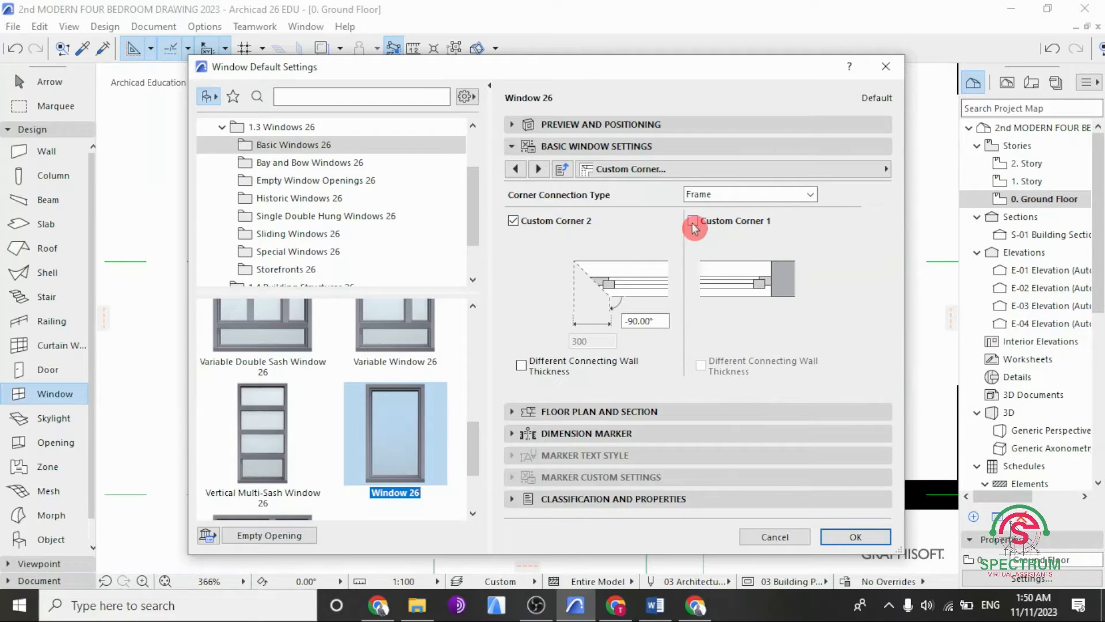
pyautogui.click(693, 221)
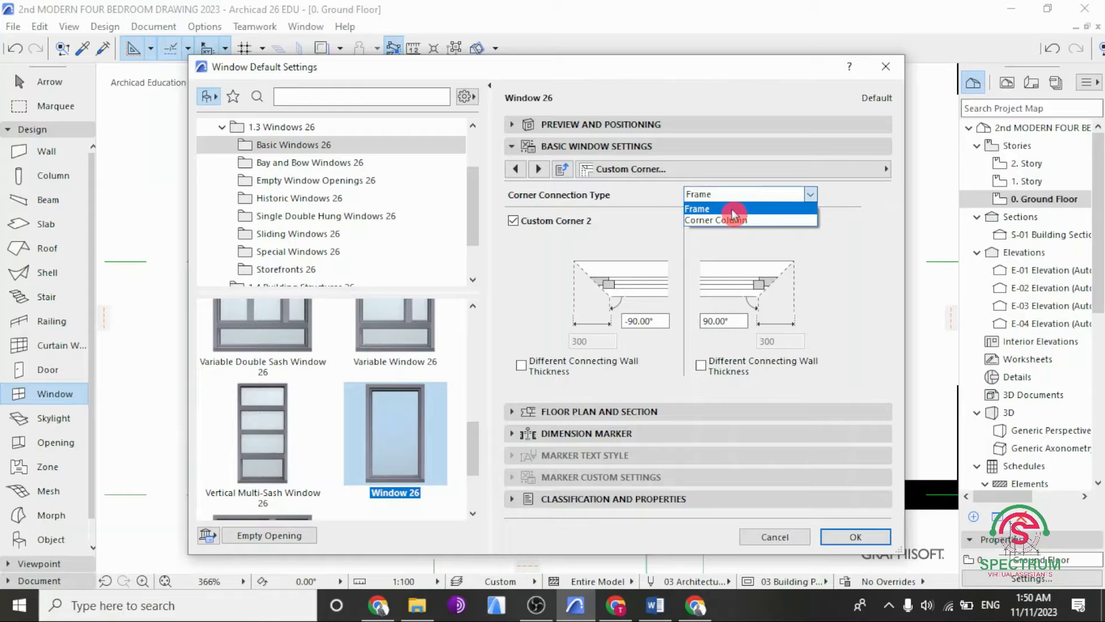
pyautogui.click(698, 208)
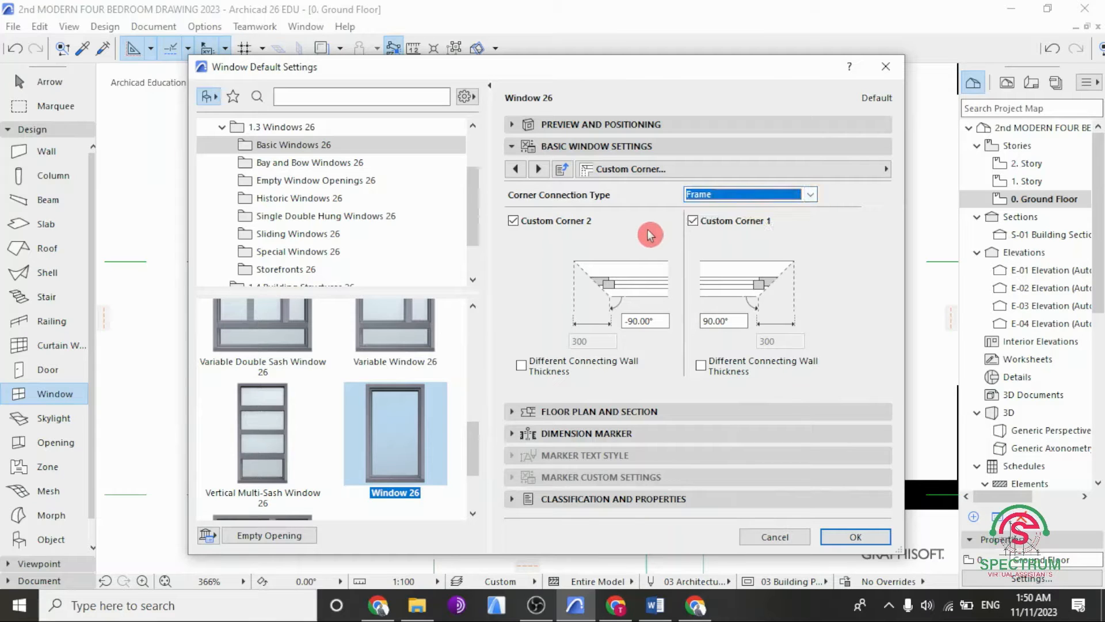
pyautogui.click(855, 536)
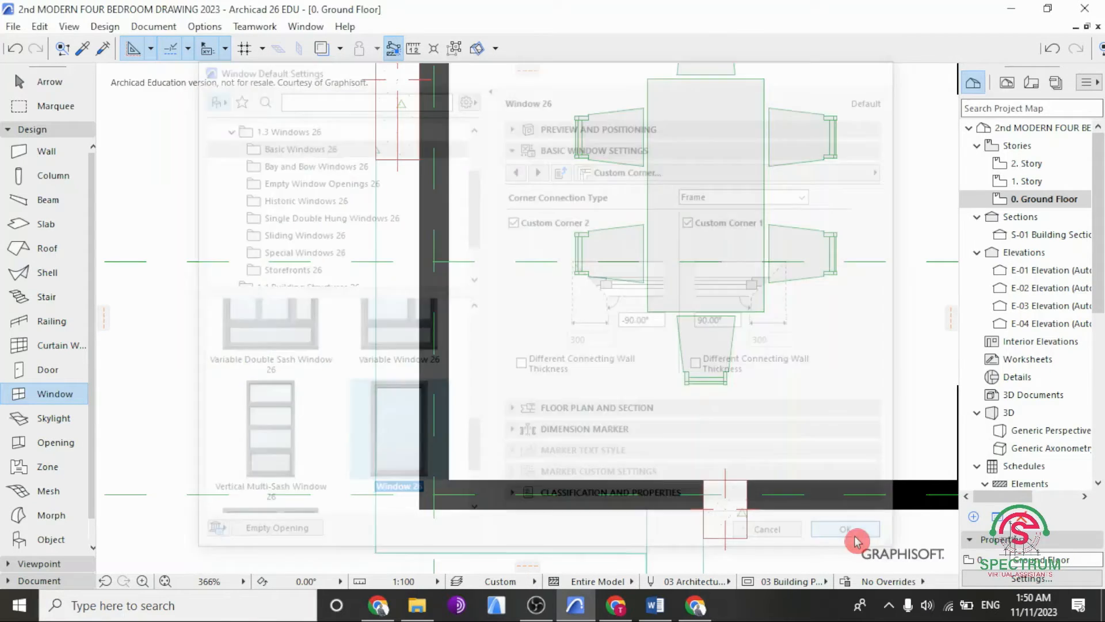
# Step: Confirm the defaults and place Window 26 in the left dining-room wall ending at the corner
pyautogui.click(845, 530)
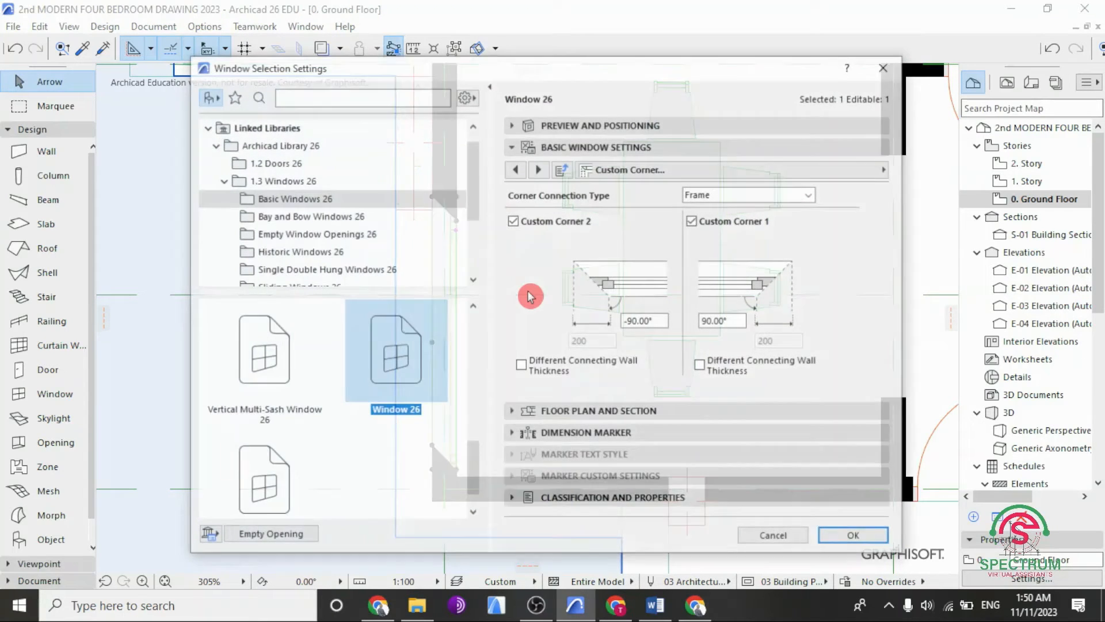
pyautogui.click(512, 221)
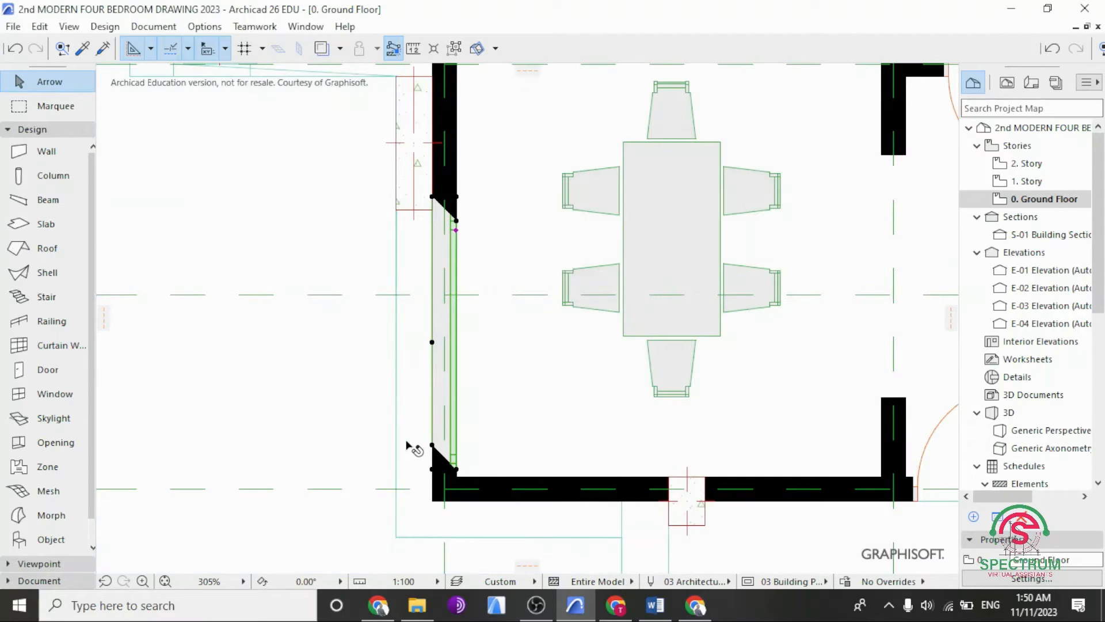
pyautogui.moveTo(345, 303)
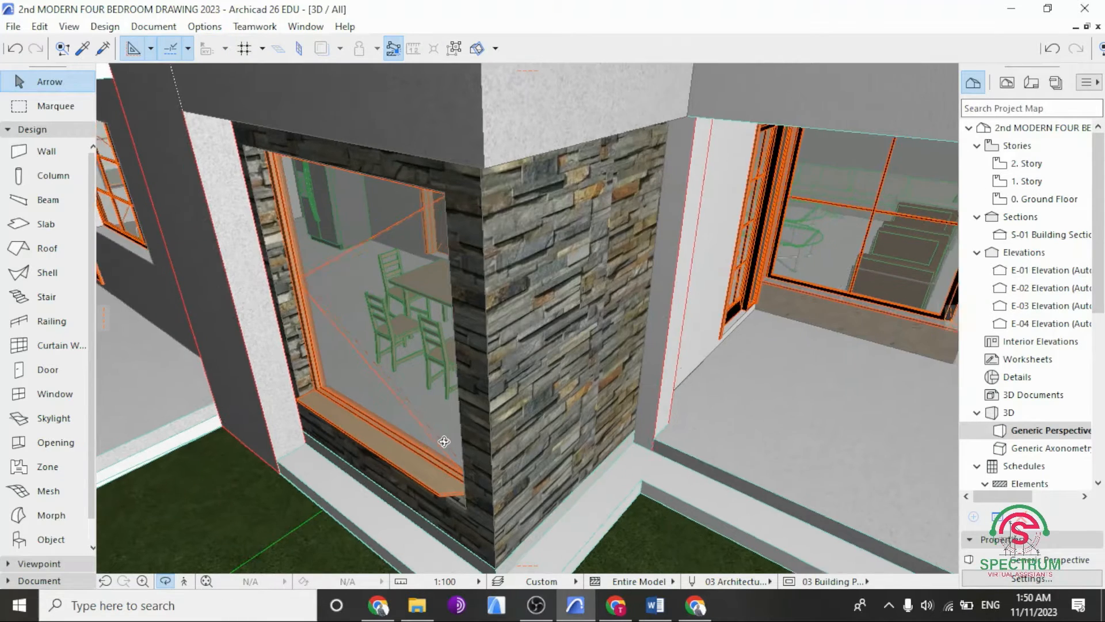
# Step: Orbit the 3D perspective around the stone corner to inspect both faces of the new window
pyautogui.moveTo(445, 442); pyautogui.dragTo(366, 428)
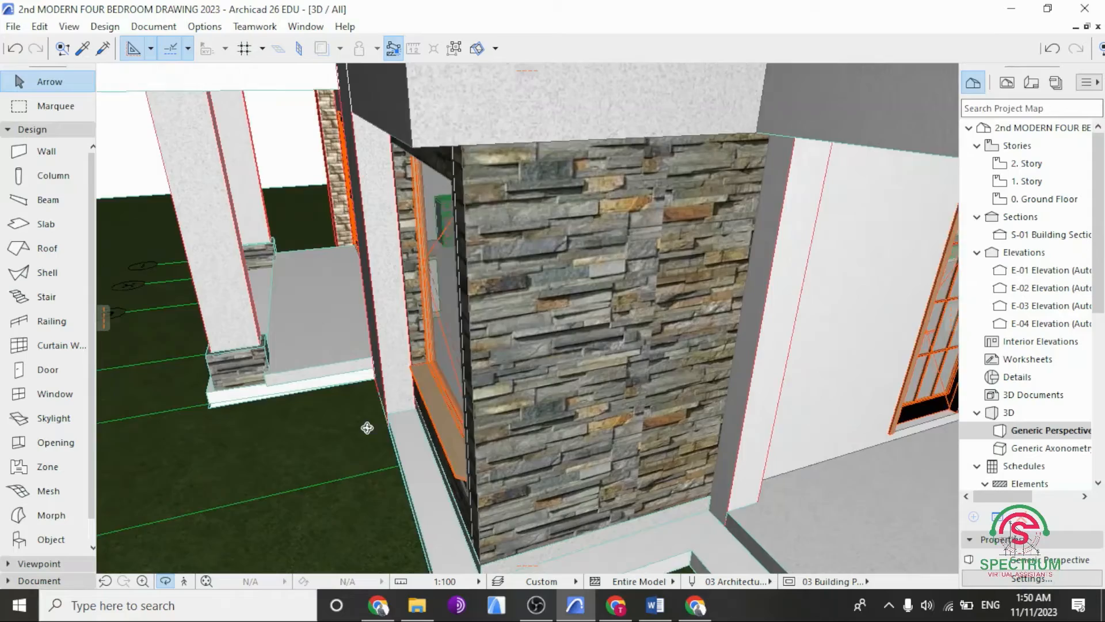
pyautogui.moveTo(366, 427); pyautogui.dragTo(387, 420)
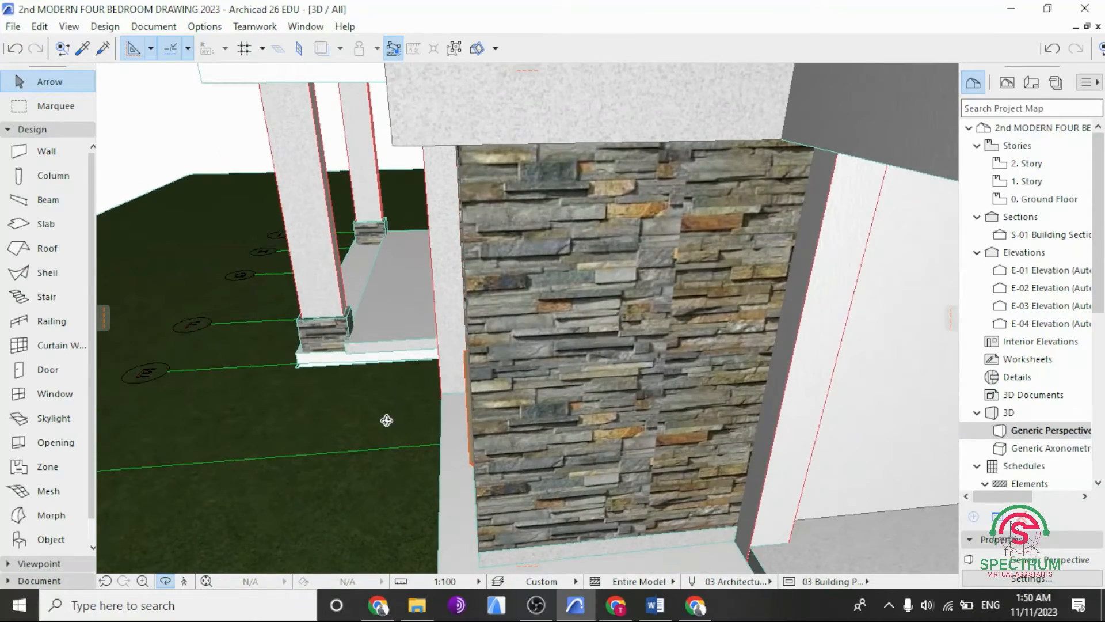
pyautogui.moveTo(386, 420); pyautogui.dragTo(660, 425)
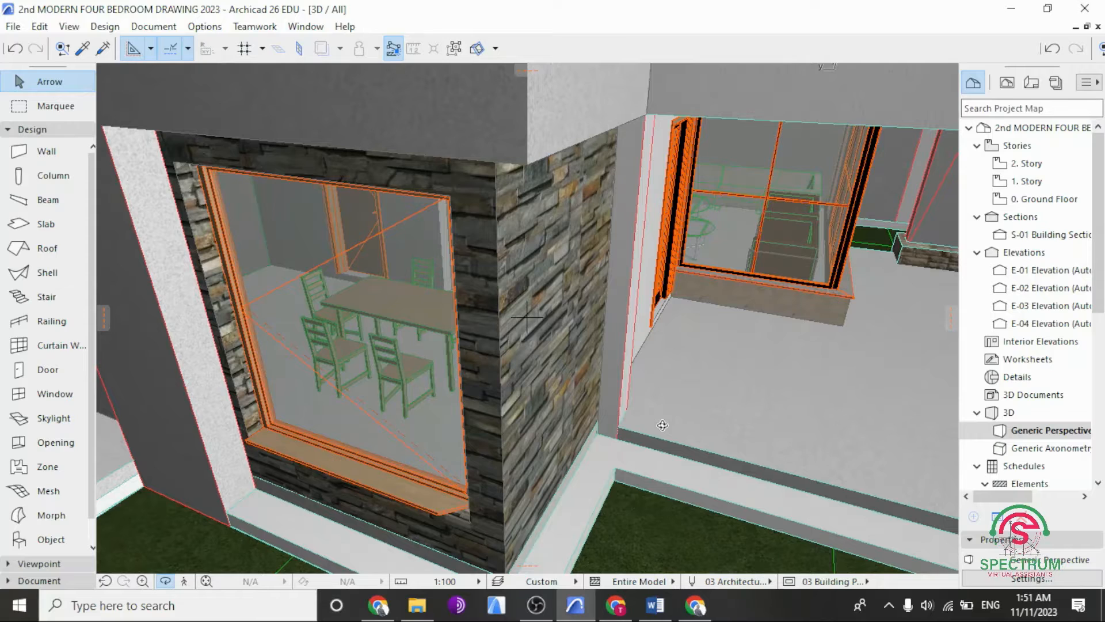
pyautogui.click(1047, 200)
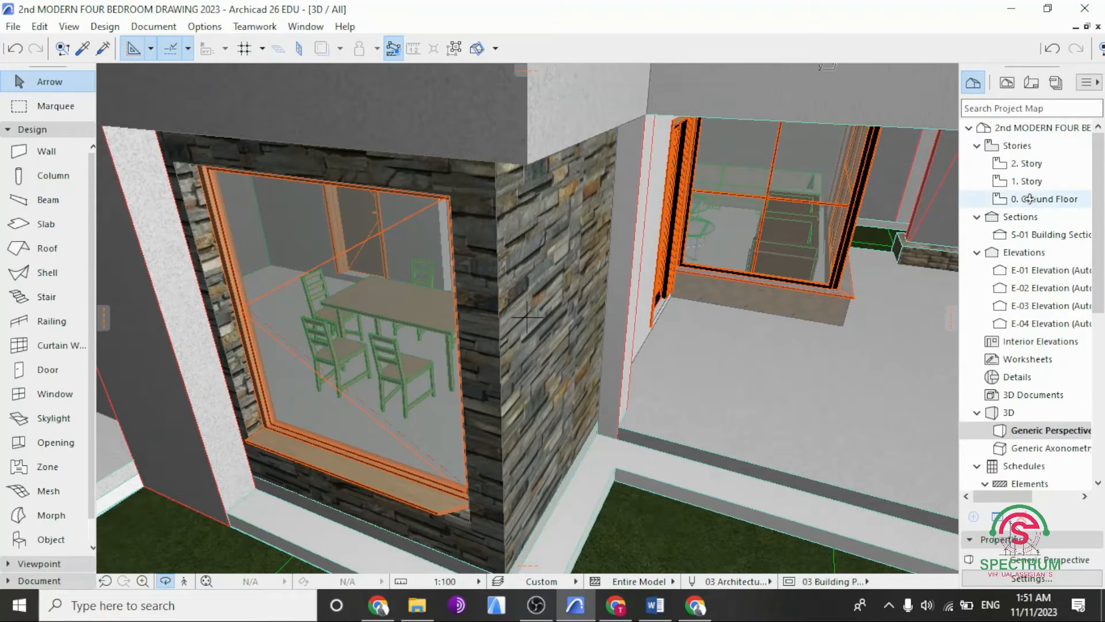
# Step: Back on the ground floor, set the window's Custom Corner 1 angle to -90° and confirm
pyautogui.doubleClick(1044, 199)
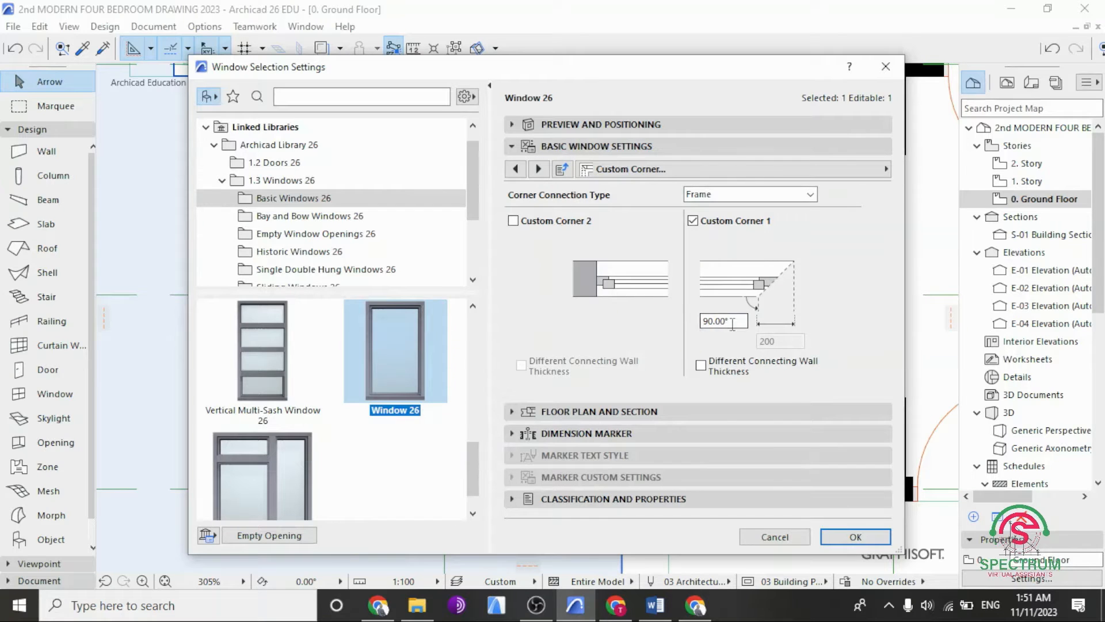
pyautogui.write('-90')
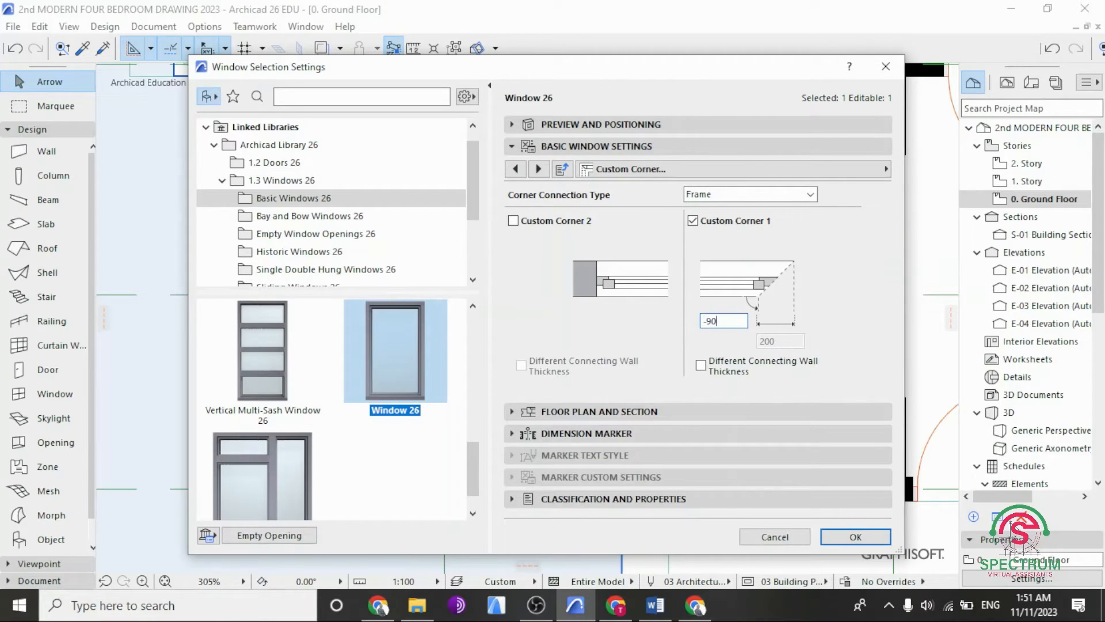
pyautogui.click(724, 321)
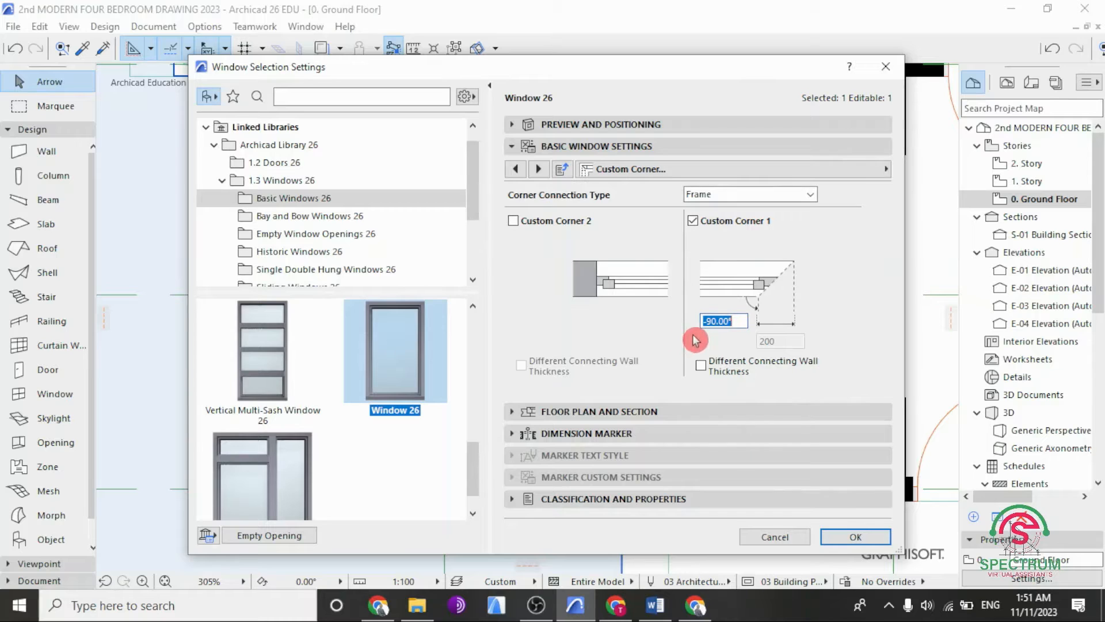
pyautogui.click(856, 536)
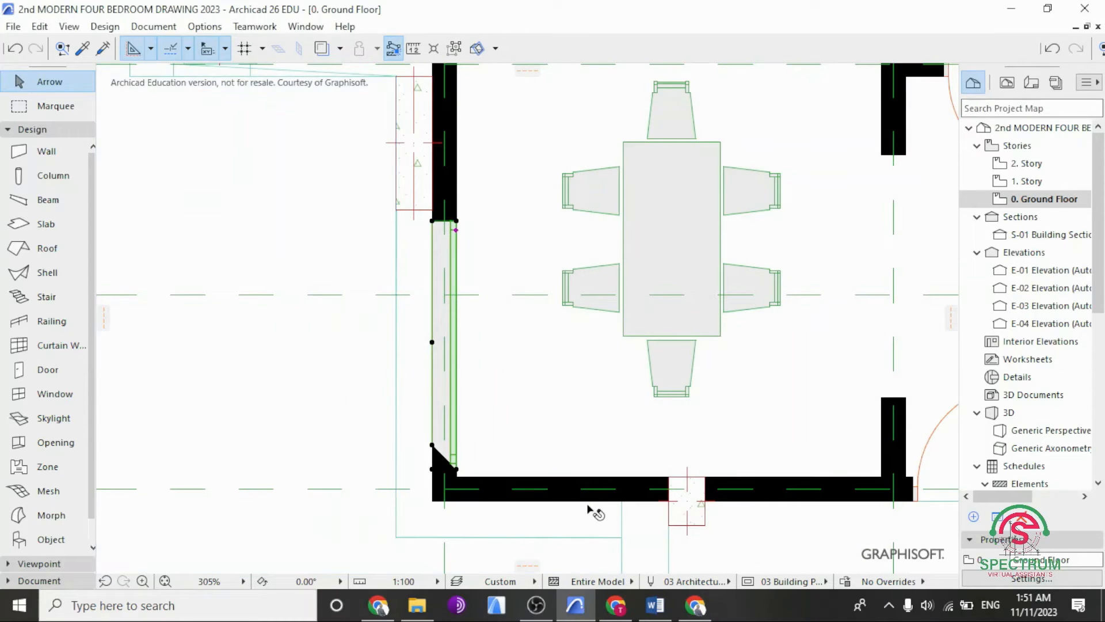
# Step: Zoom in on the mitred window end and show the selected window in 3D
pyautogui.scroll(-3)
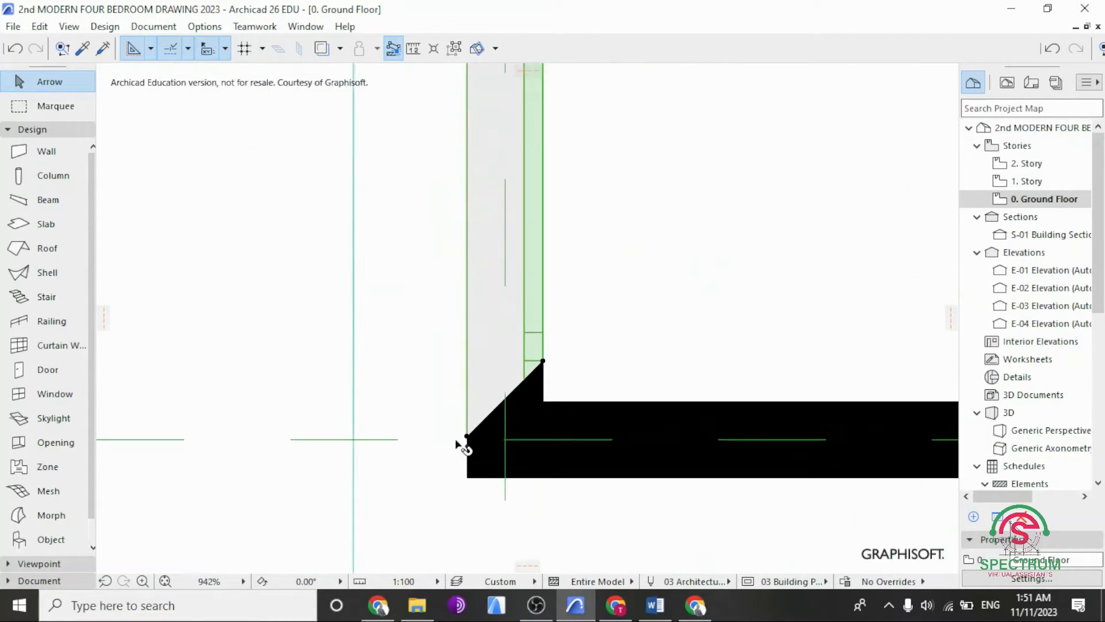
pyautogui.rightClick(464, 446)
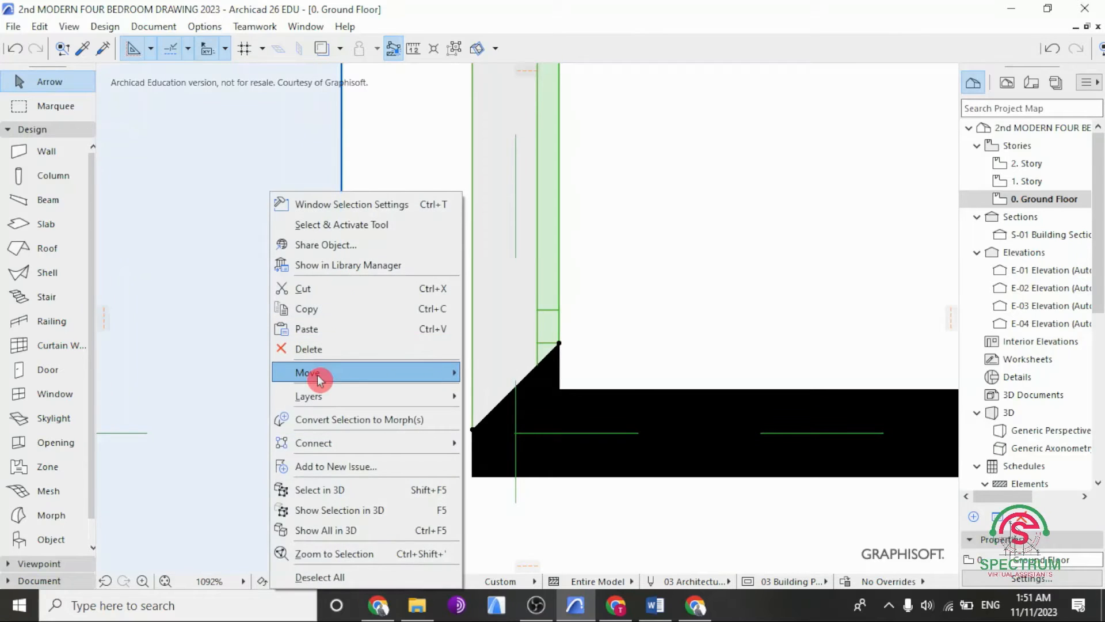
pyautogui.click(309, 372)
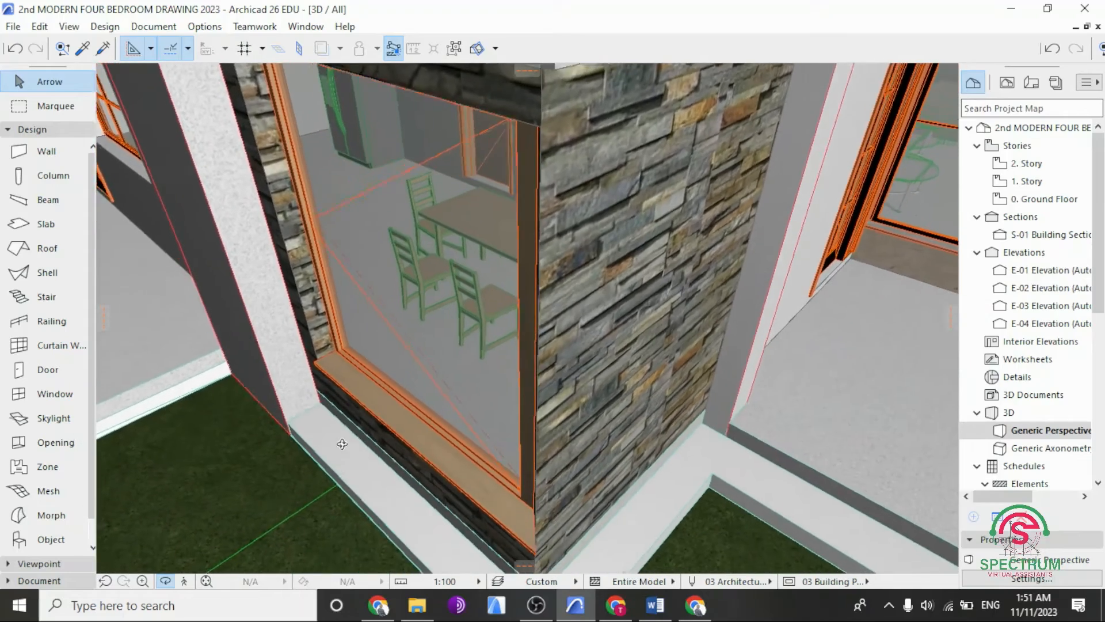
pyautogui.moveTo(342, 444); pyautogui.dragTo(360, 359)
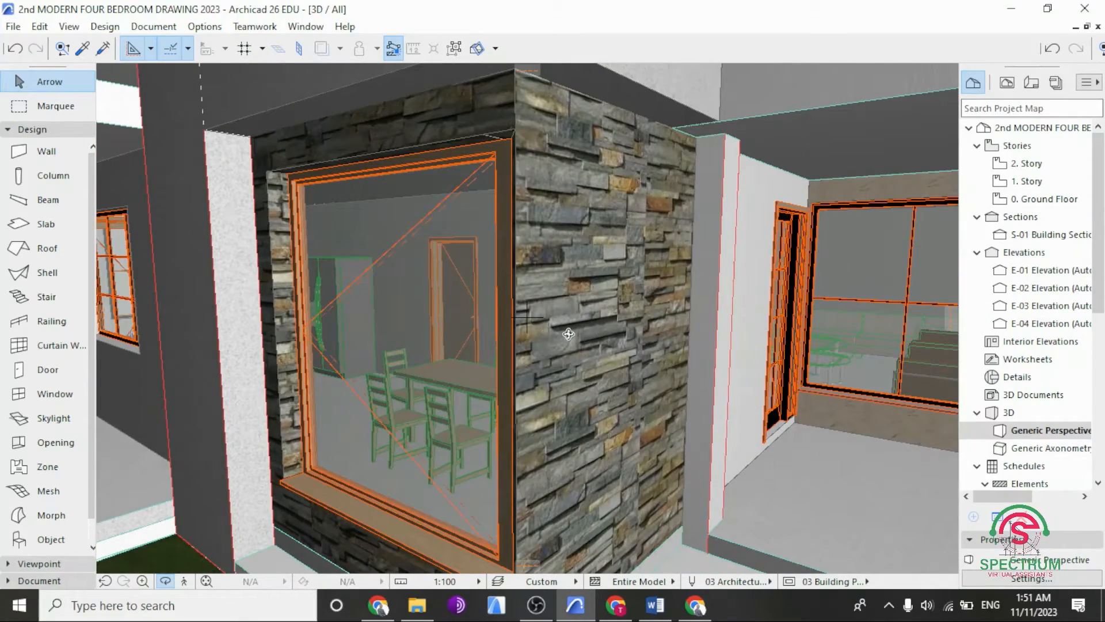
pyautogui.click(1050, 199)
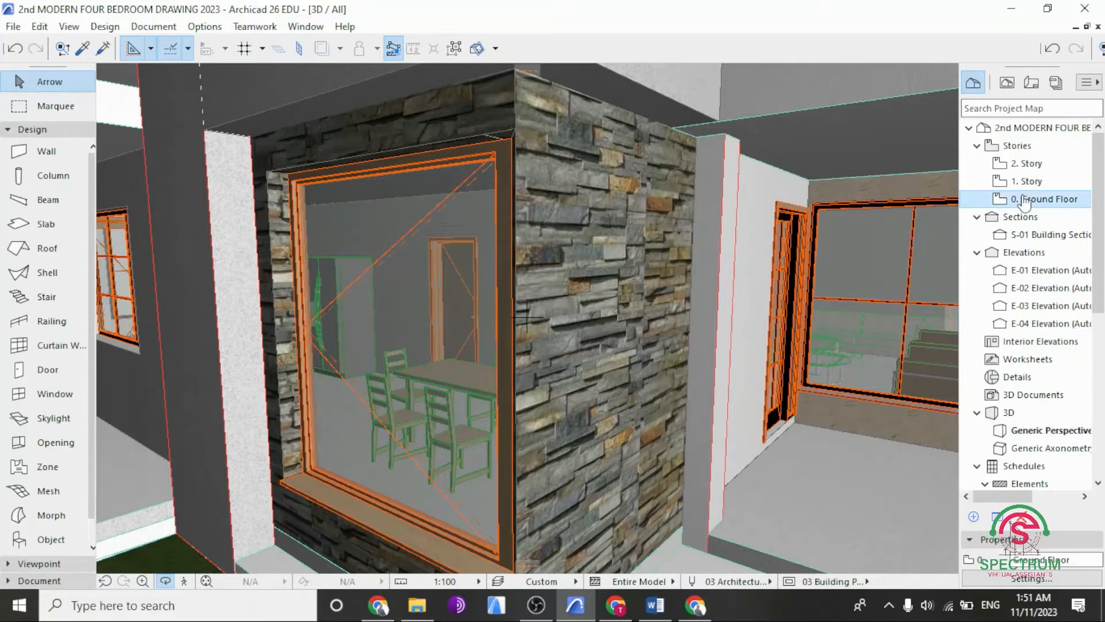
pyautogui.doubleClick(1045, 200)
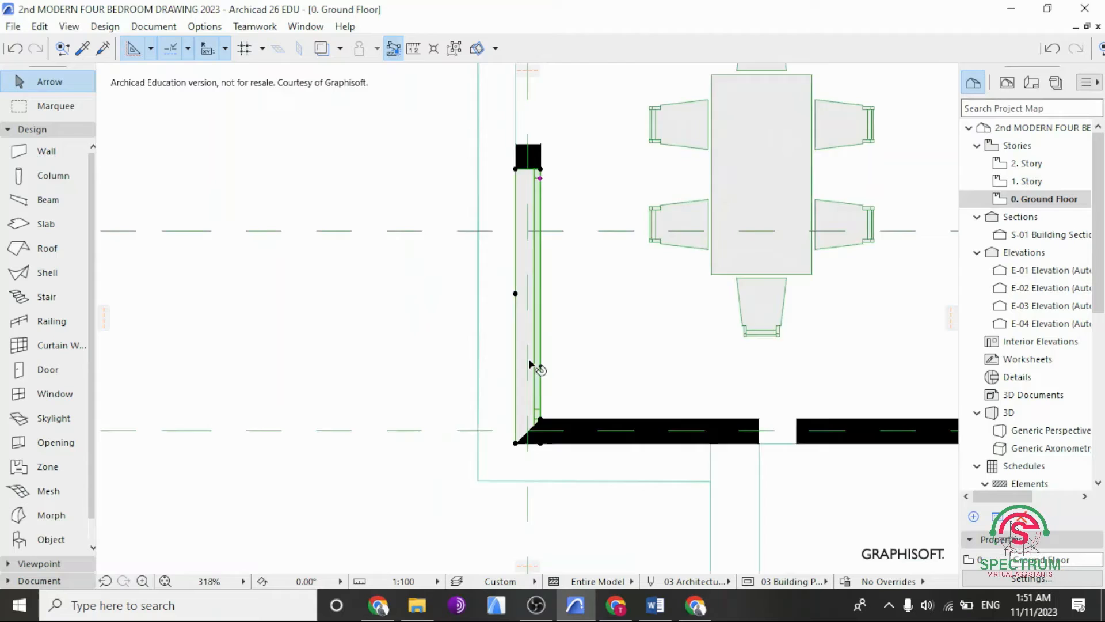
# Step: In the window's Sash Options, choose an H-V Grid sash with 2 by 3 panes and confirm
pyautogui.rightClick(535, 366)
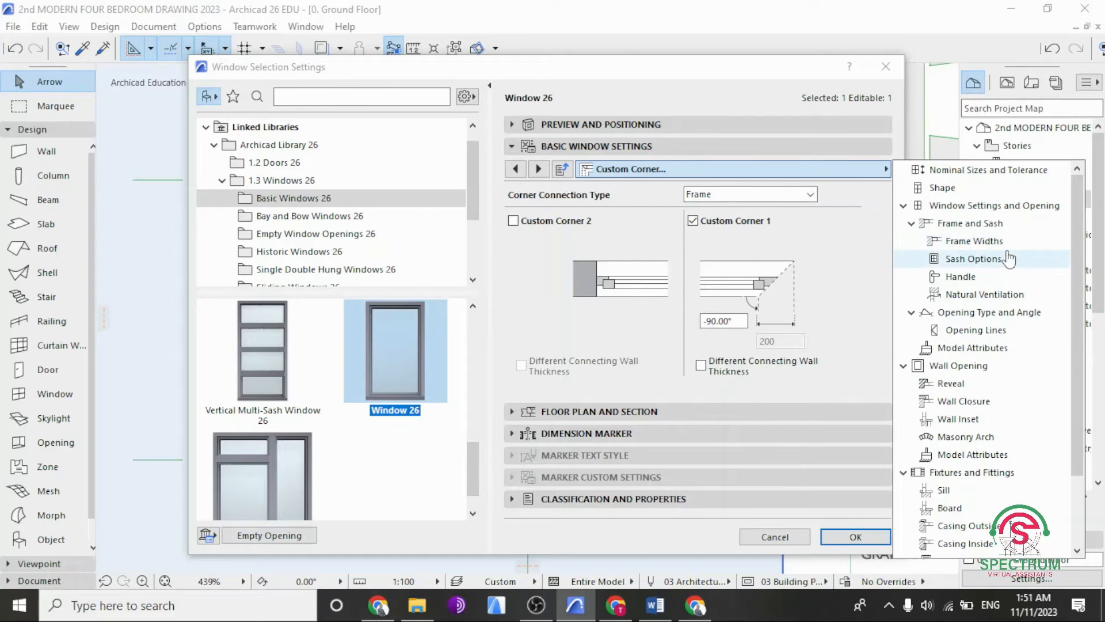
pyautogui.click(969, 223)
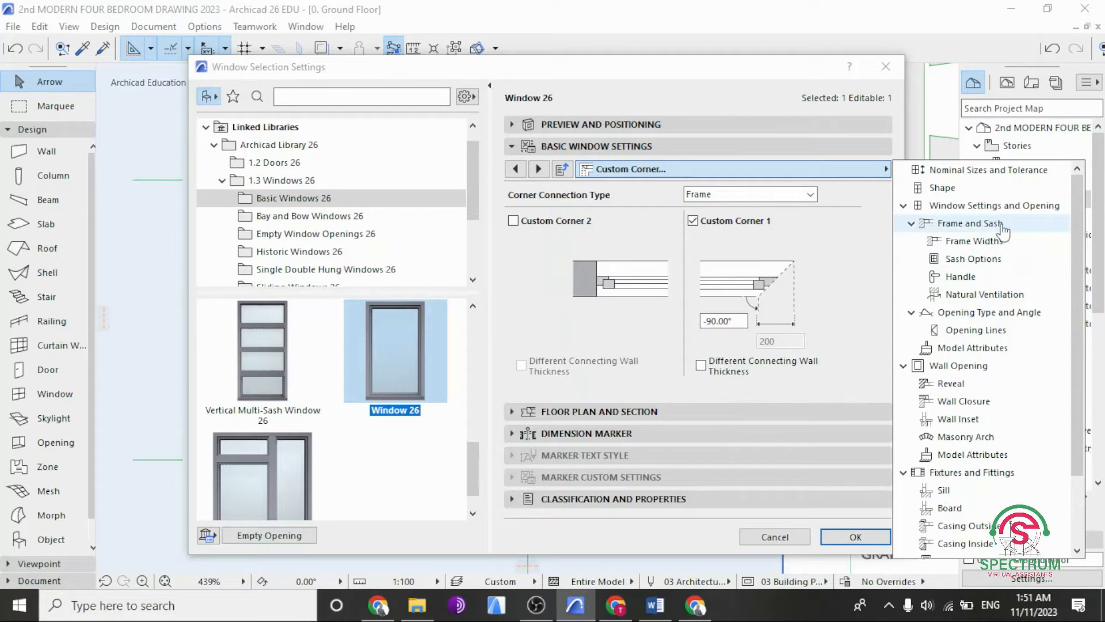
pyautogui.click(974, 259)
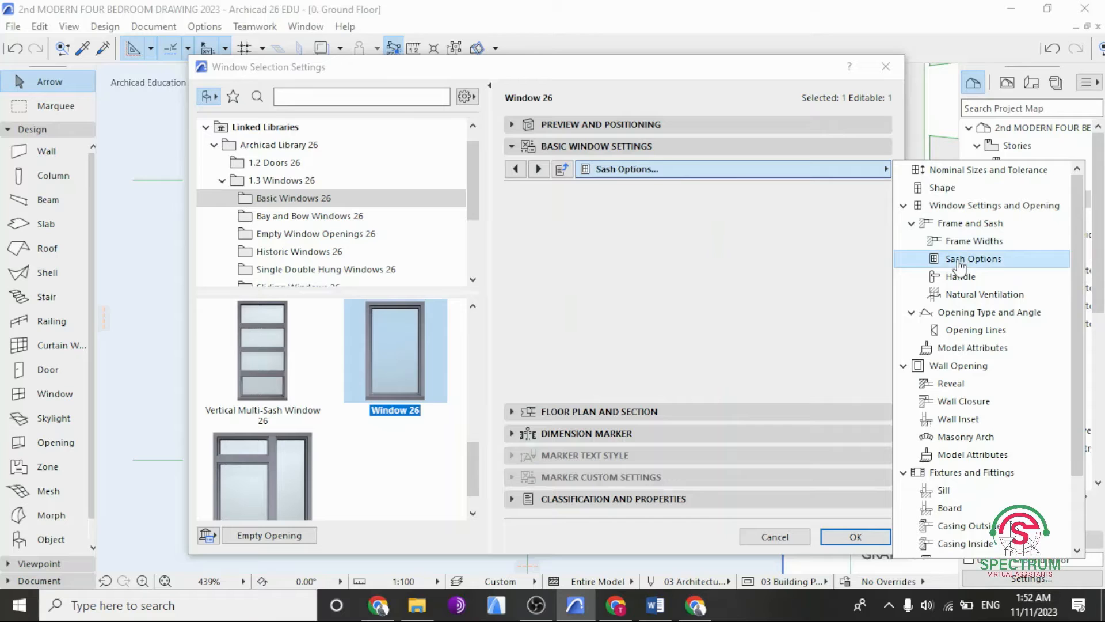
pyautogui.click(973, 259)
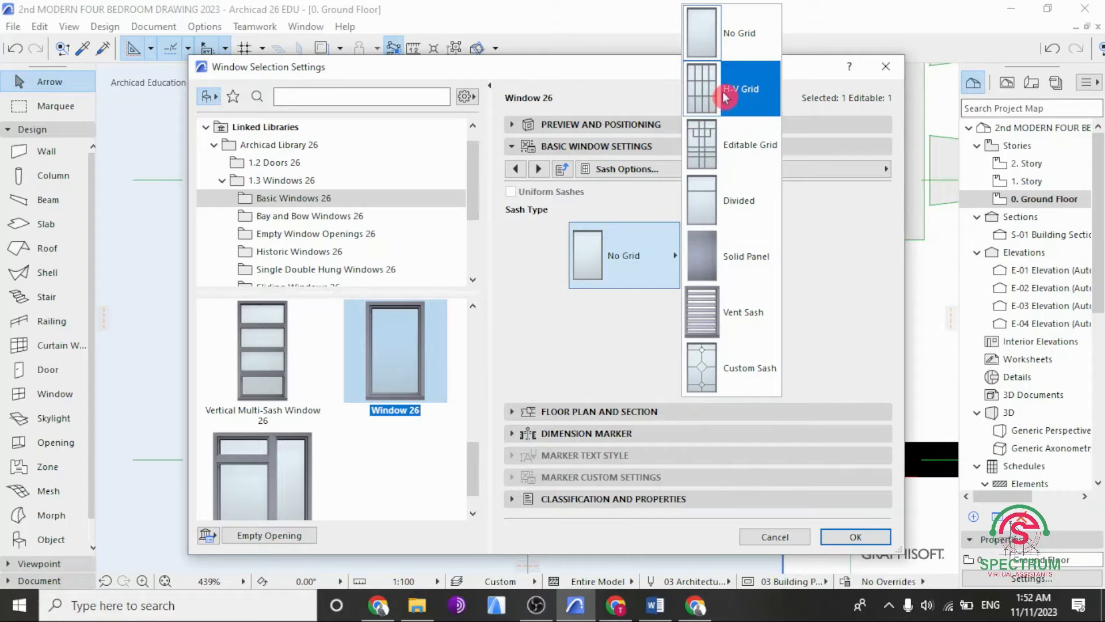
pyautogui.click(731, 89)
pyautogui.write('3')
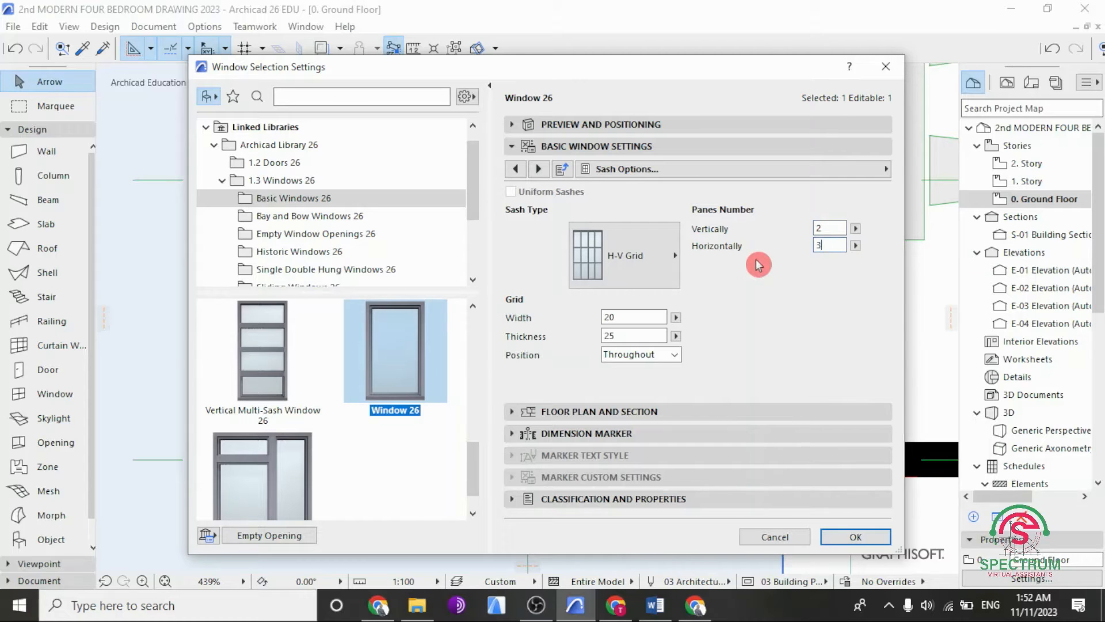
pyautogui.moveTo(775, 321)
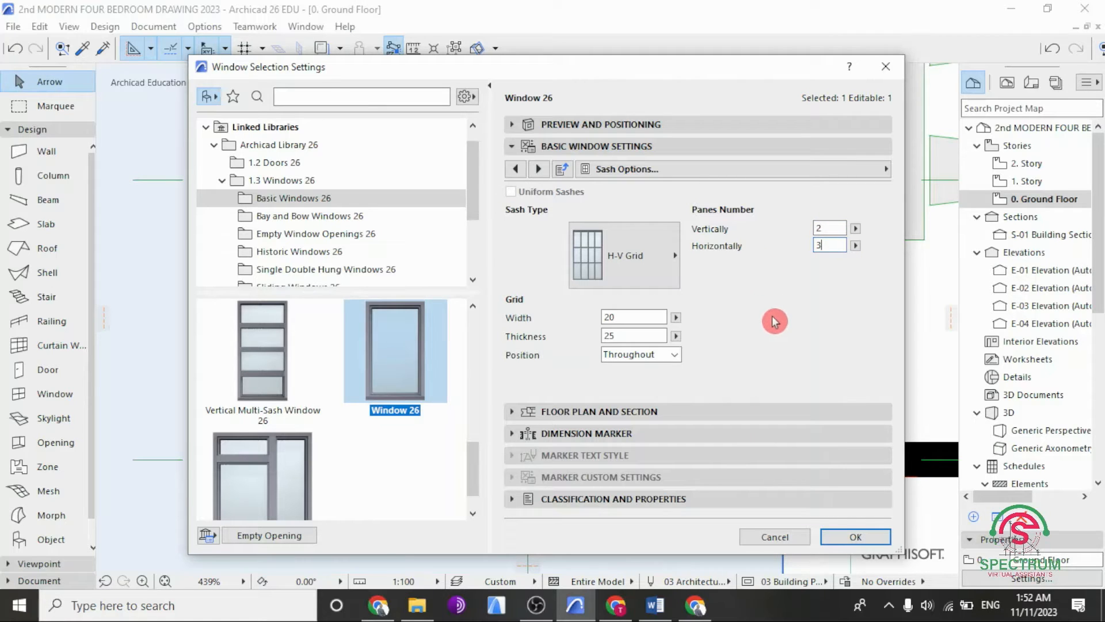
pyautogui.click(855, 537)
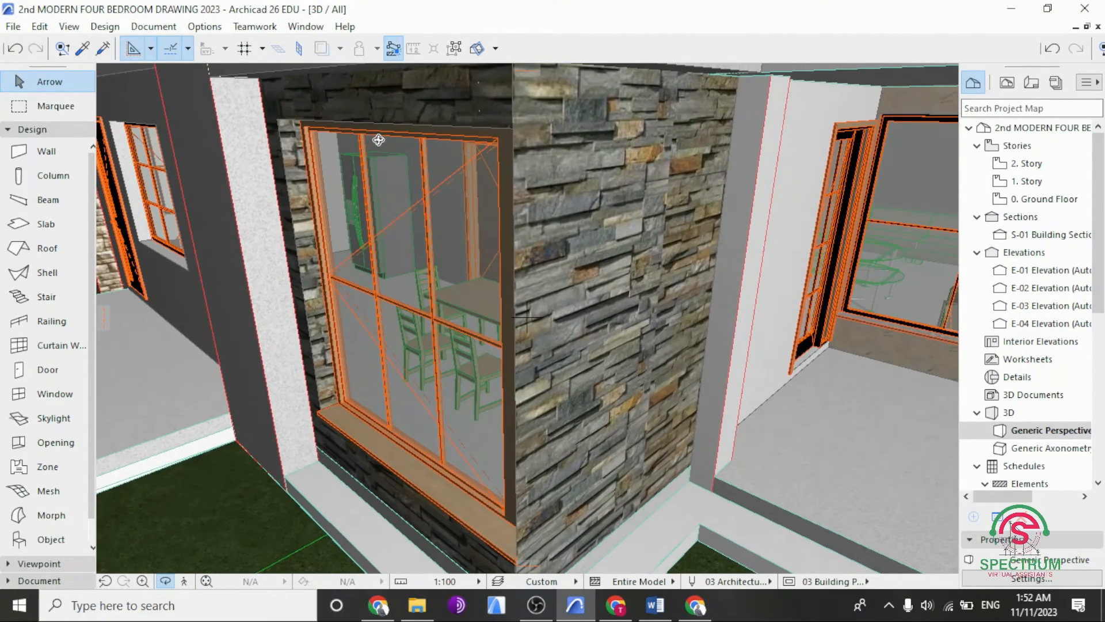
pyautogui.moveTo(397, 434)
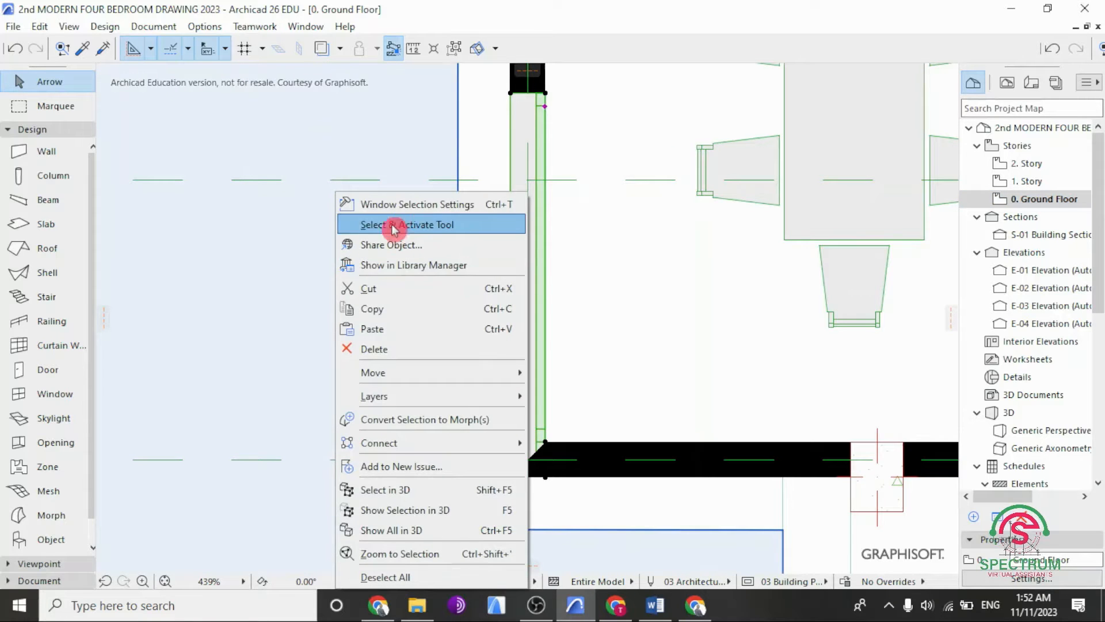
# Step: In the window's settings, override the opening line display and toggle the 3D opening line
pyautogui.click(406, 225)
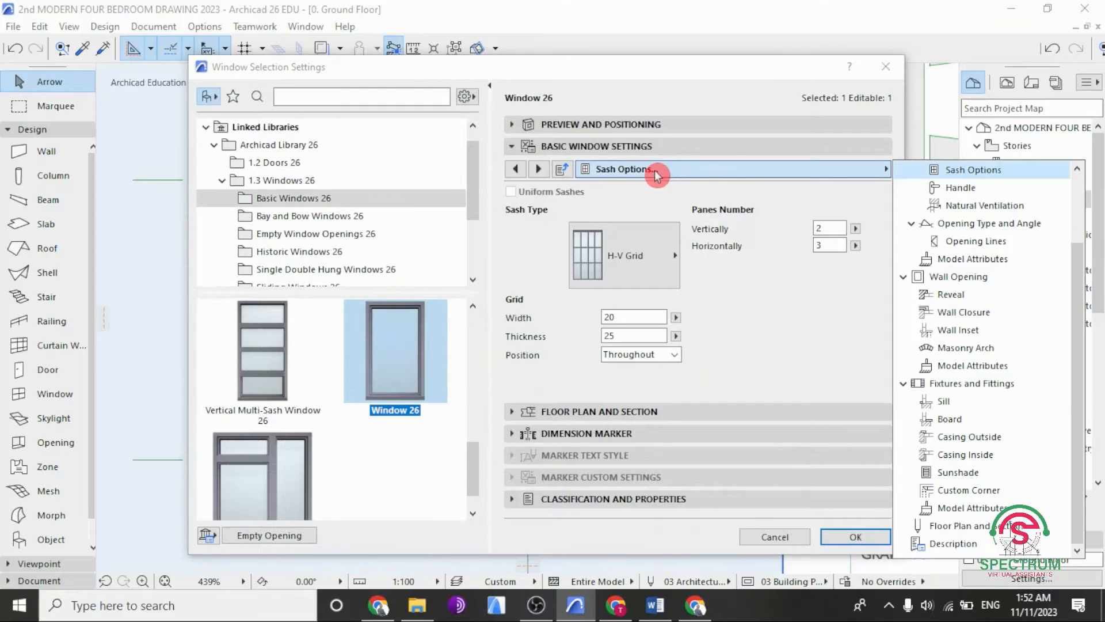
pyautogui.click(973, 241)
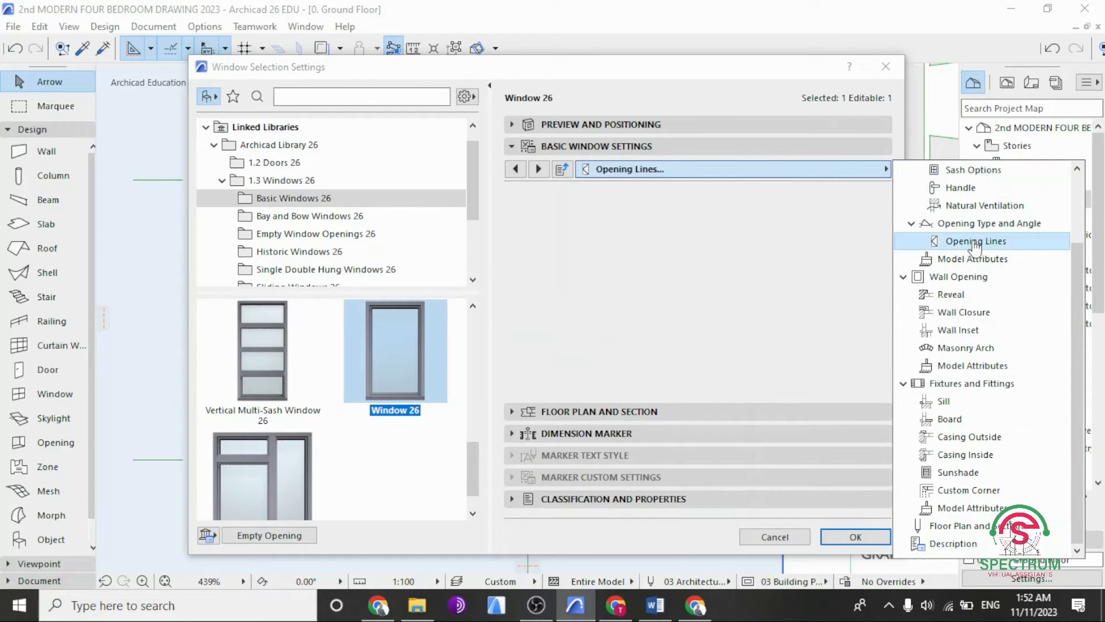
pyautogui.click(978, 241)
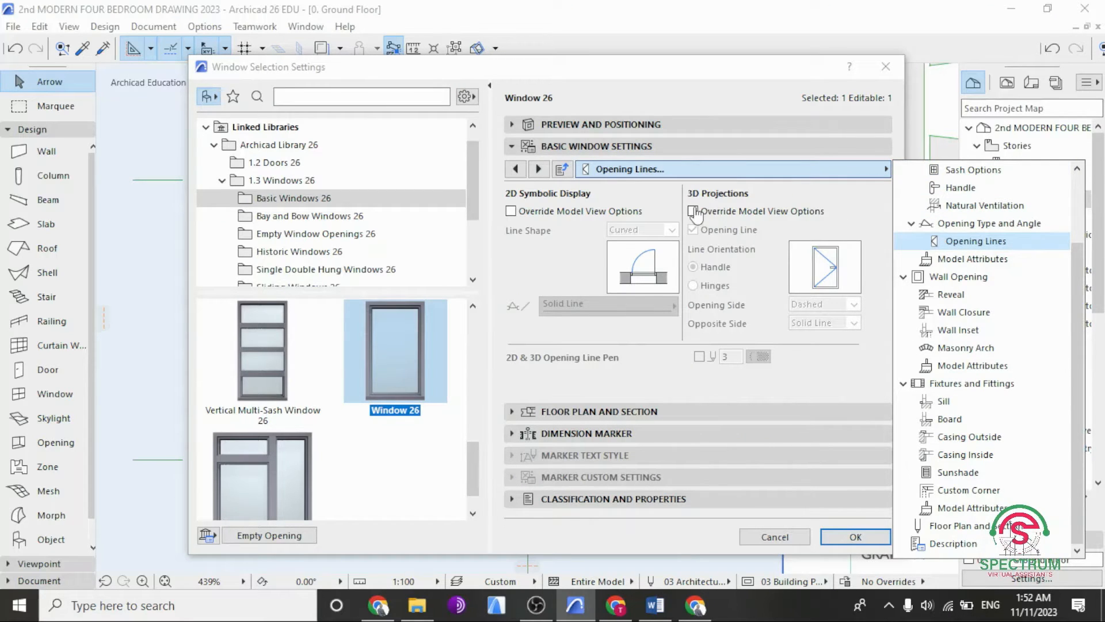
pyautogui.click(693, 210)
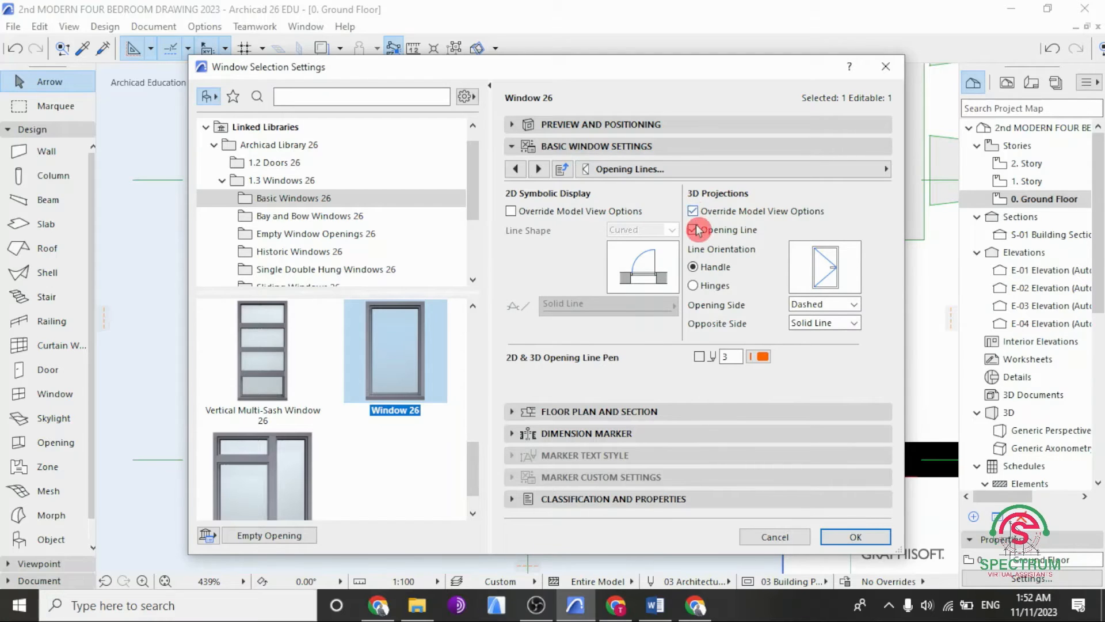
pyautogui.click(693, 230)
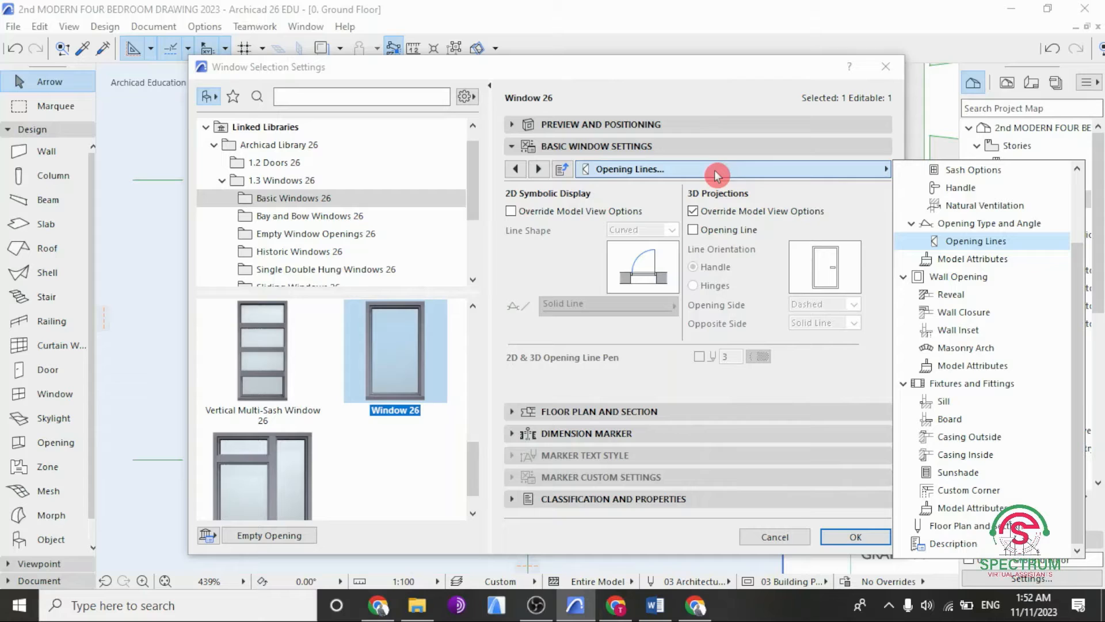
pyautogui.moveTo(976, 276)
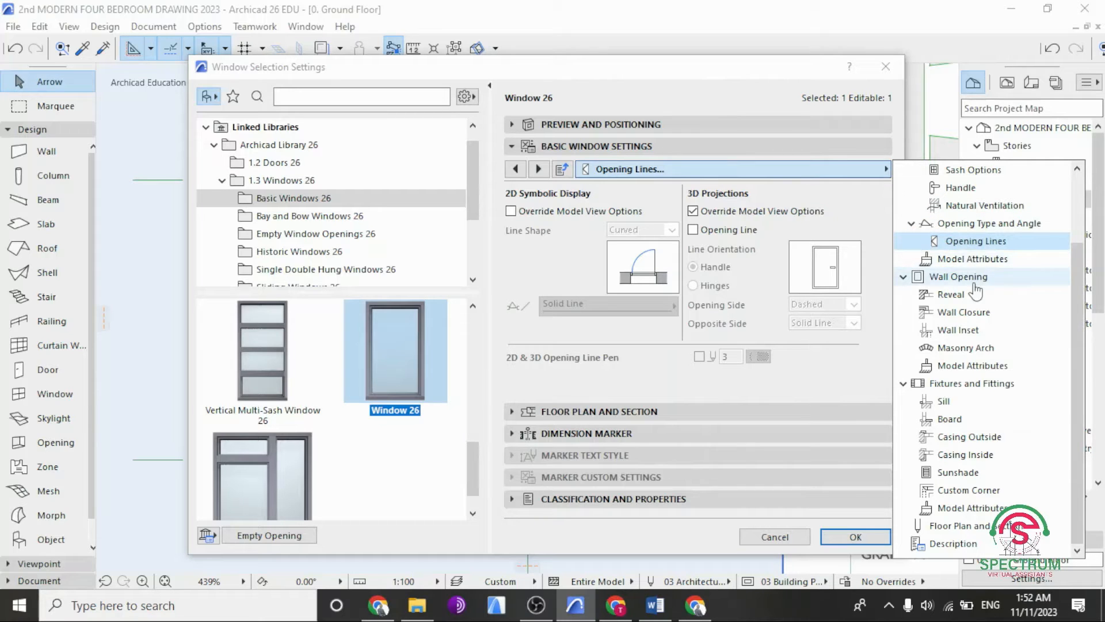
pyautogui.moveTo(970, 259)
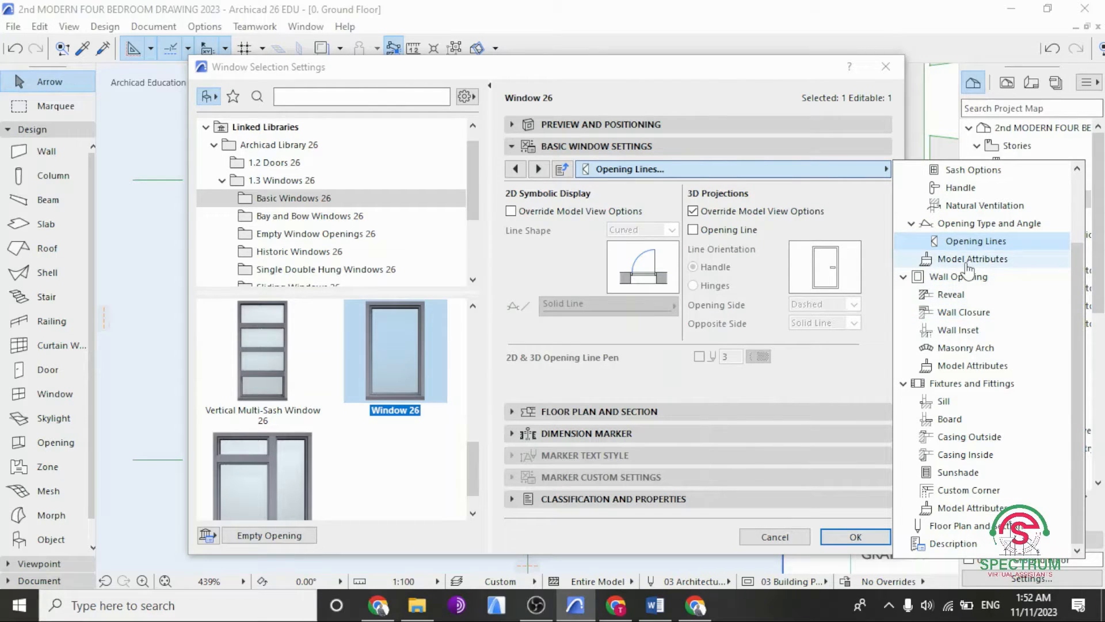
# Step: Under Model Attributes, set the uniform frame surface to Paint - Ivory Black and confirm
pyautogui.click(969, 259)
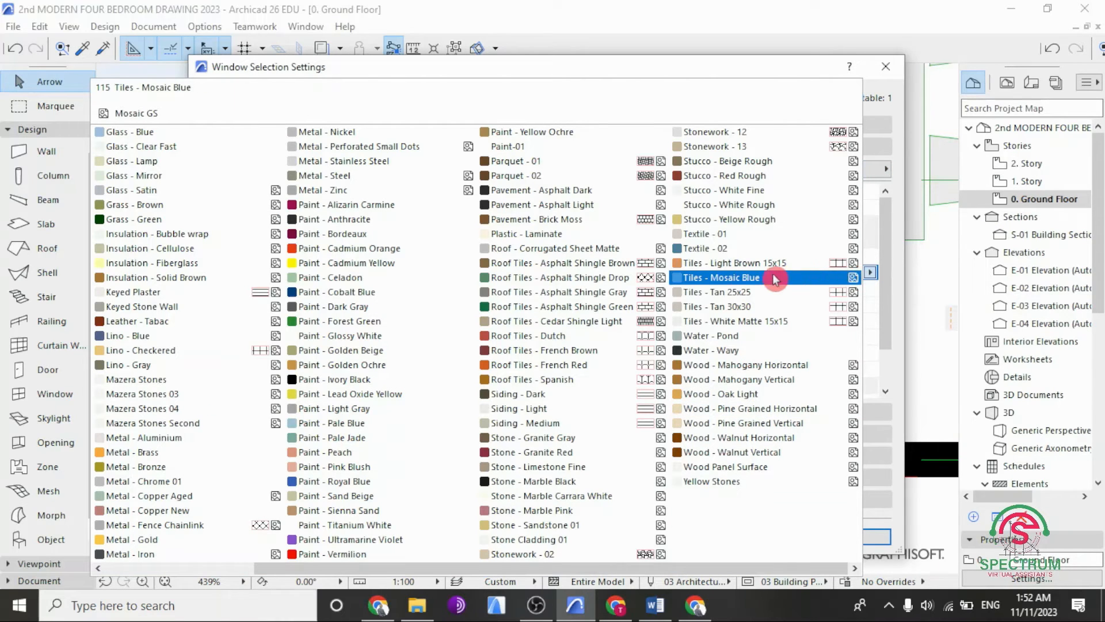
pyautogui.click(333, 306)
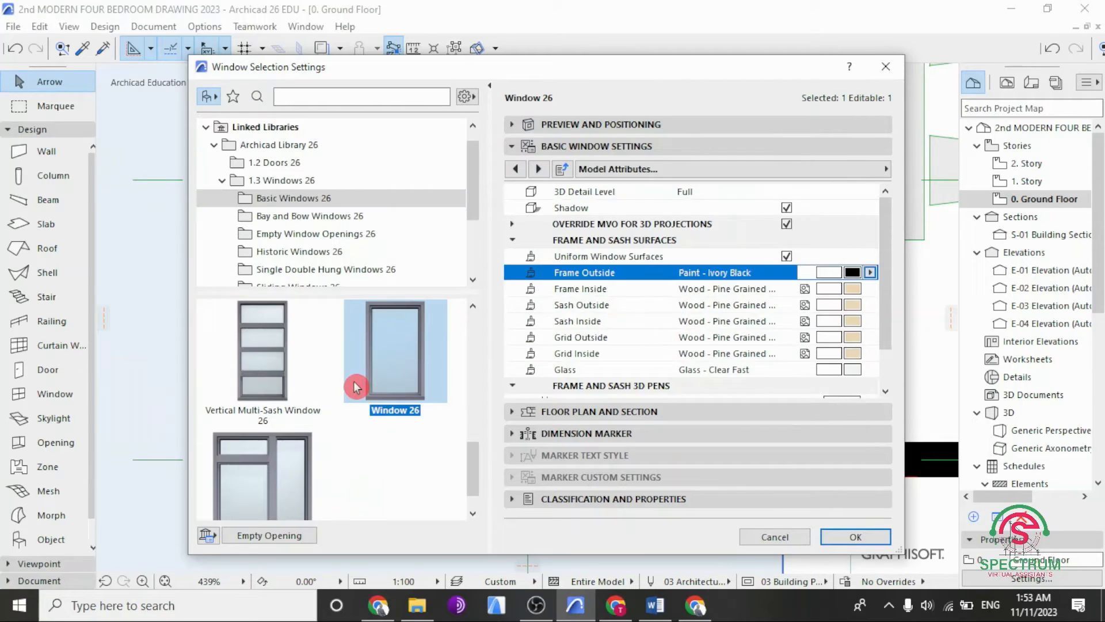
pyautogui.click(787, 256)
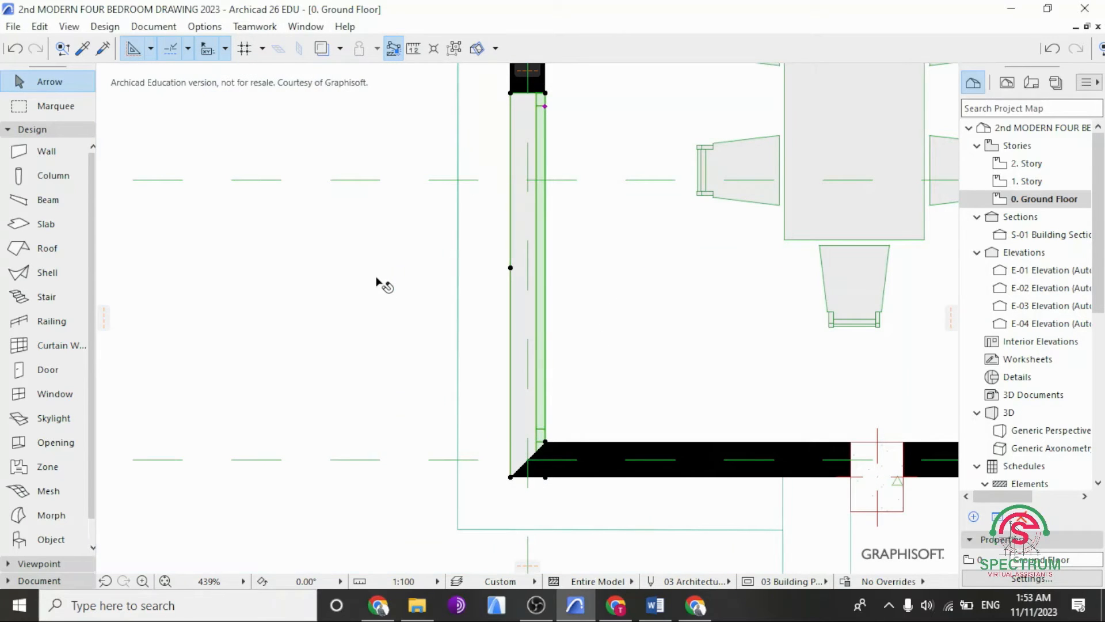
pyautogui.rightClick(377, 282)
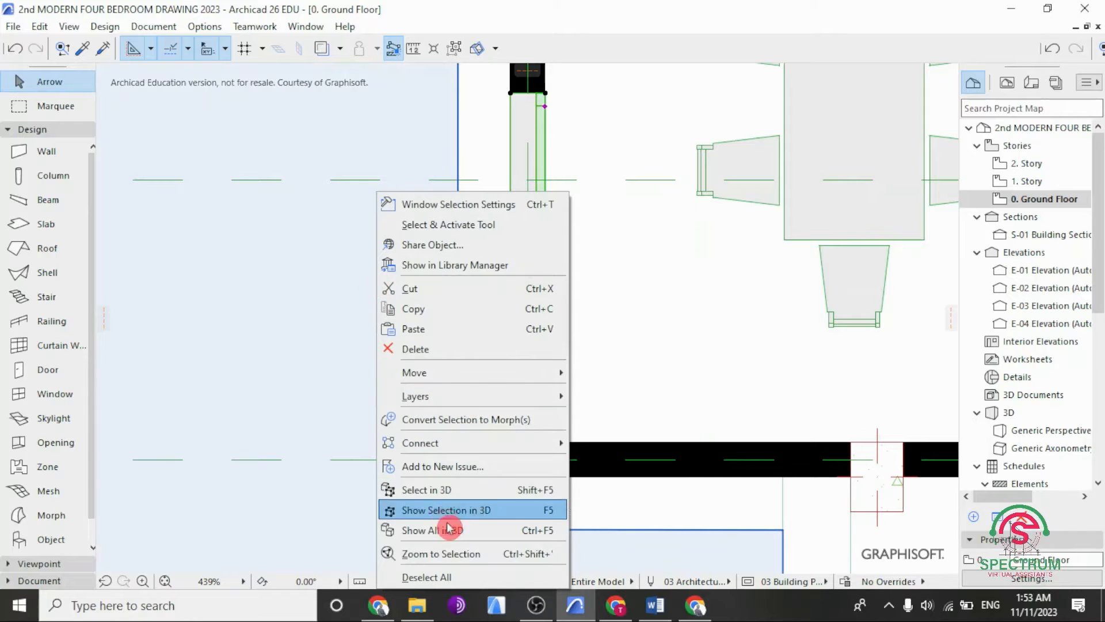
pyautogui.click(446, 510)
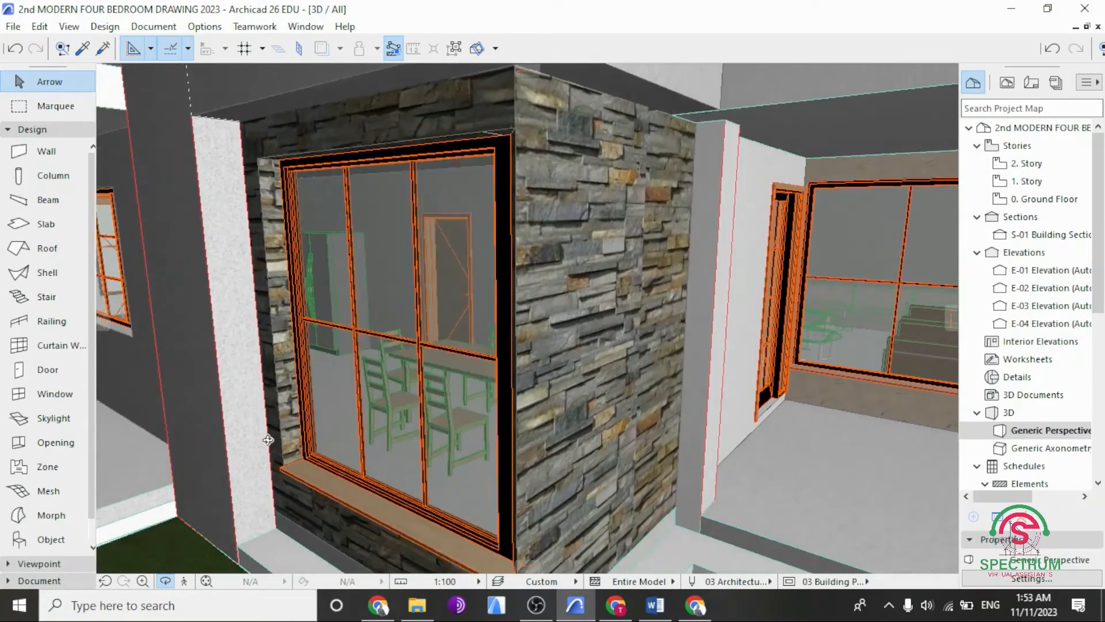
pyautogui.moveTo(268, 440); pyautogui.dragTo(494, 526)
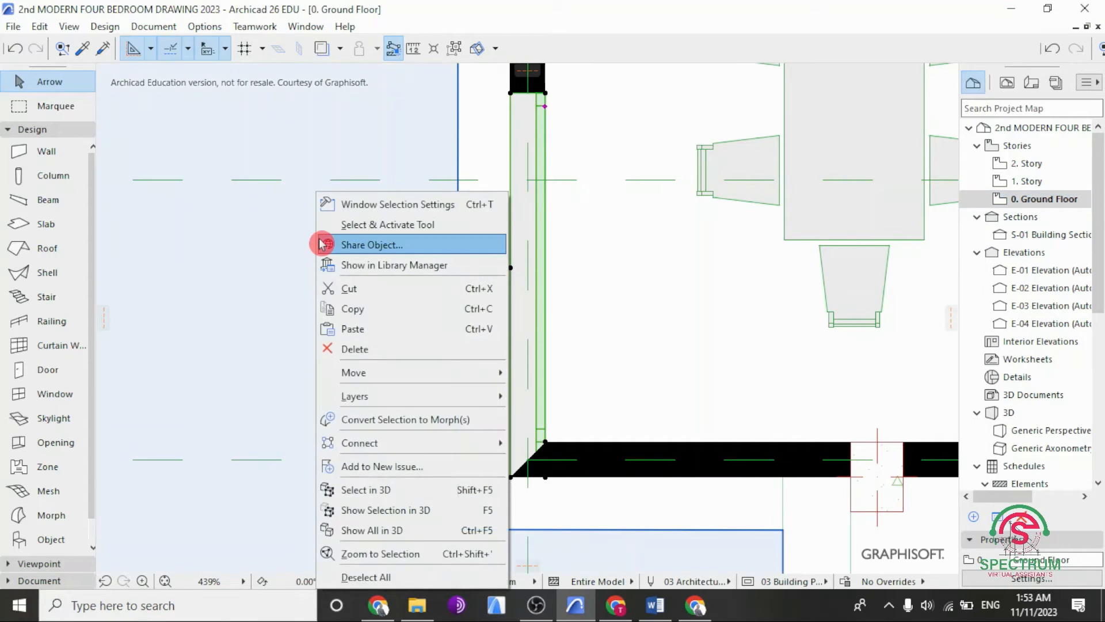
# Step: In the window's Board page, toggle the board off and back on so it stays enabled
pyautogui.click(381, 287)
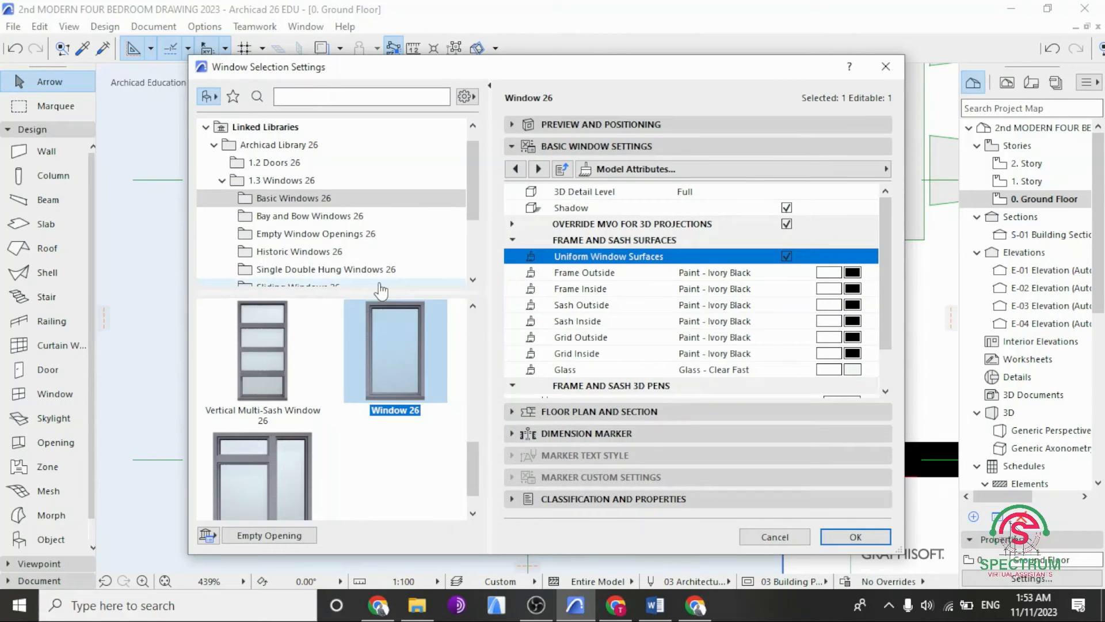
pyautogui.click(632, 169)
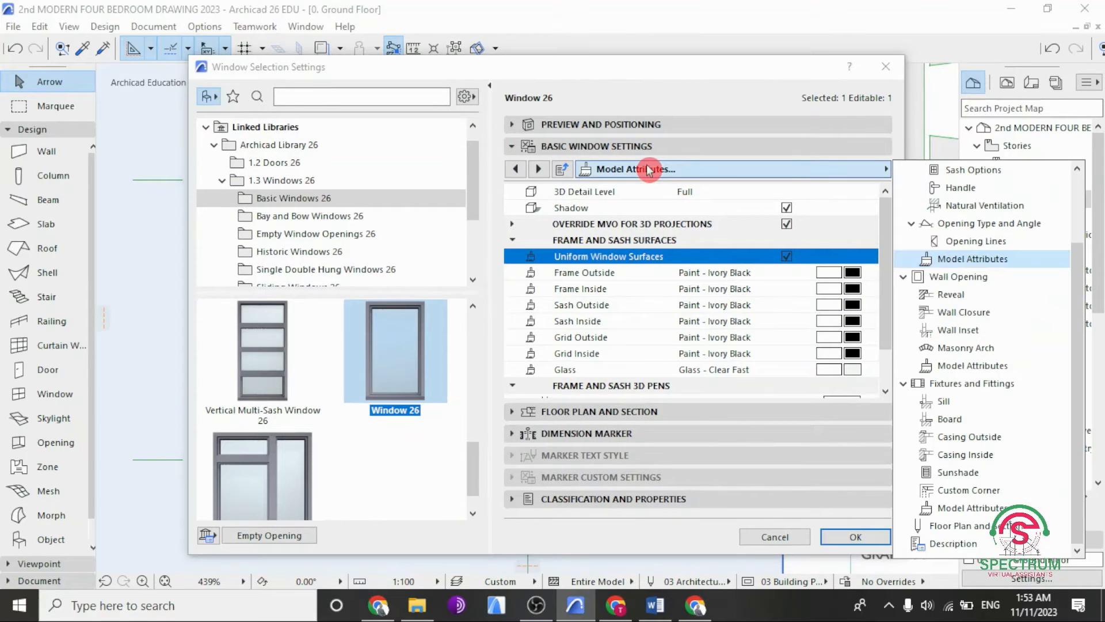
pyautogui.moveTo(975, 419)
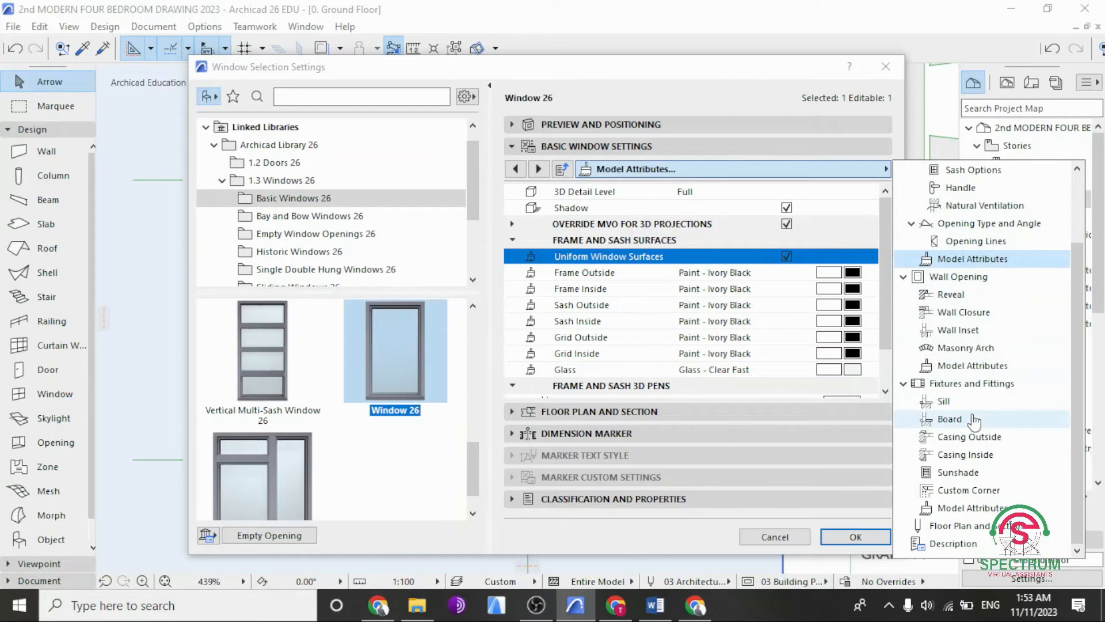
pyautogui.click(949, 419)
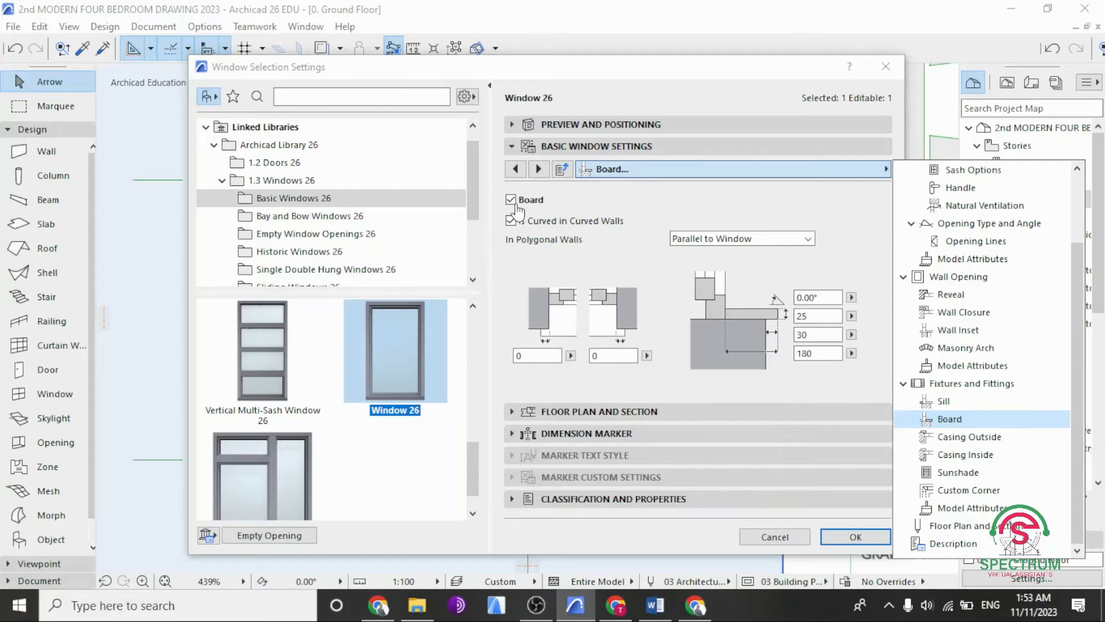
pyautogui.click(510, 199)
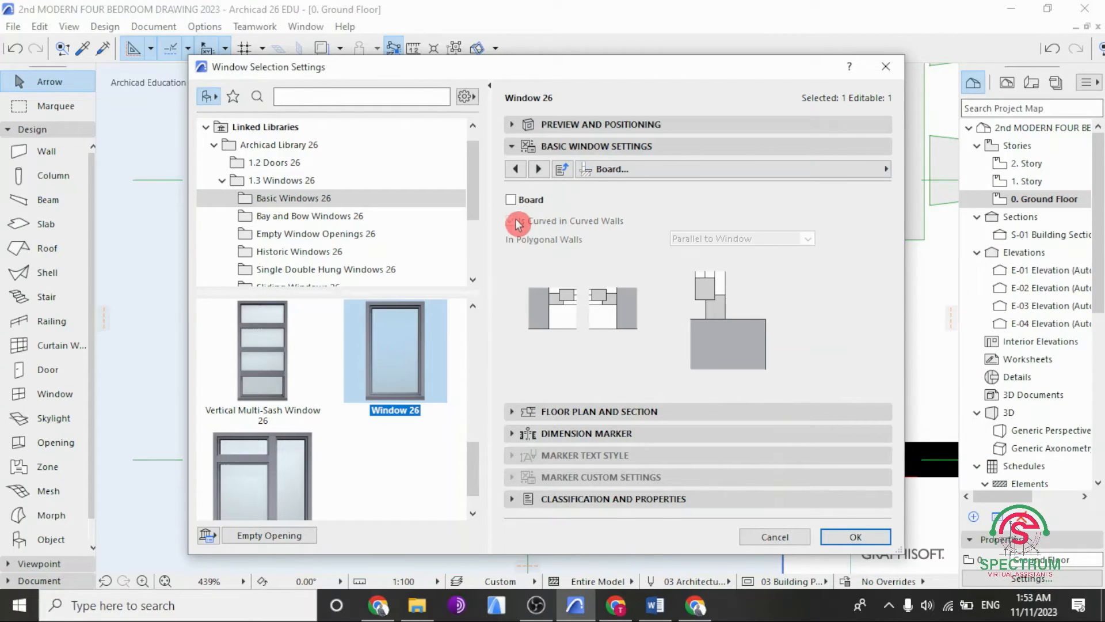
pyautogui.click(511, 199)
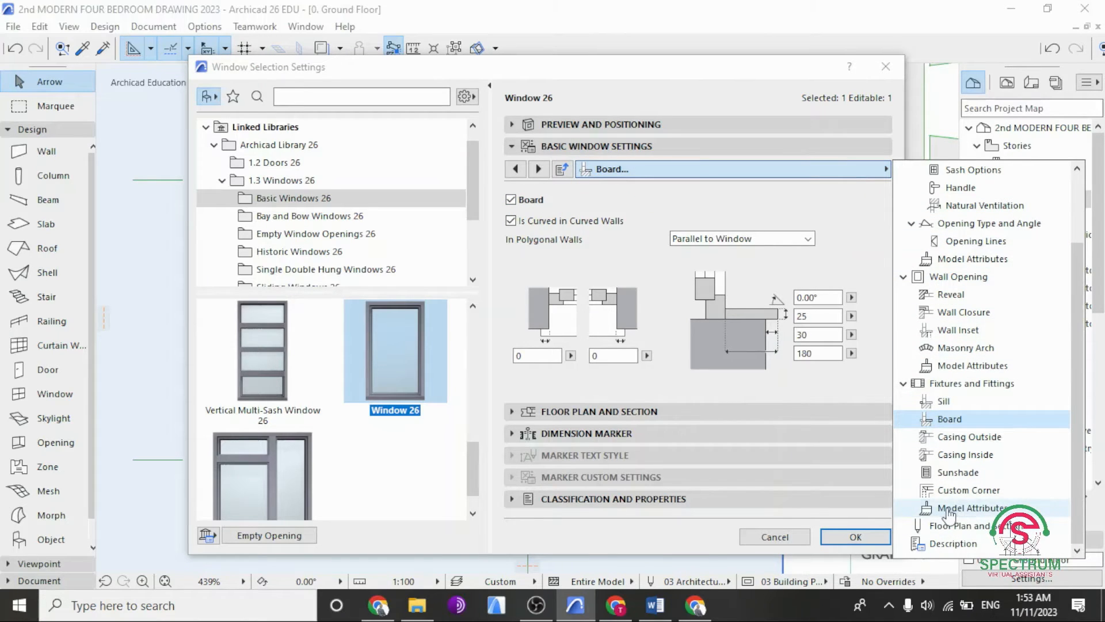
# Step: Under Model Attributes, give the board a Stucco - White Rough surface and confirm
pyautogui.click(972, 508)
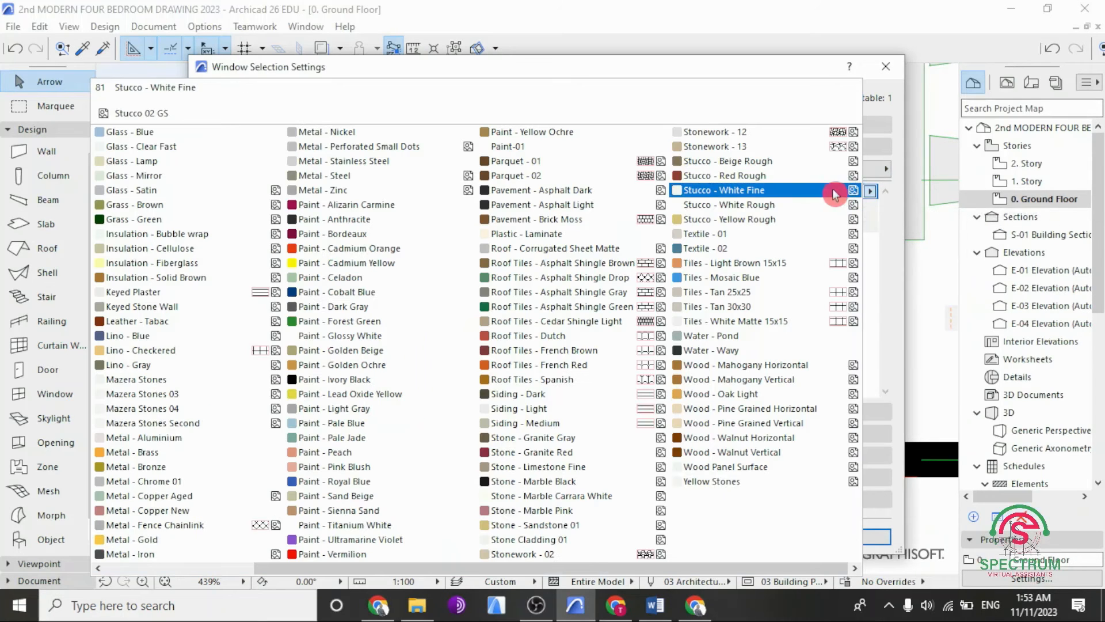
pyautogui.click(334, 219)
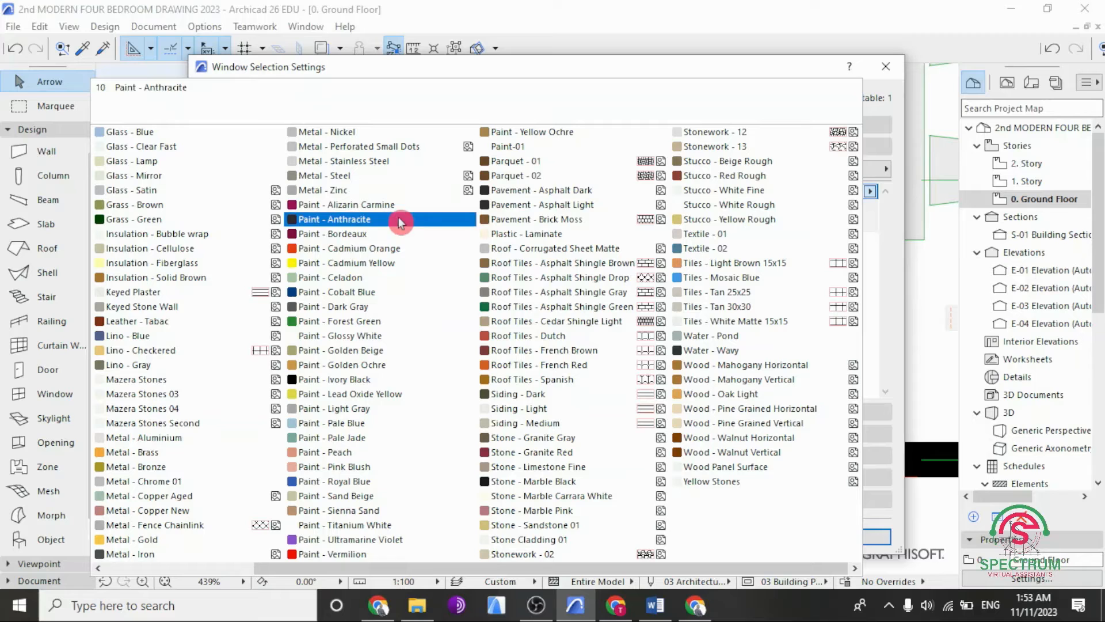
pyautogui.click(715, 146)
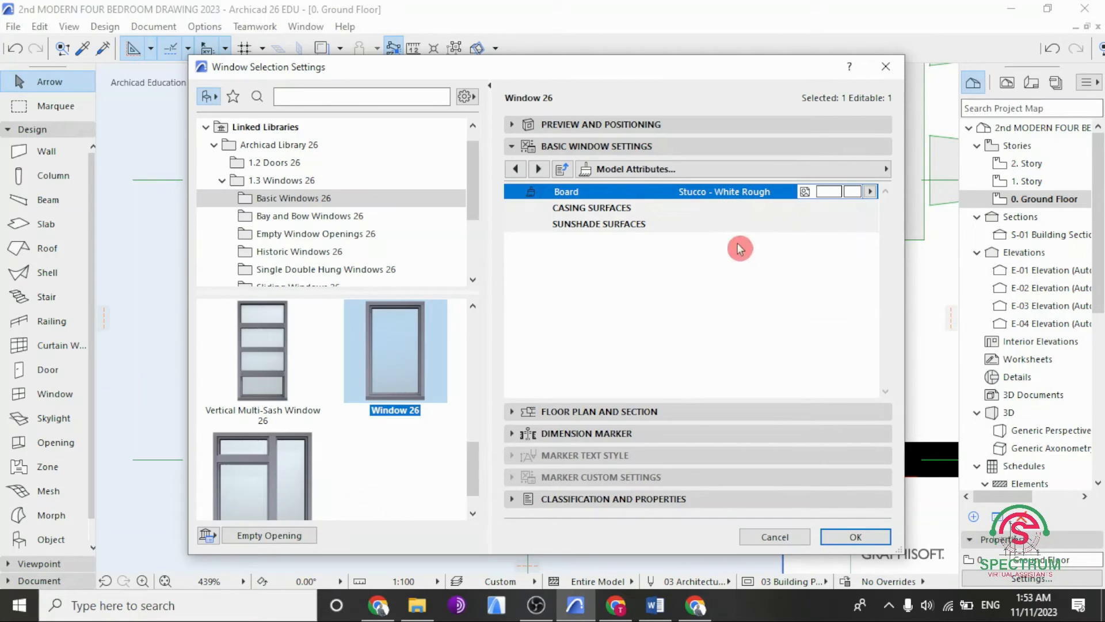
pyautogui.click(856, 537)
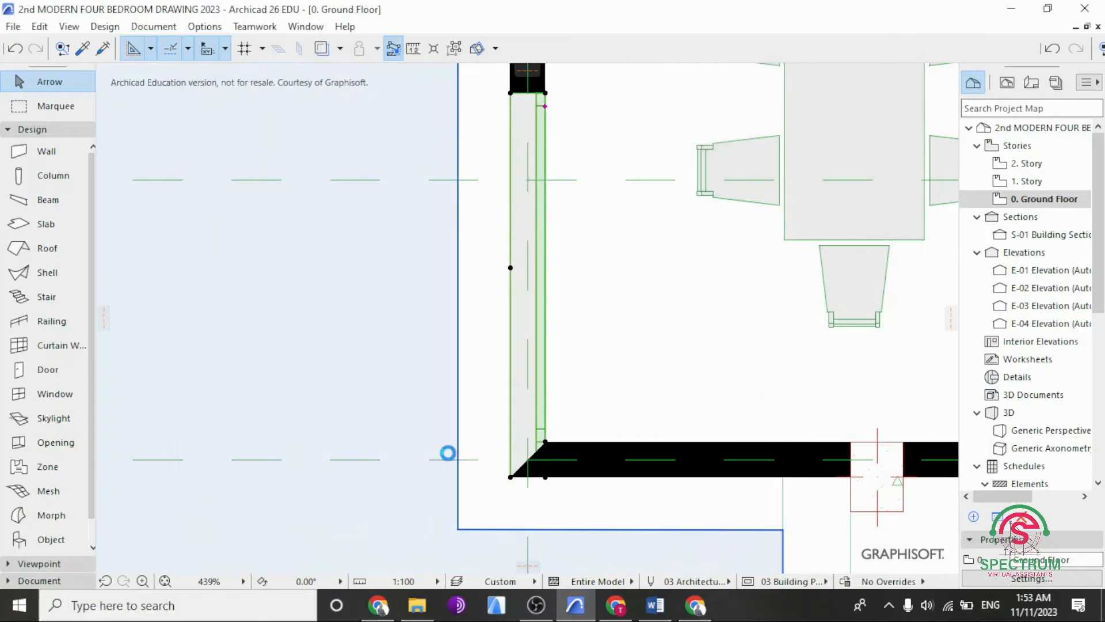
pyautogui.rightClick(449, 452)
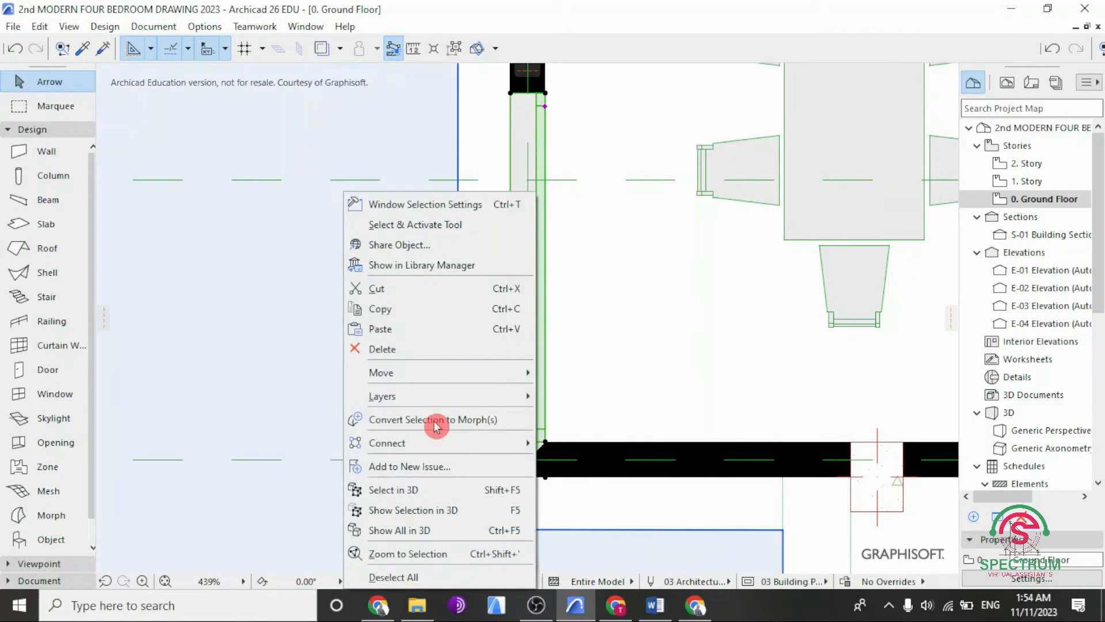
pyautogui.click(414, 510)
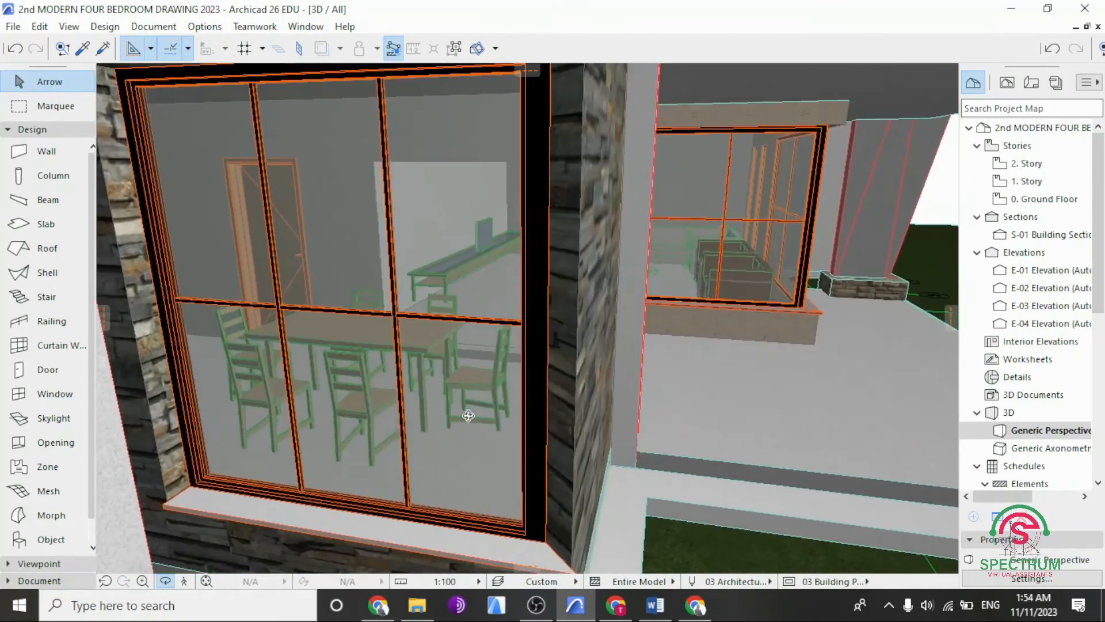
pyautogui.moveTo(468, 416); pyautogui.dragTo(507, 455)
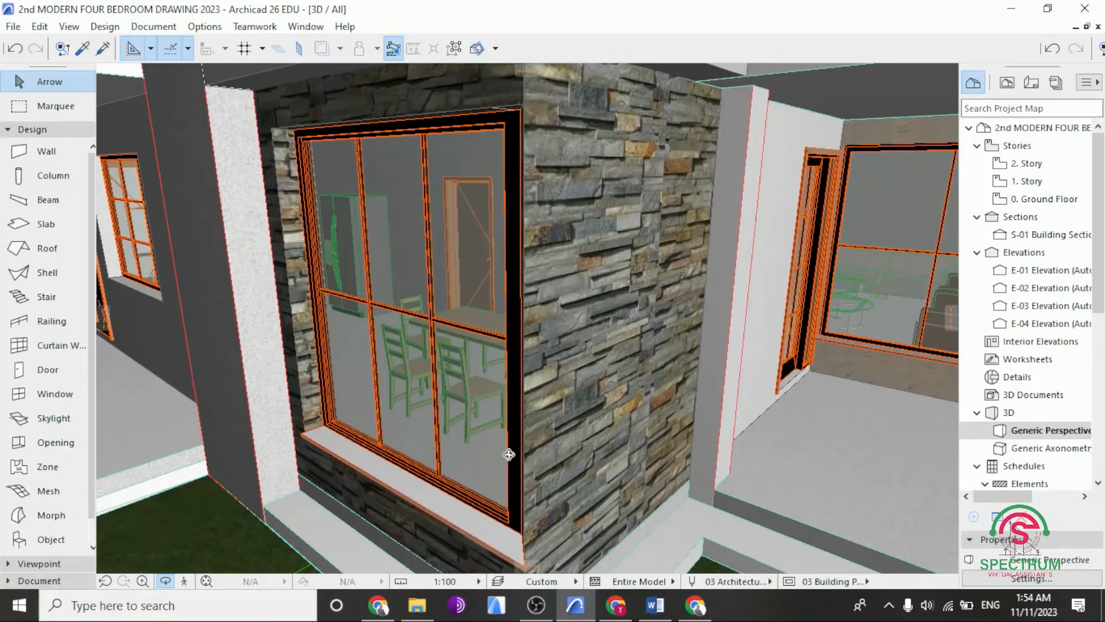
pyautogui.moveTo(508, 454); pyautogui.dragTo(535, 265)
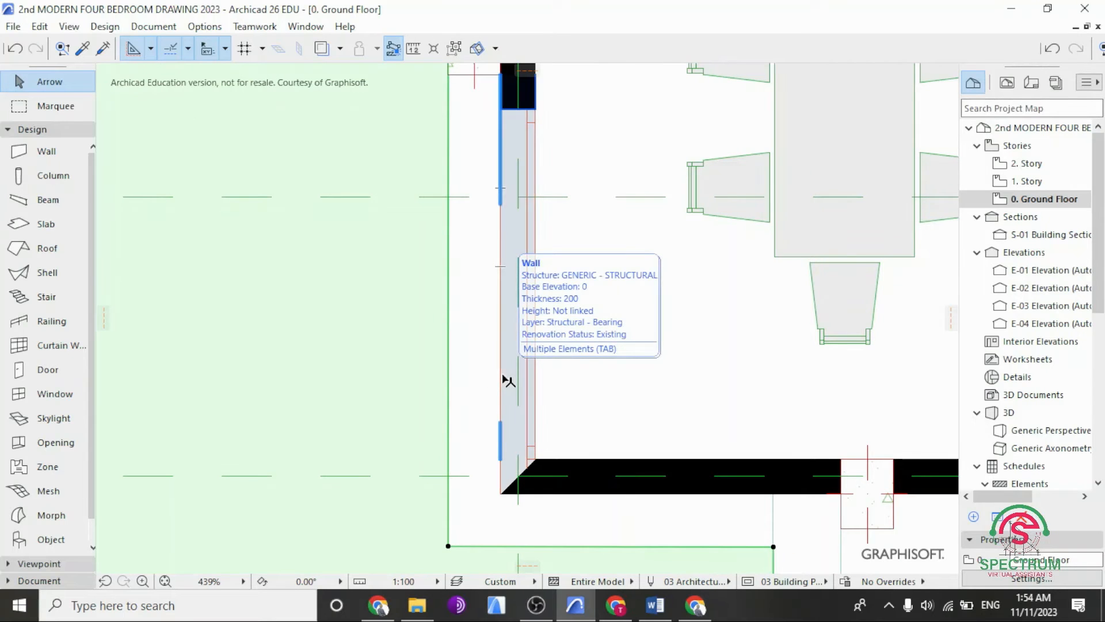
# Step: Collapse and re-expand the Design toolbox before opening the Window defaults
pyautogui.click(32, 129)
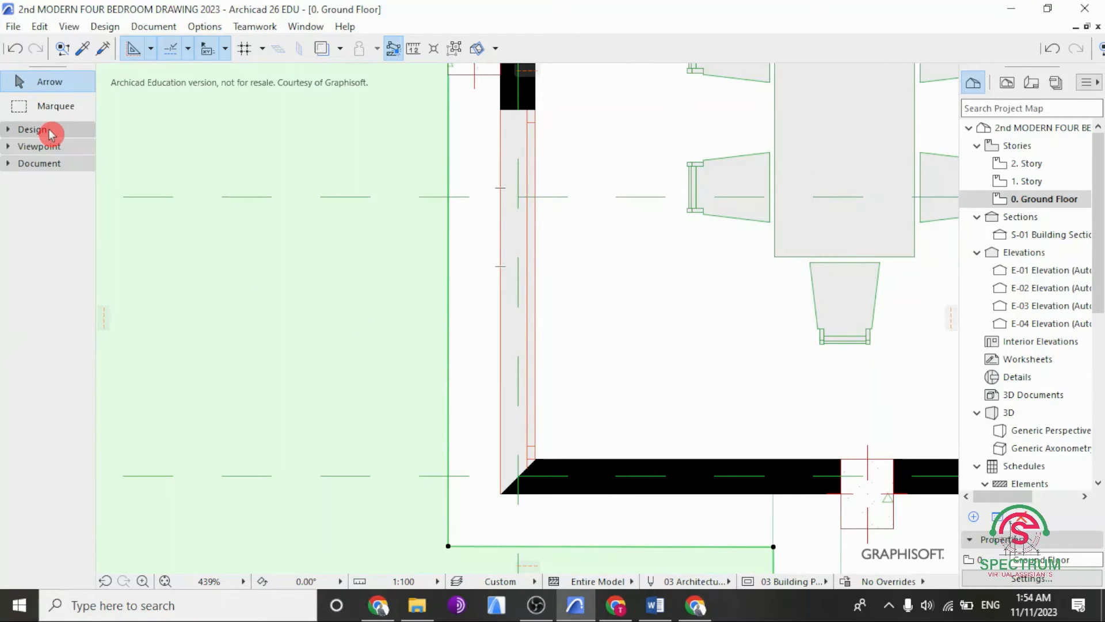
pyautogui.click(32, 129)
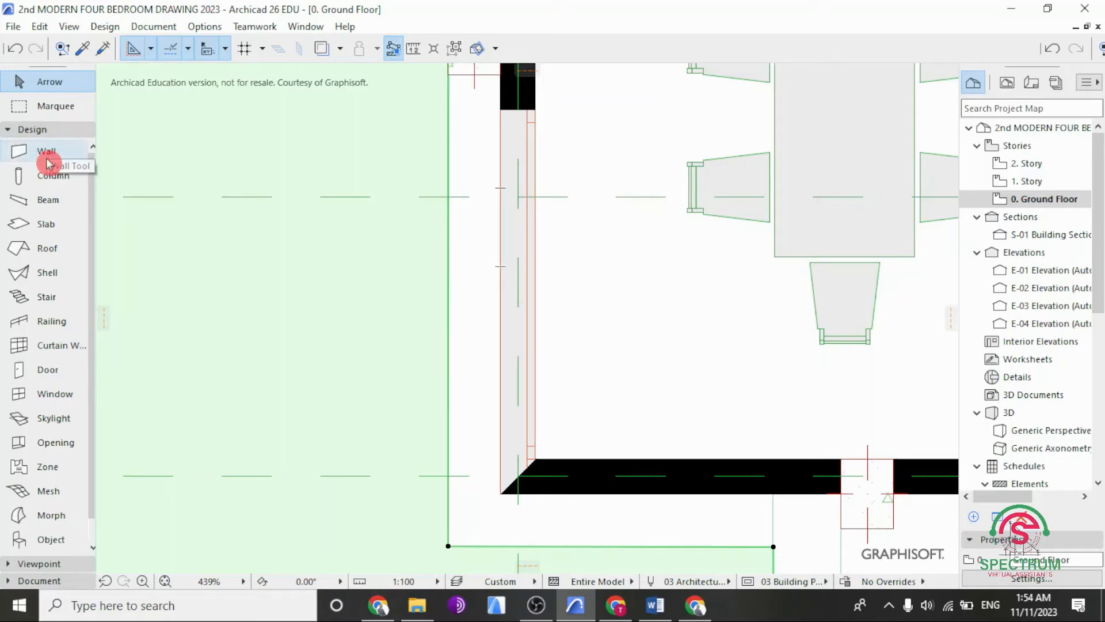
pyautogui.moveTo(48, 393)
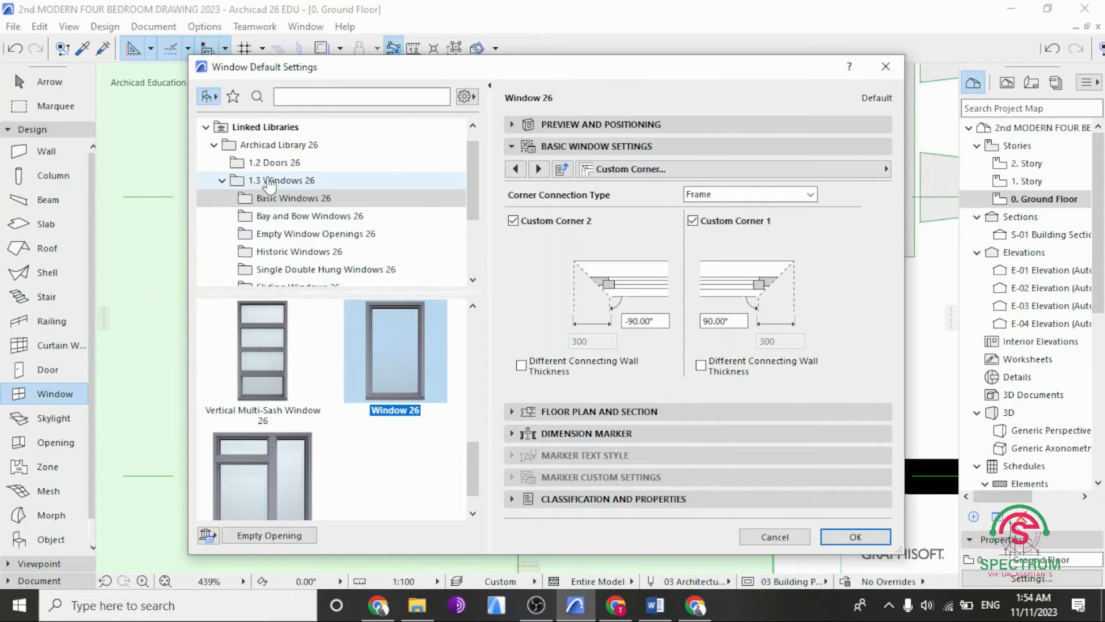
# Step: In the Basic Windows 26 library, set the default window to 1500 wide and 2200 high
pyautogui.click(293, 198)
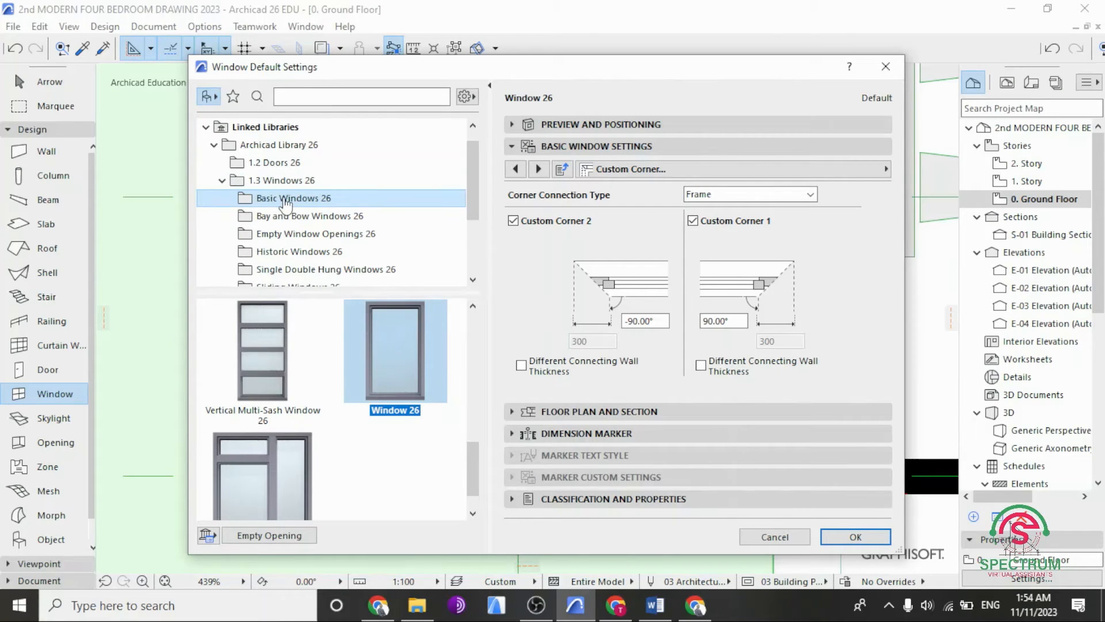
pyautogui.moveTo(424, 348)
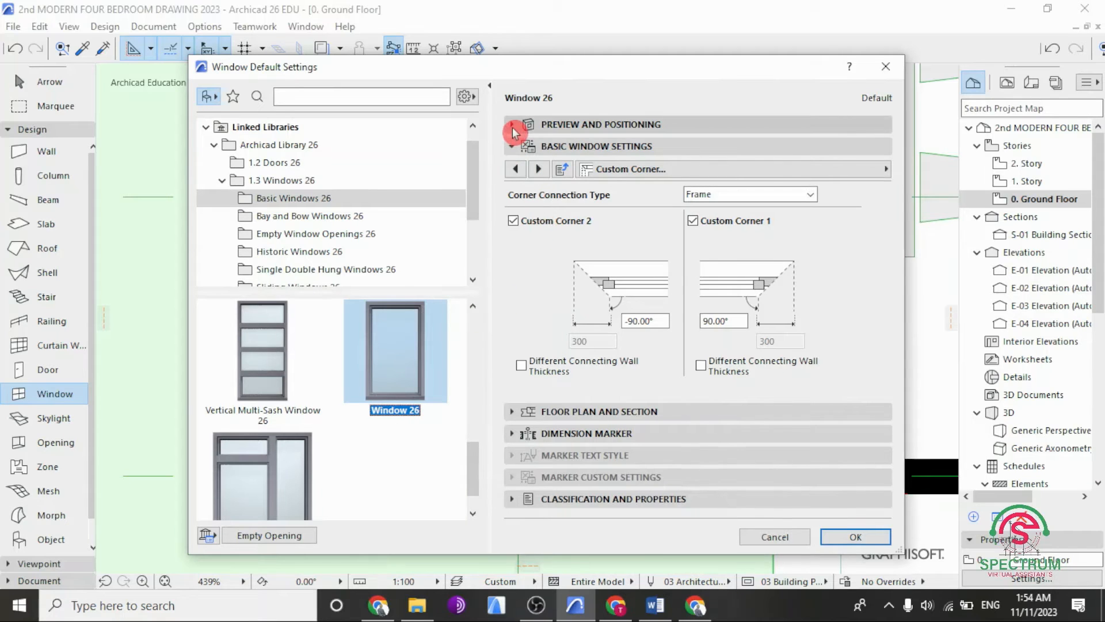
pyautogui.click(525, 125)
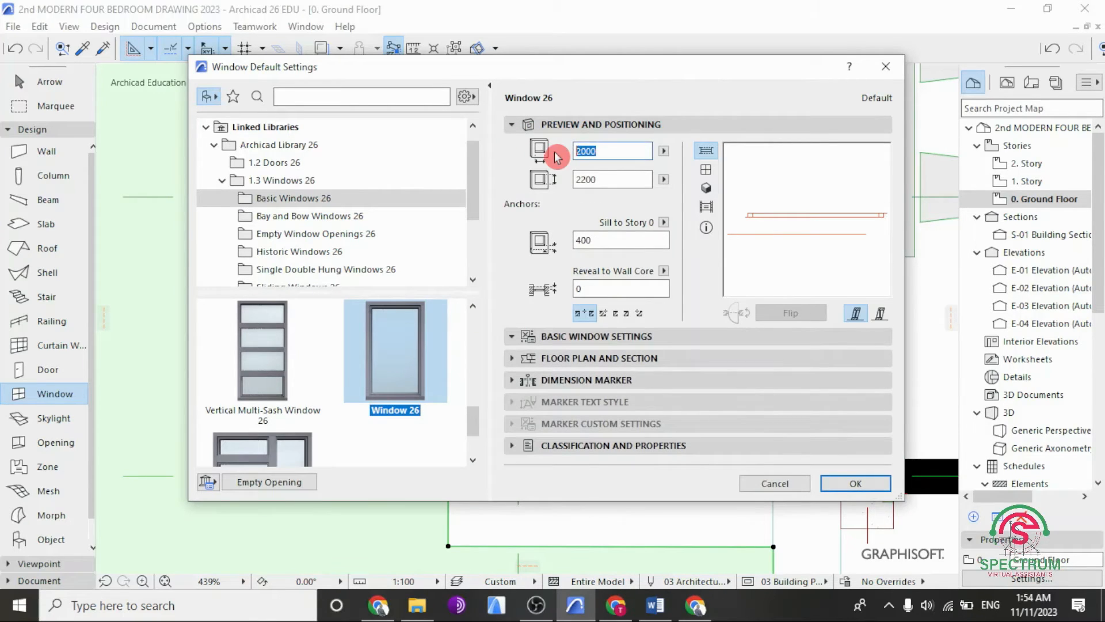
pyautogui.write('1')
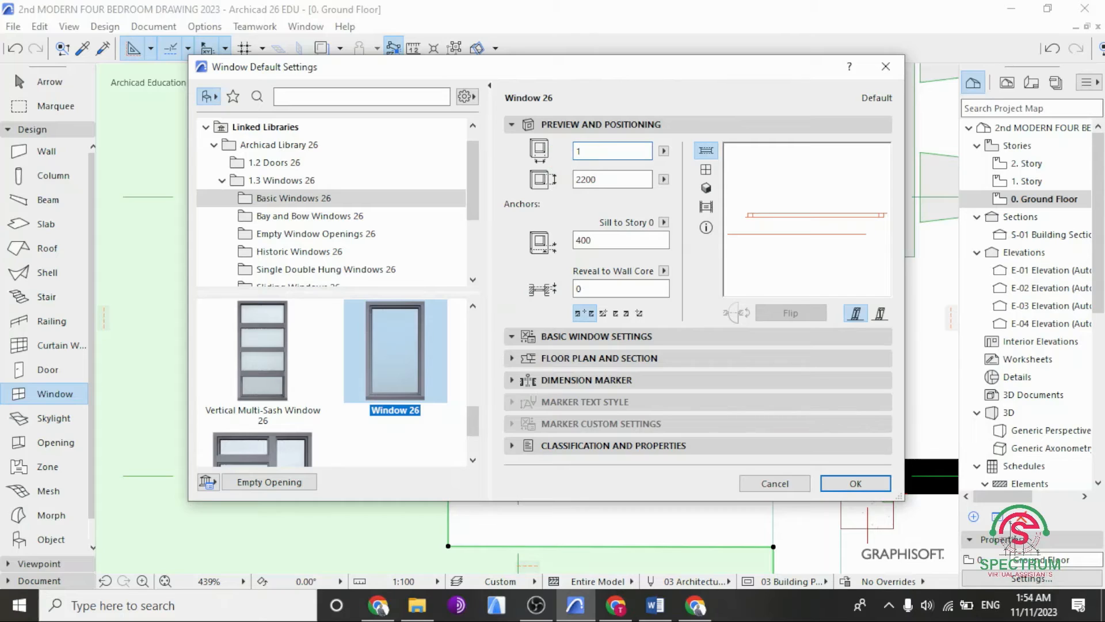
pyautogui.write('1500')
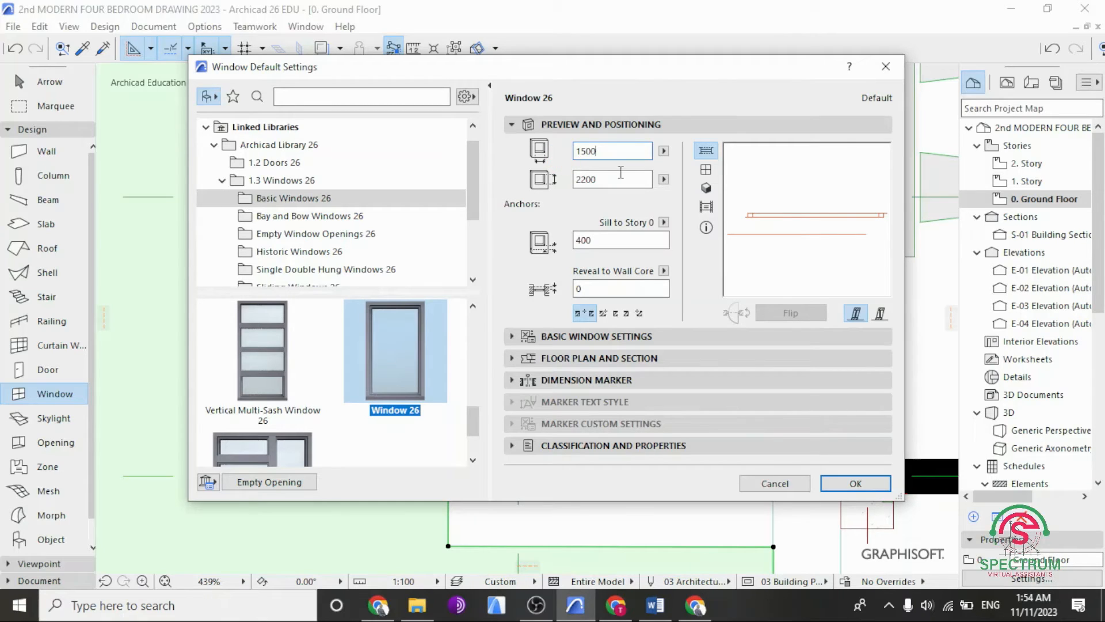
pyautogui.write('2')
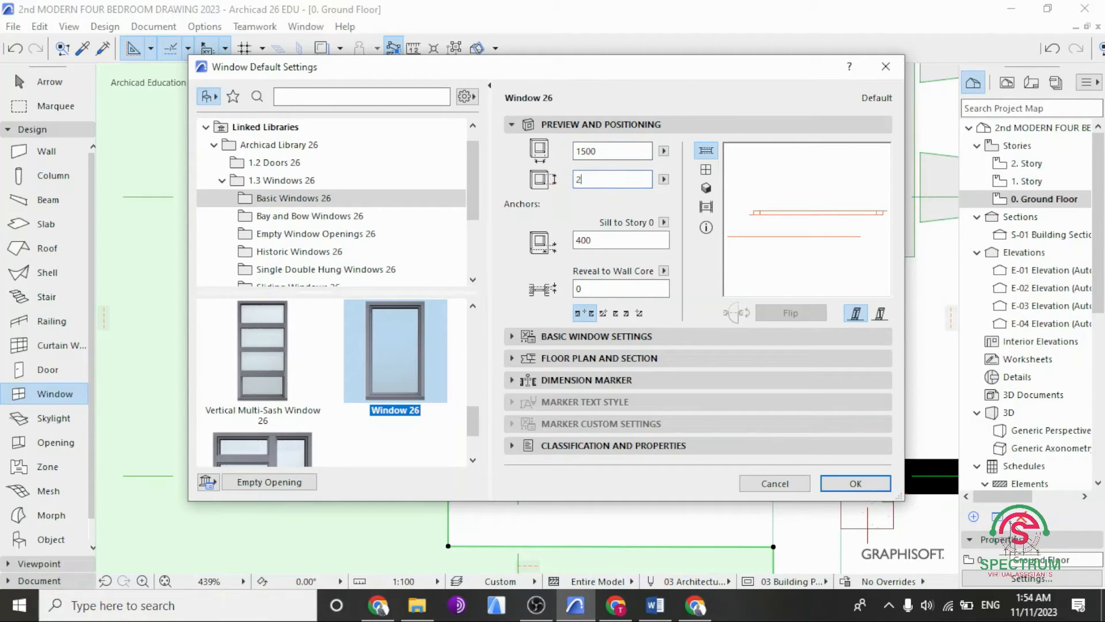
pyautogui.write('2200')
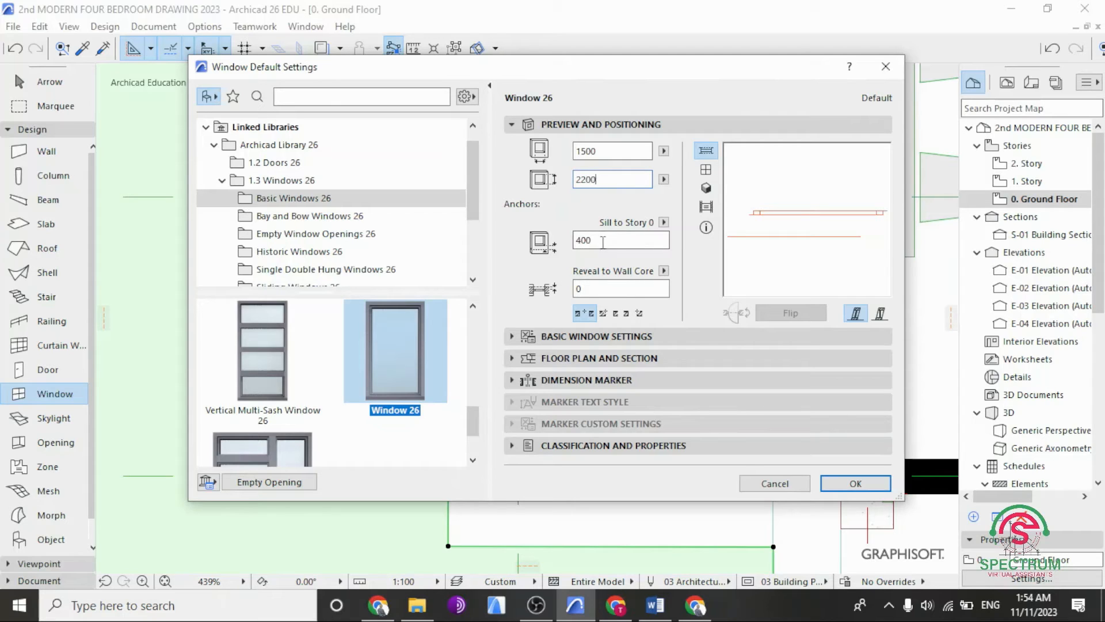
pyautogui.click(619, 239)
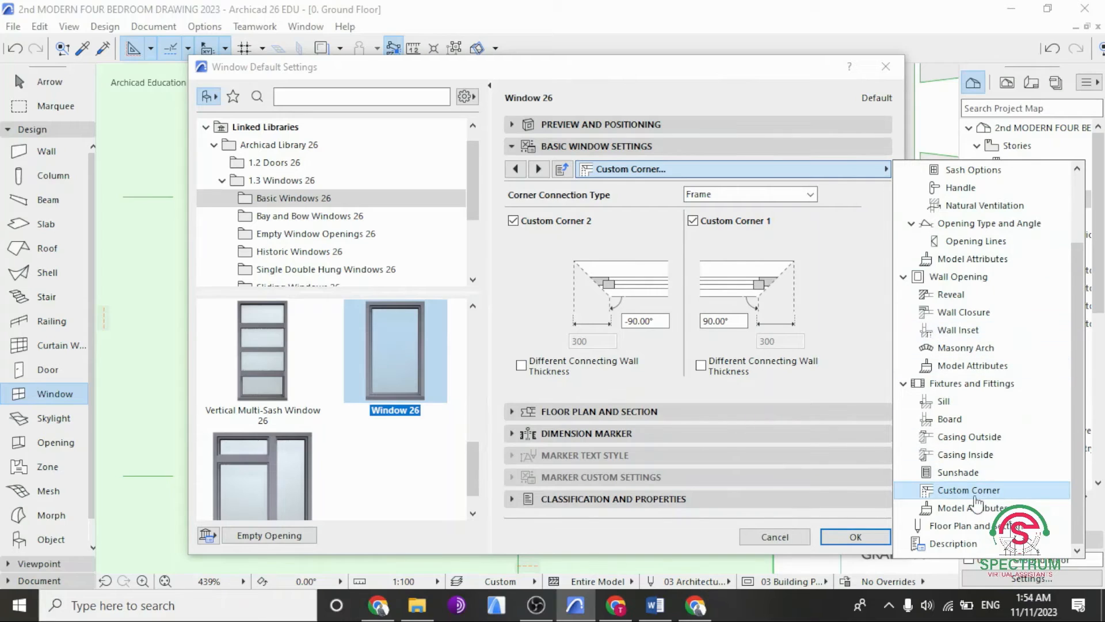
pyautogui.moveTo(979, 472)
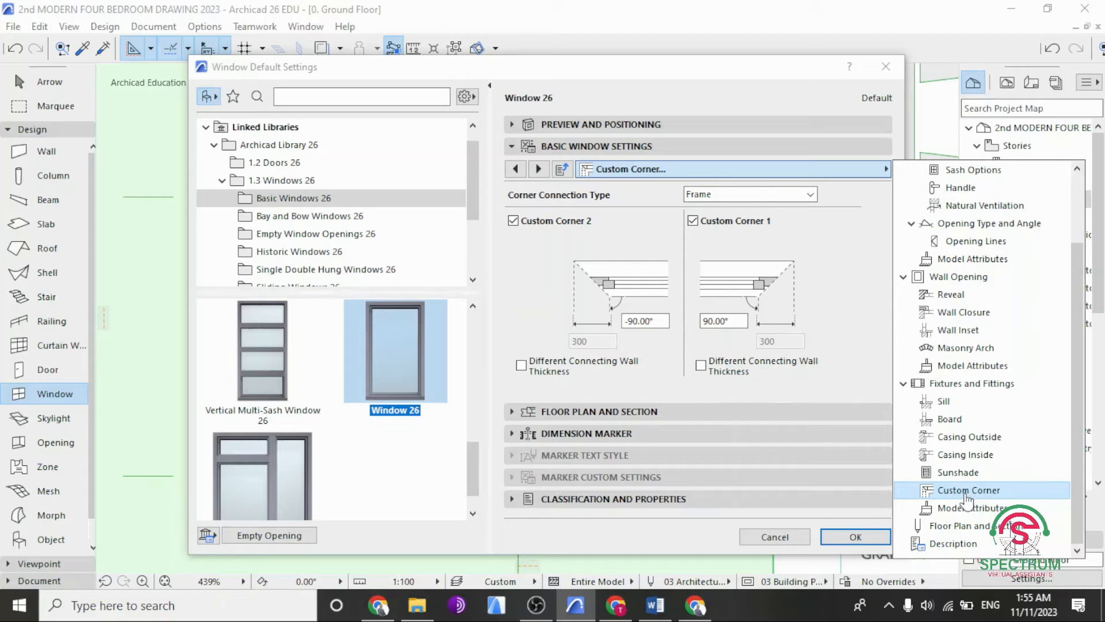
pyautogui.moveTo(686, 234)
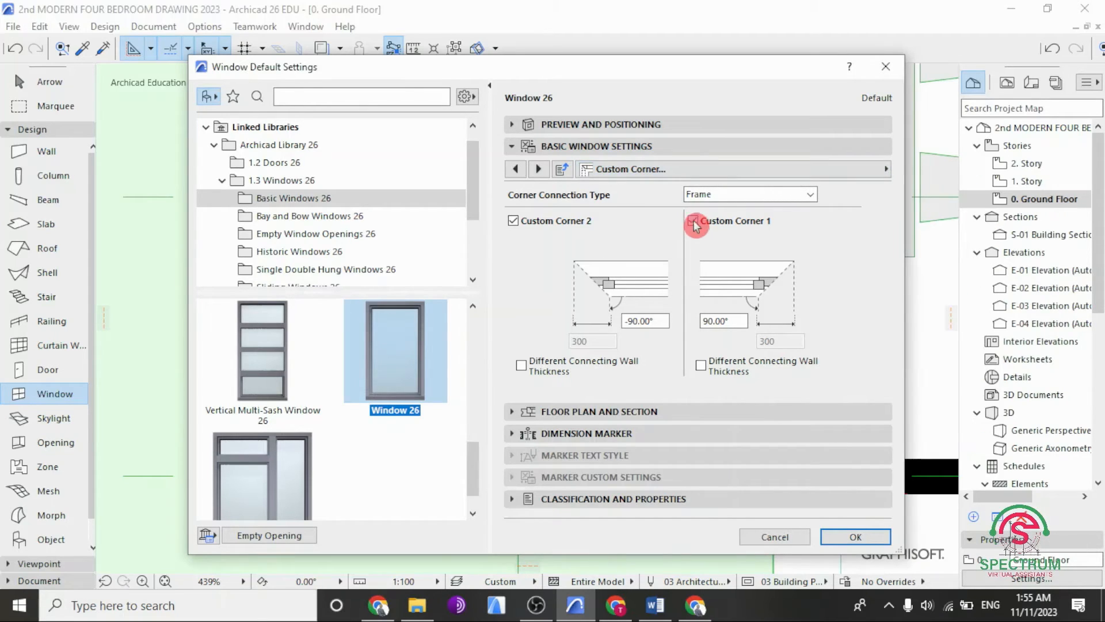
# Step: Turn off Custom Corner 1, keep Corner 2 at -90°, and confirm the defaults
pyautogui.click(689, 221)
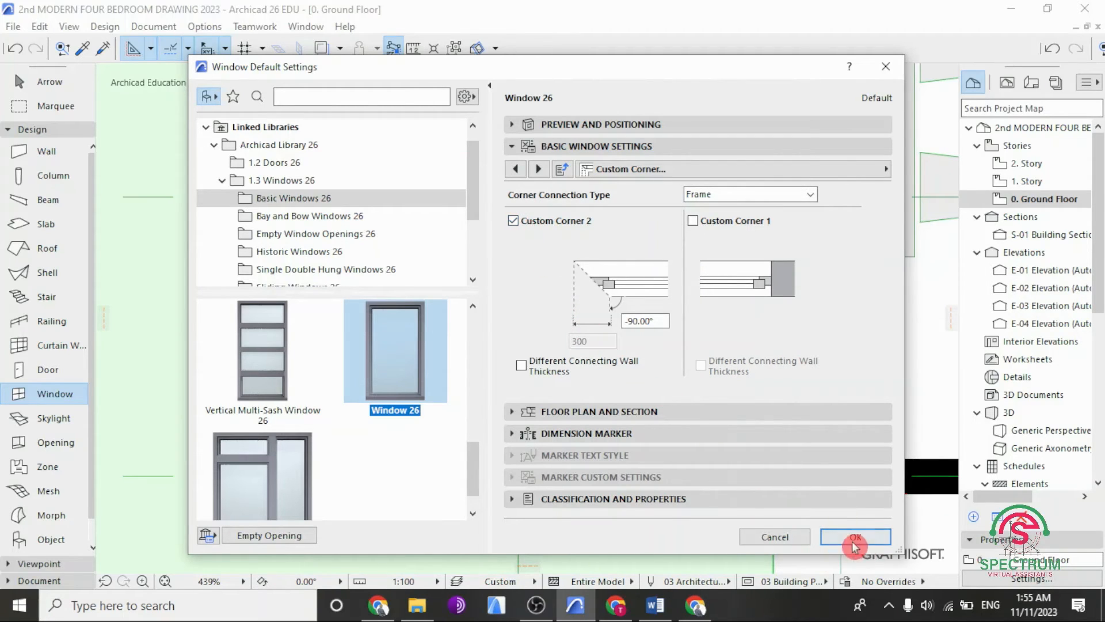
pyautogui.click(855, 536)
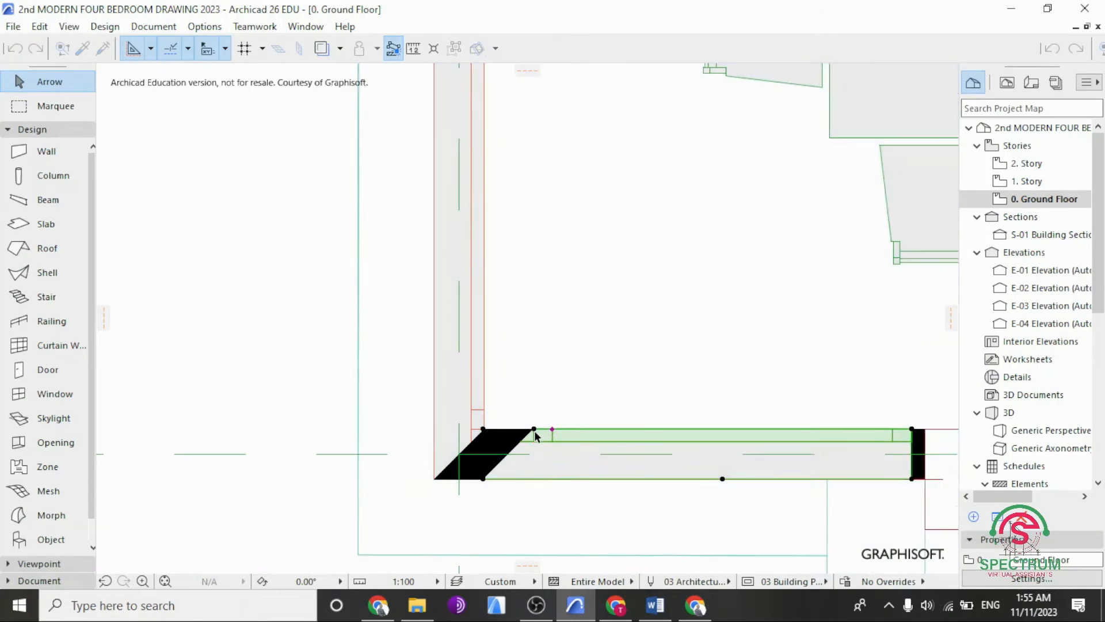
# Step: Pan along the wall corner and switch to the Generic Perspective 3D view
pyautogui.moveTo(533, 432); pyautogui.dragTo(409, 428)
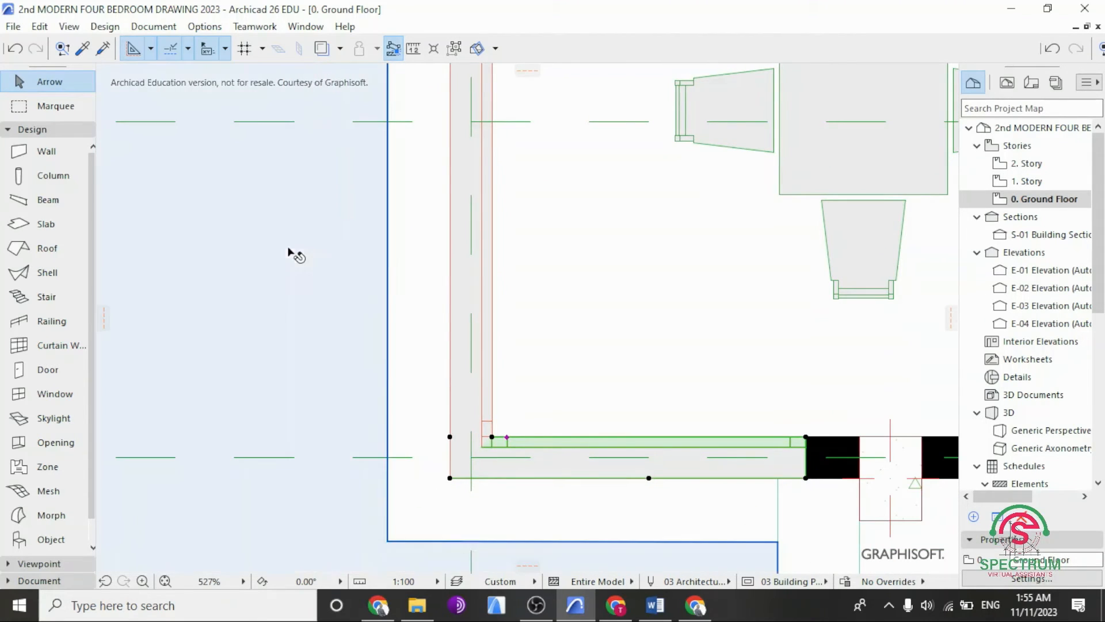
pyautogui.doubleClick(1050, 429)
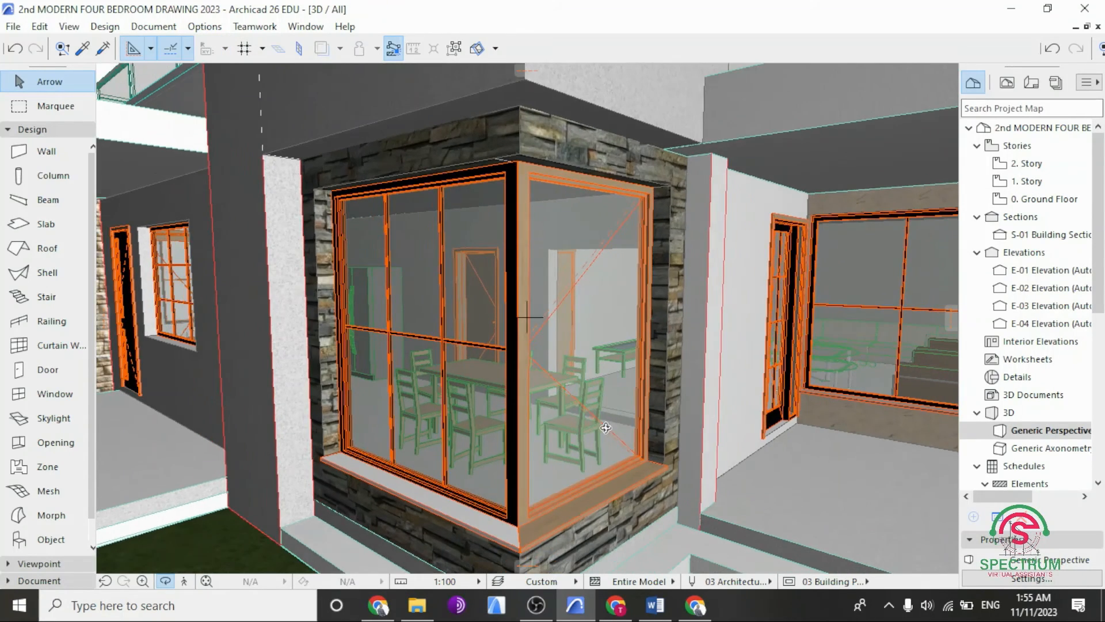
# Step: Orbit the 3D view to inspect the corner window's glazed joint
pyautogui.moveTo(607, 428); pyautogui.dragTo(528, 494)
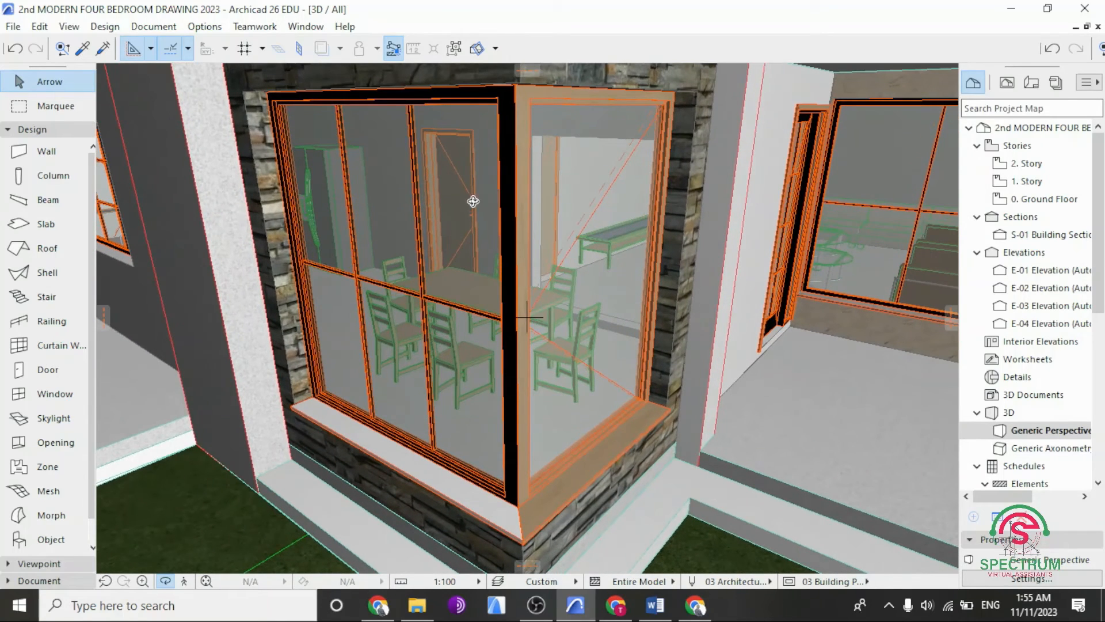
pyautogui.moveTo(575, 275)
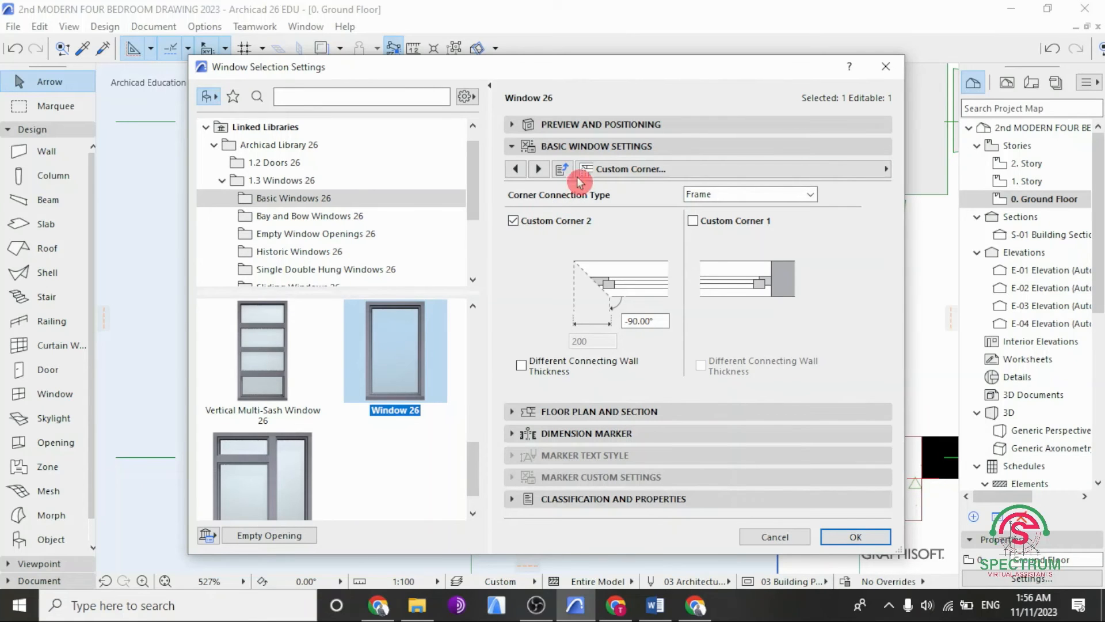
# Step: In the window's Sash Options, give the sashes a grid pattern
pyautogui.click(602, 124)
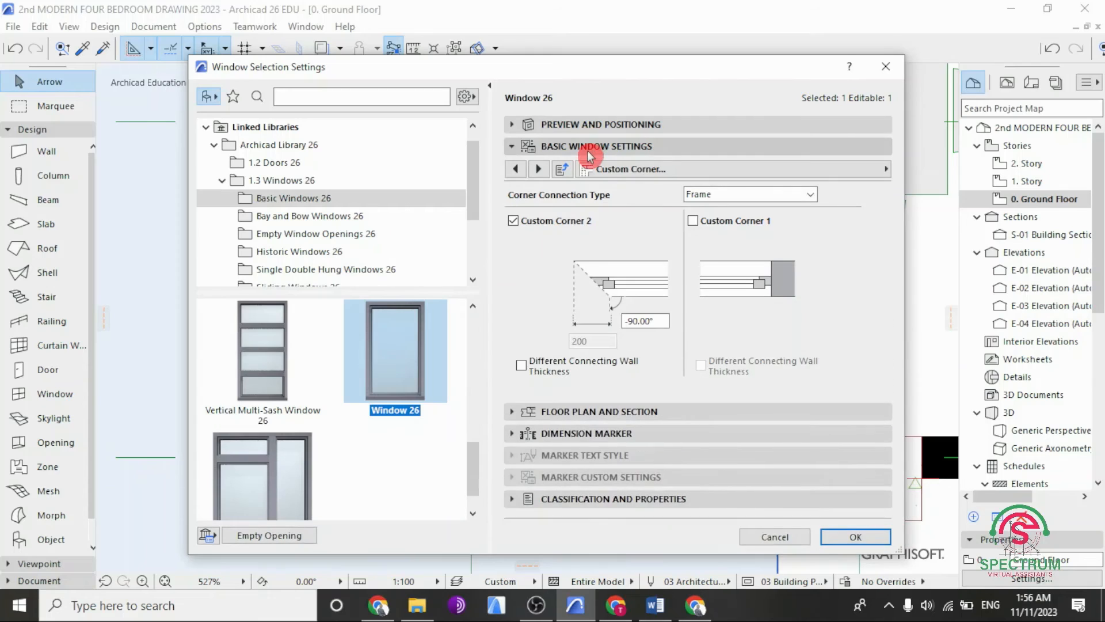
pyautogui.click(883, 169)
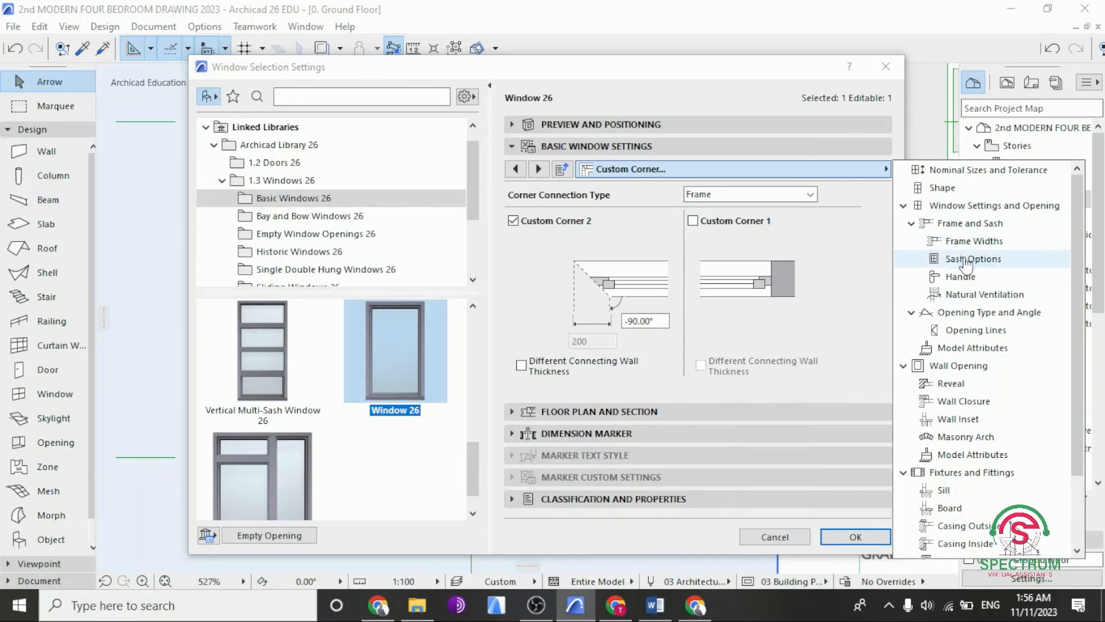
pyautogui.click(975, 259)
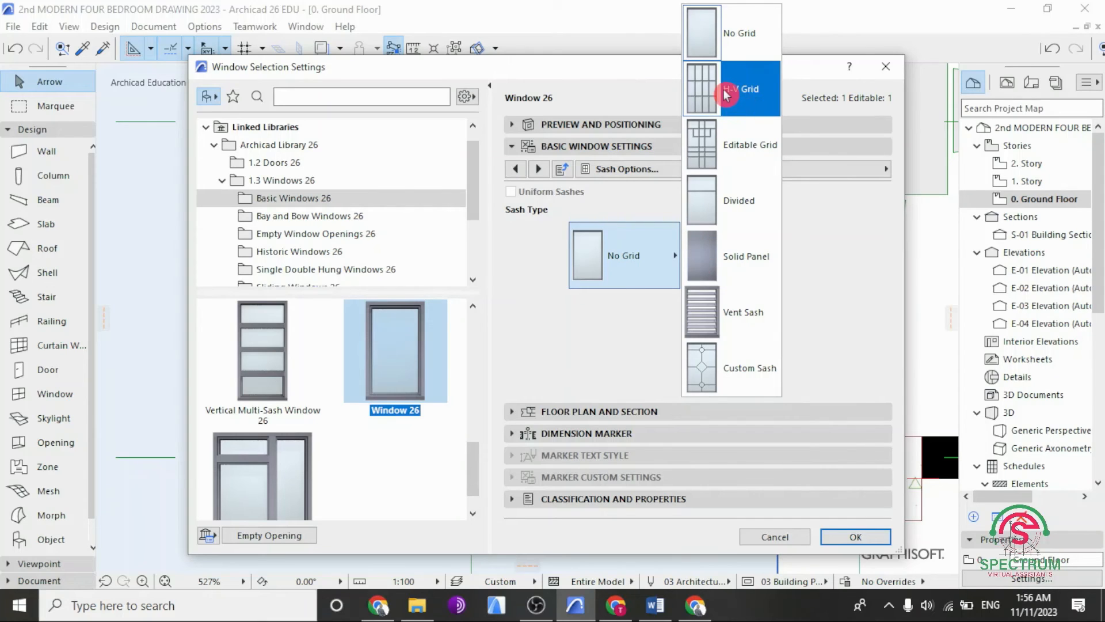
pyautogui.click(731, 88)
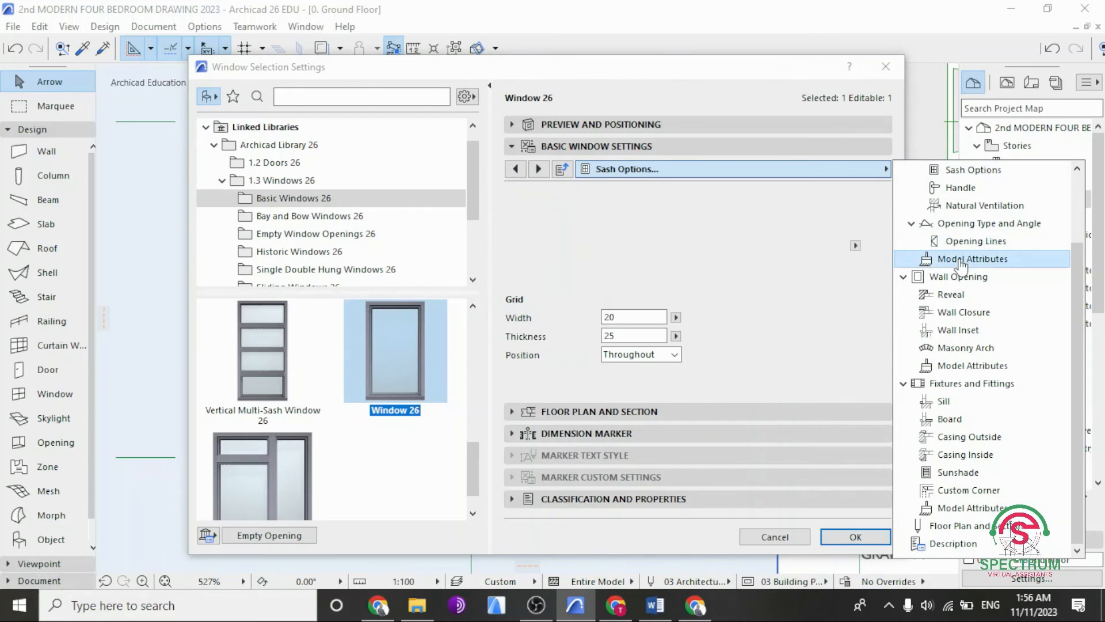
pyautogui.click(973, 258)
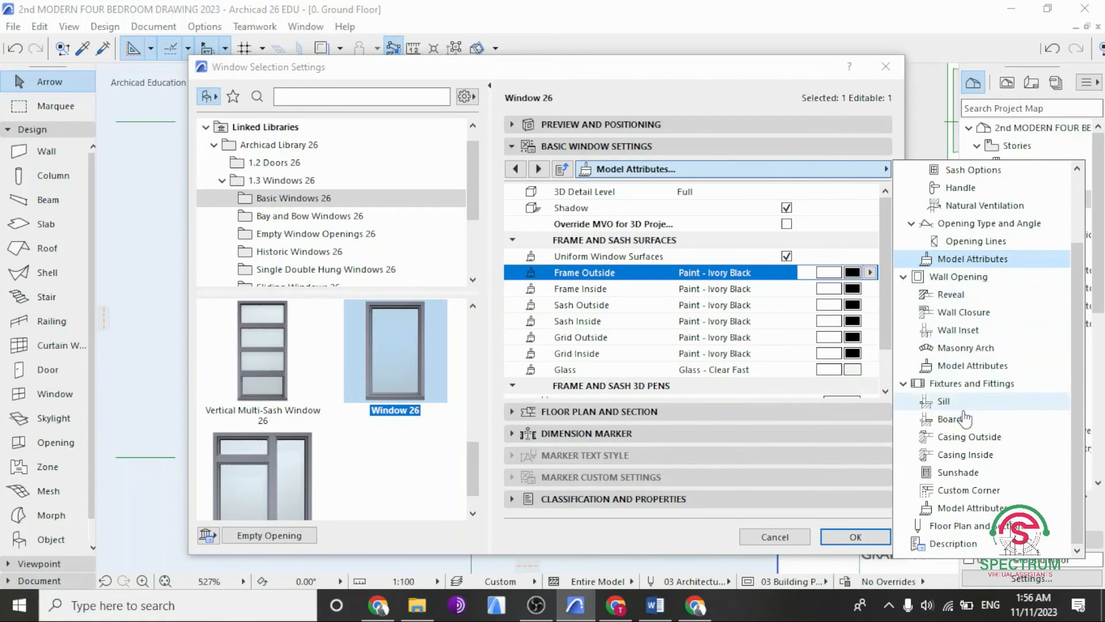
# Step: Move from the Ivory Black frame surfaces to the window's Board settings
pyautogui.click(950, 418)
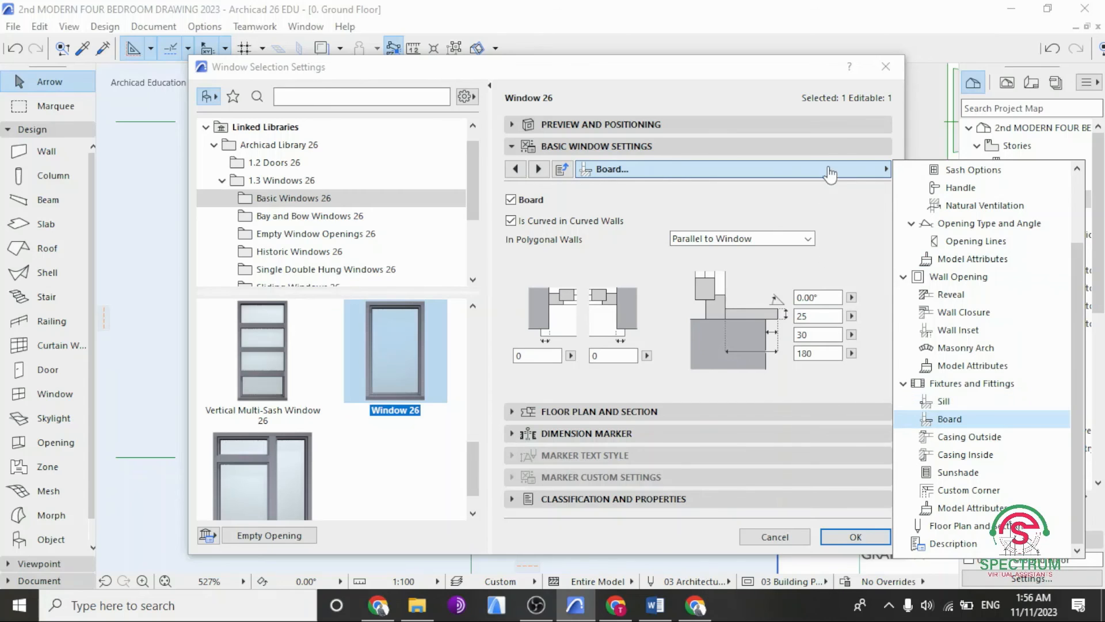
# Step: Set the board surface to Stucco - White Rough and collapse Basic Window Settings
pyautogui.click(972, 507)
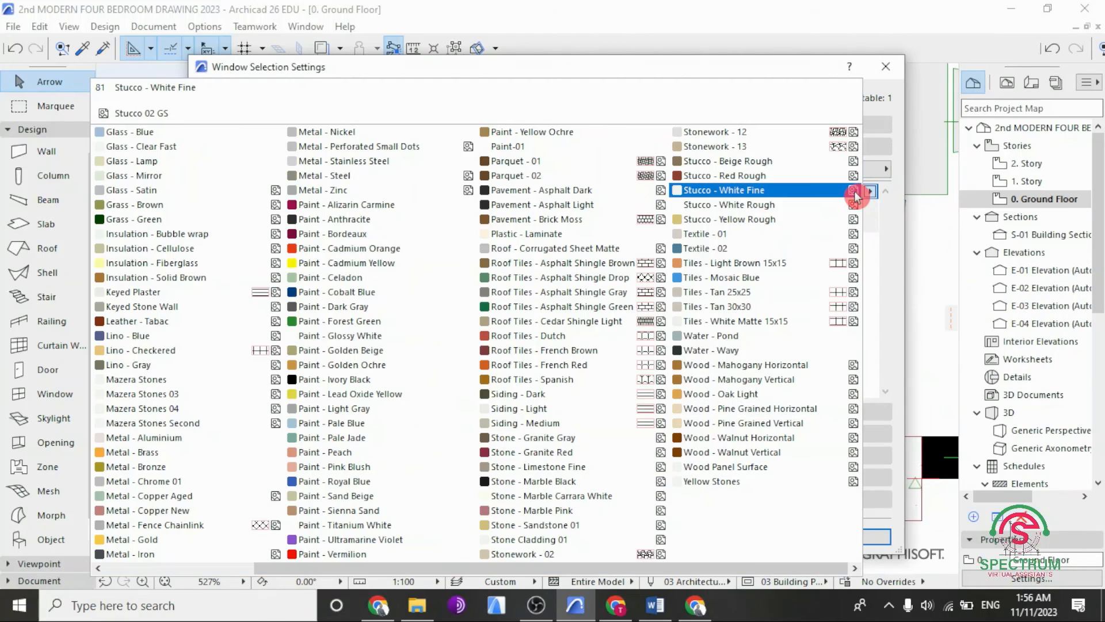
pyautogui.click(156, 234)
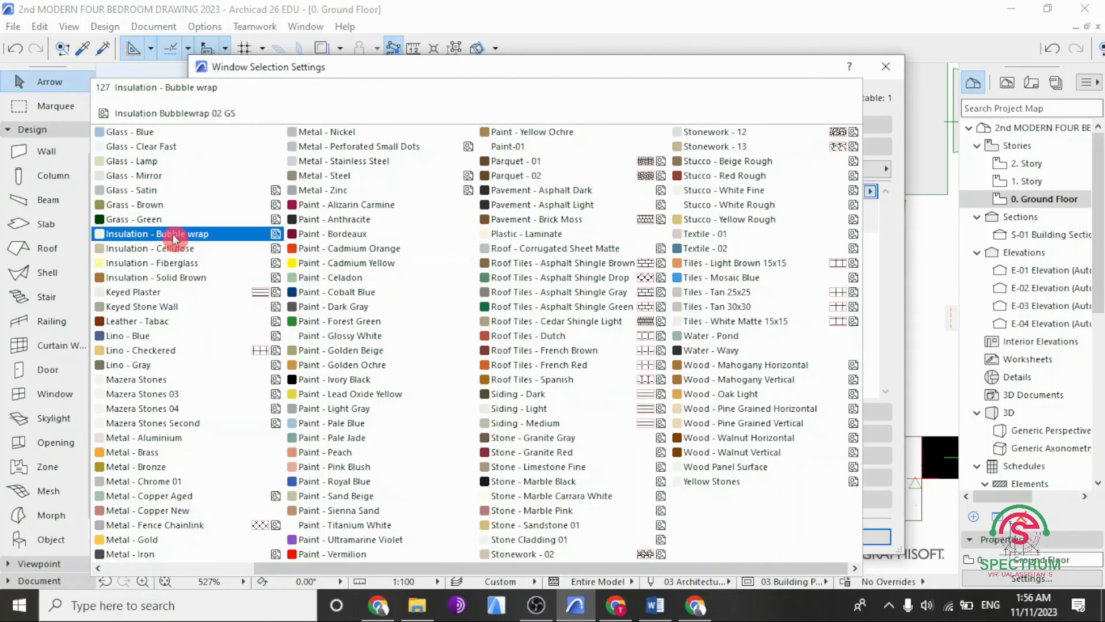
pyautogui.click(332, 422)
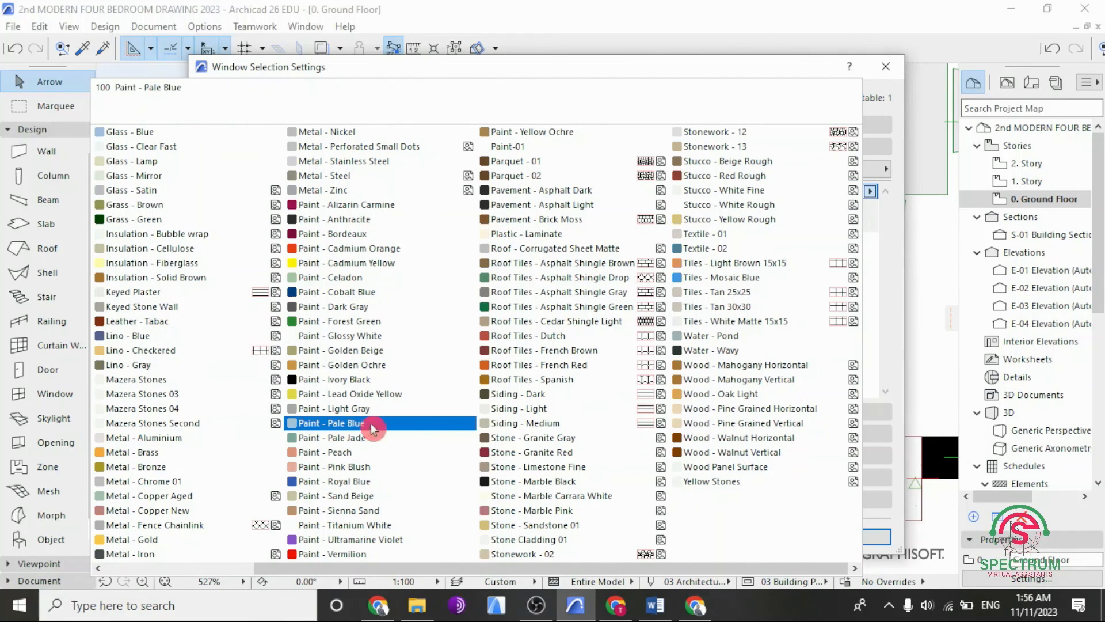
pyautogui.click(543, 438)
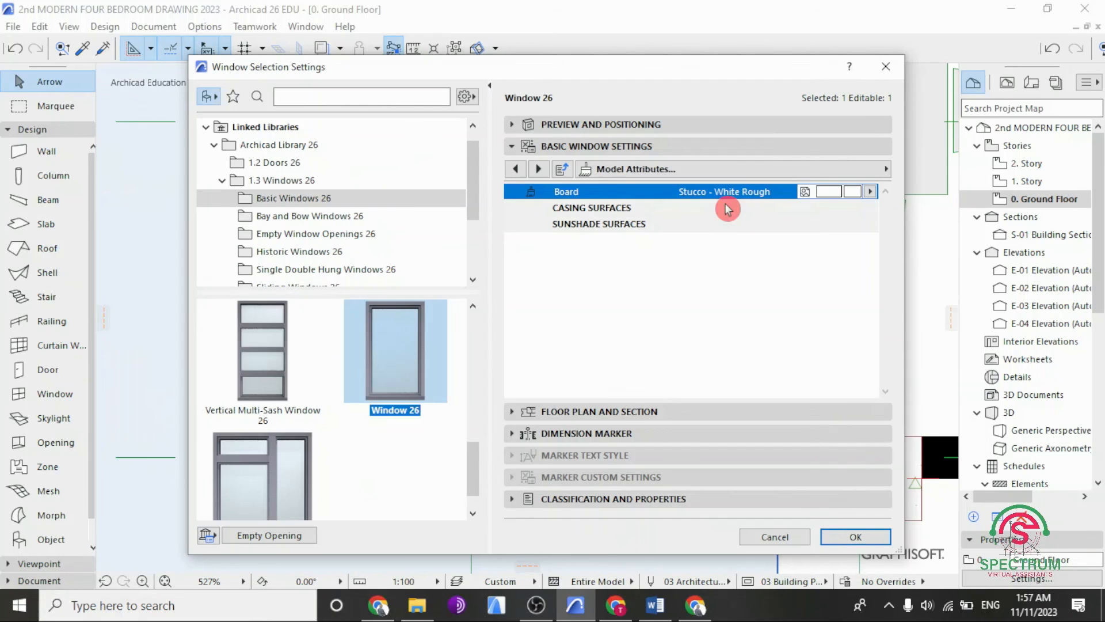
pyautogui.click(511, 146)
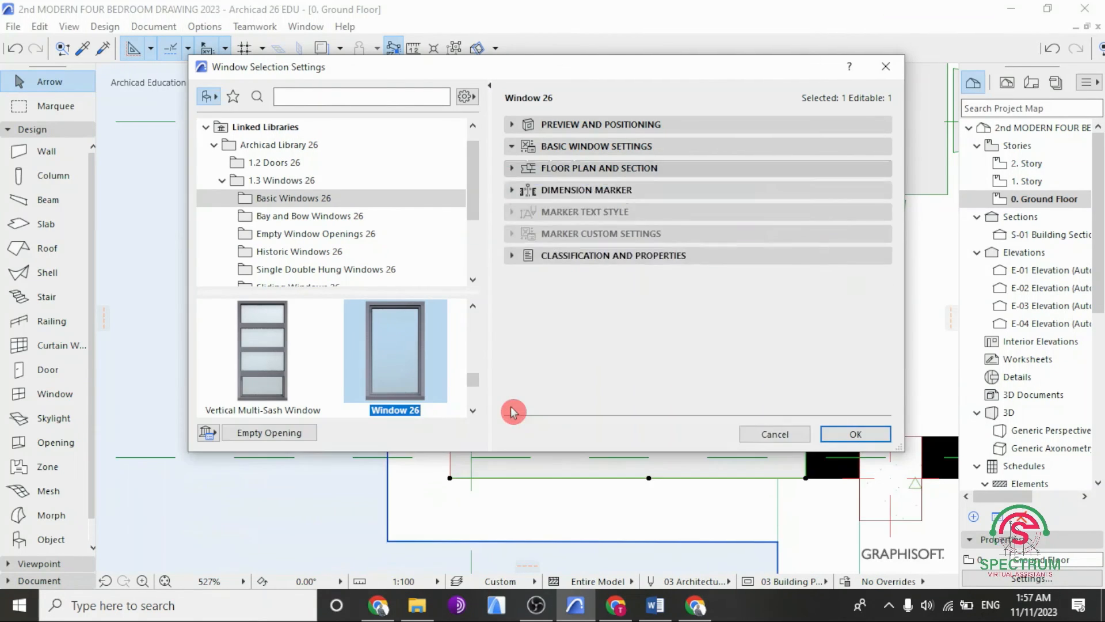